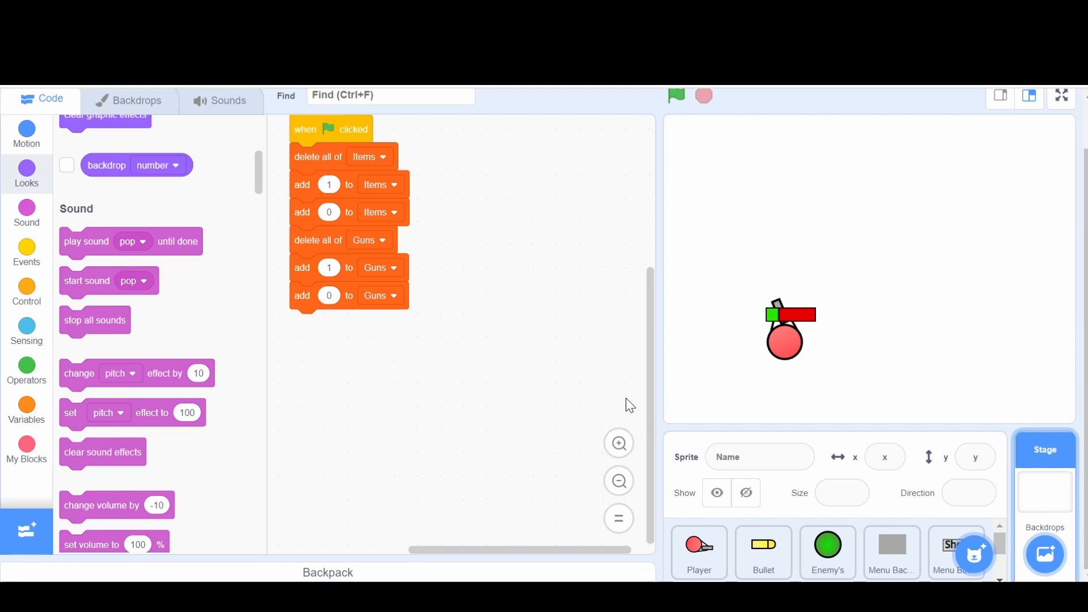
mouse_move(481, 394)
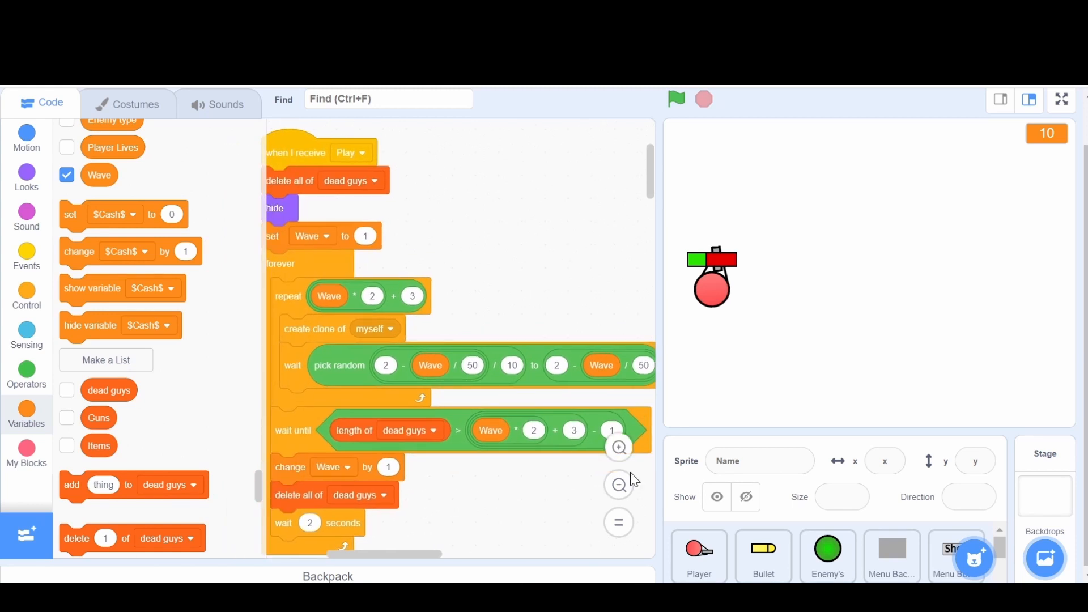
Step: Select the Enemy sprite to show its 'when I receive Play' wave-spawning script
click(618, 486)
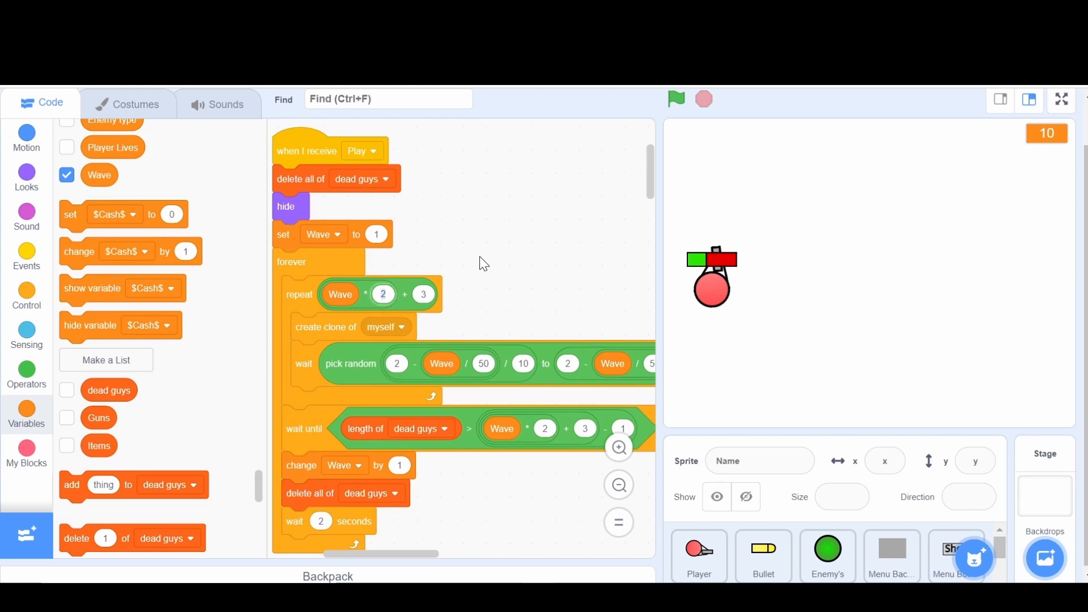
mouse_move(479, 268)
text(1)
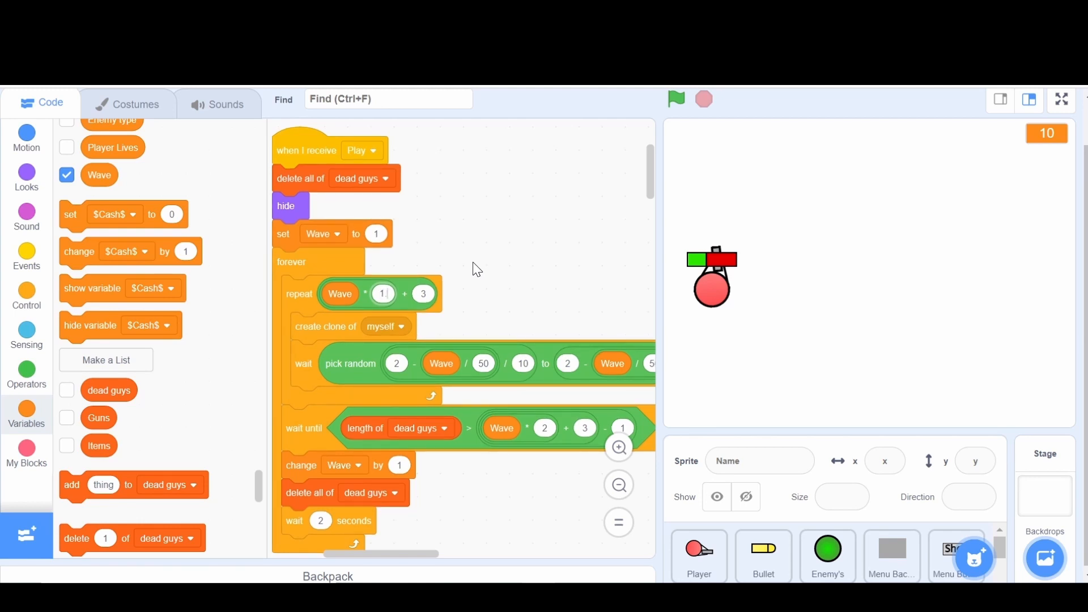
mouse_move(469, 275)
text(.2)
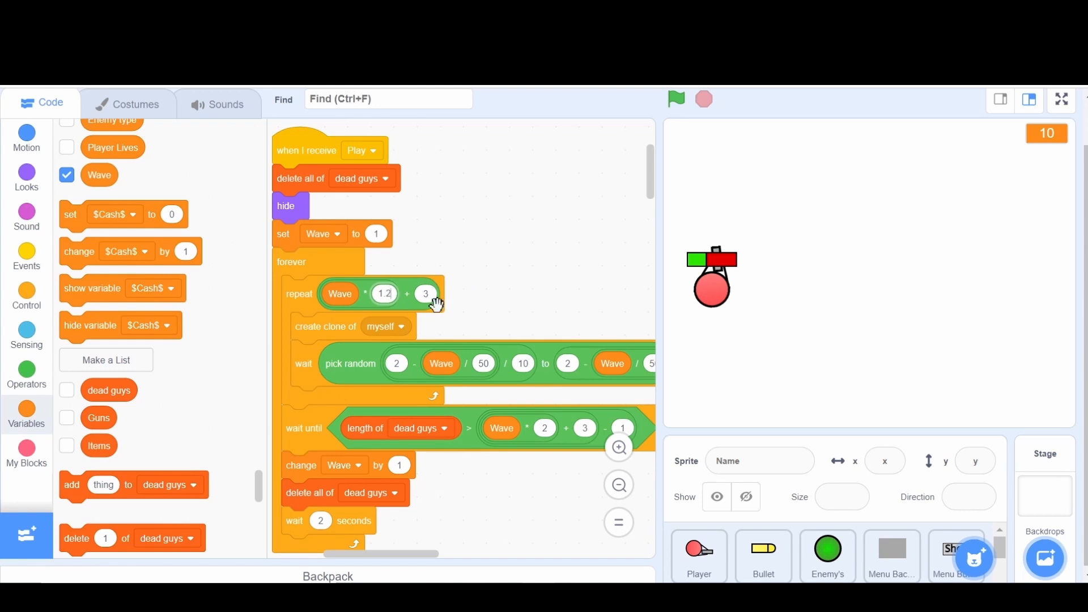
mouse_move(491, 298)
text(4)
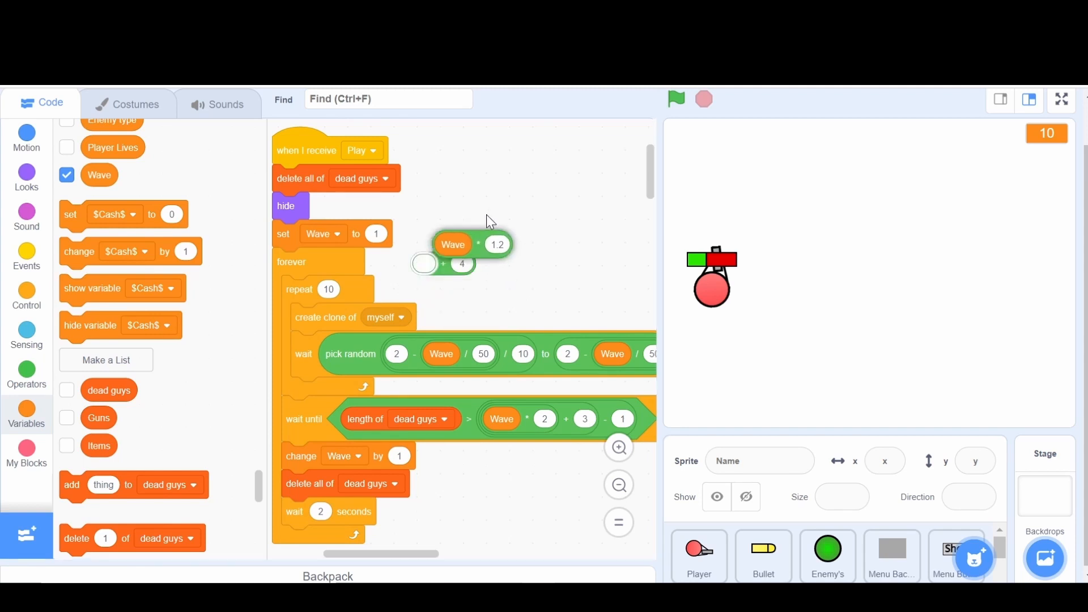
Step: Rework the enemy repeat count into round(Wave * 1.2 + 4)
drag(453, 244, 474, 155)
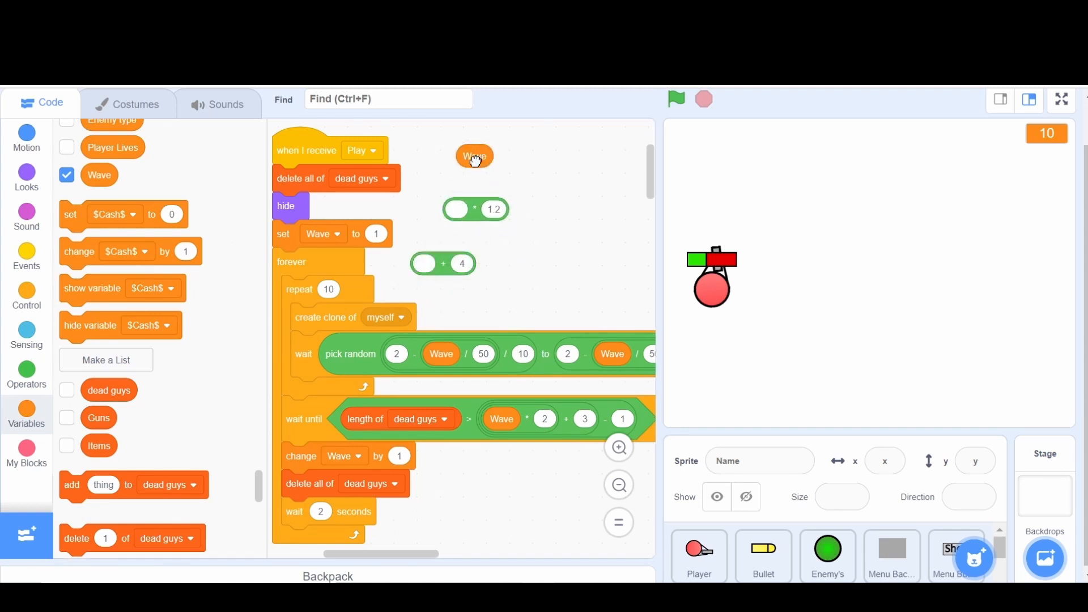
drag(474, 155, 454, 268)
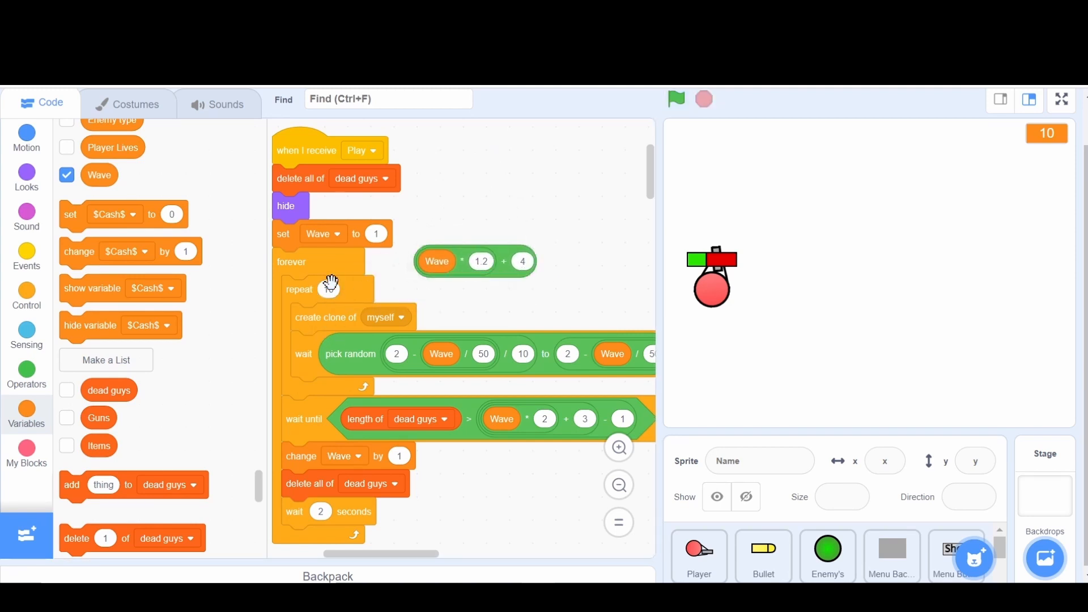
click(26, 295)
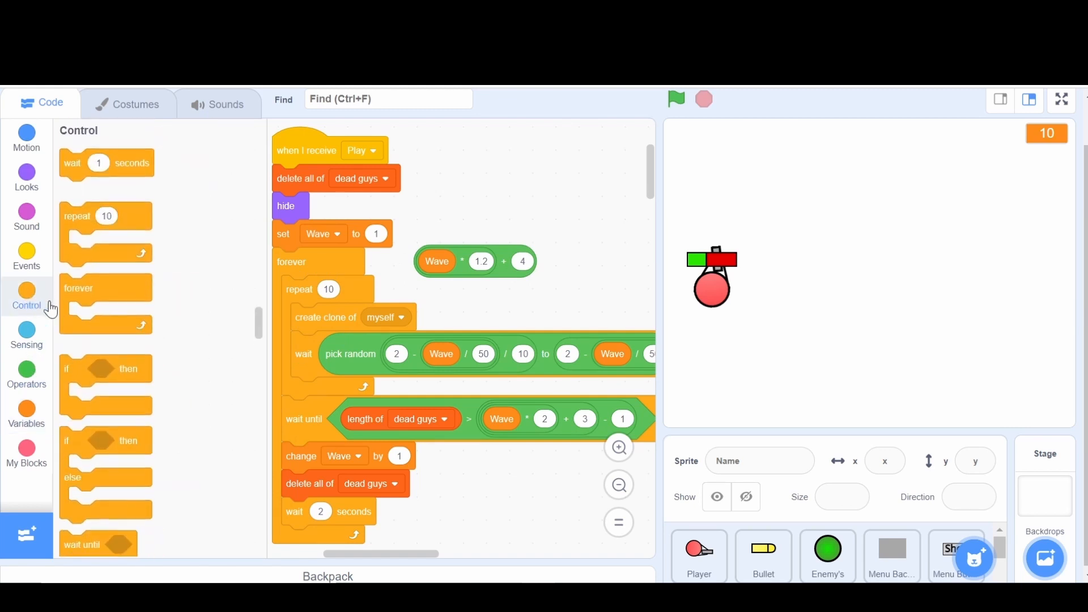
click(26, 377)
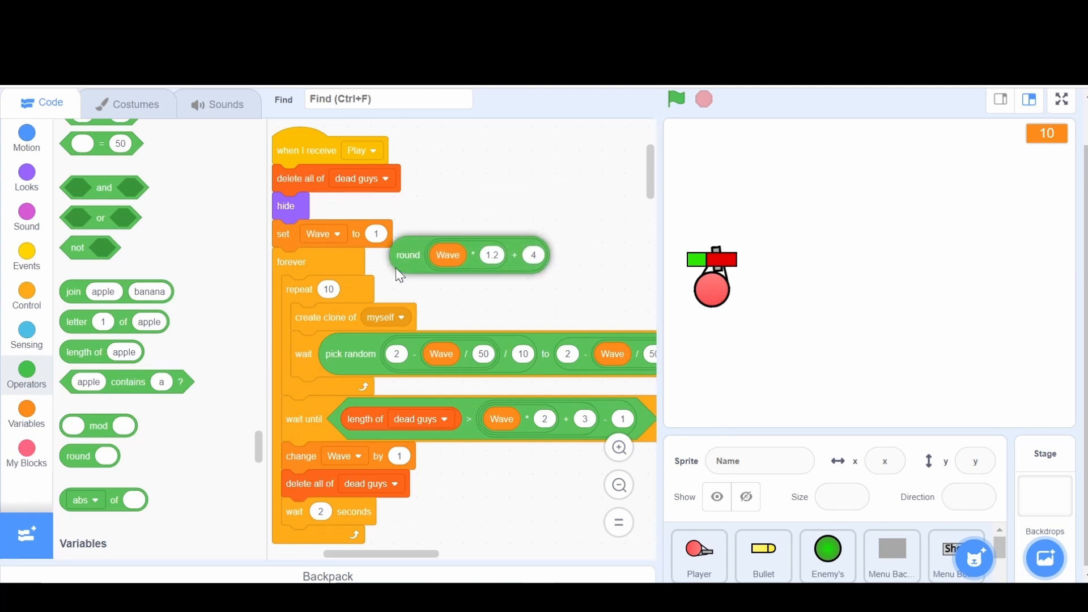
drag(409, 254, 335, 295)
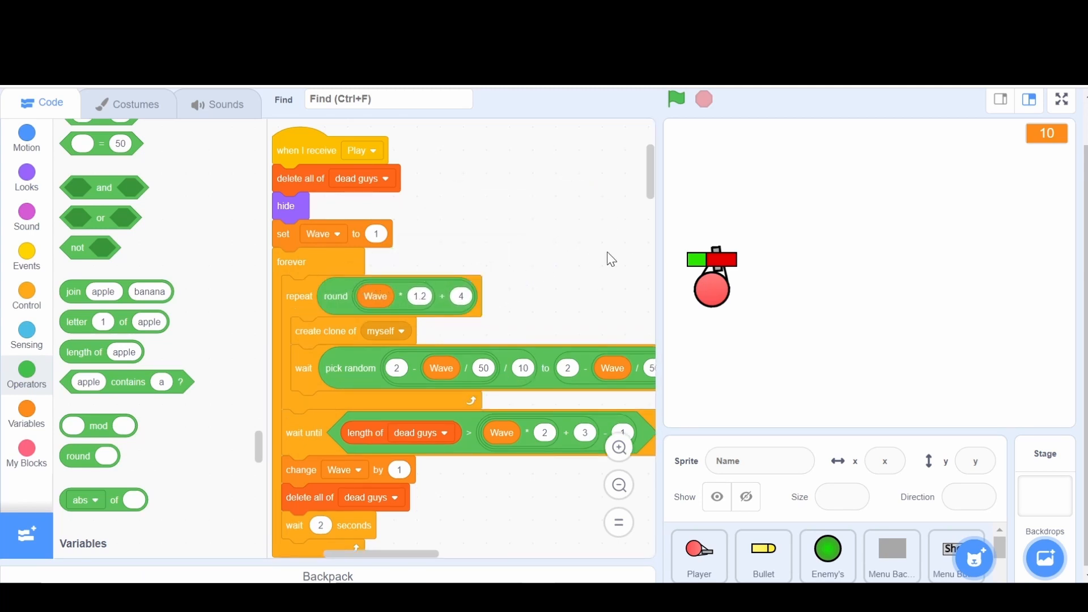
mouse_move(512, 289)
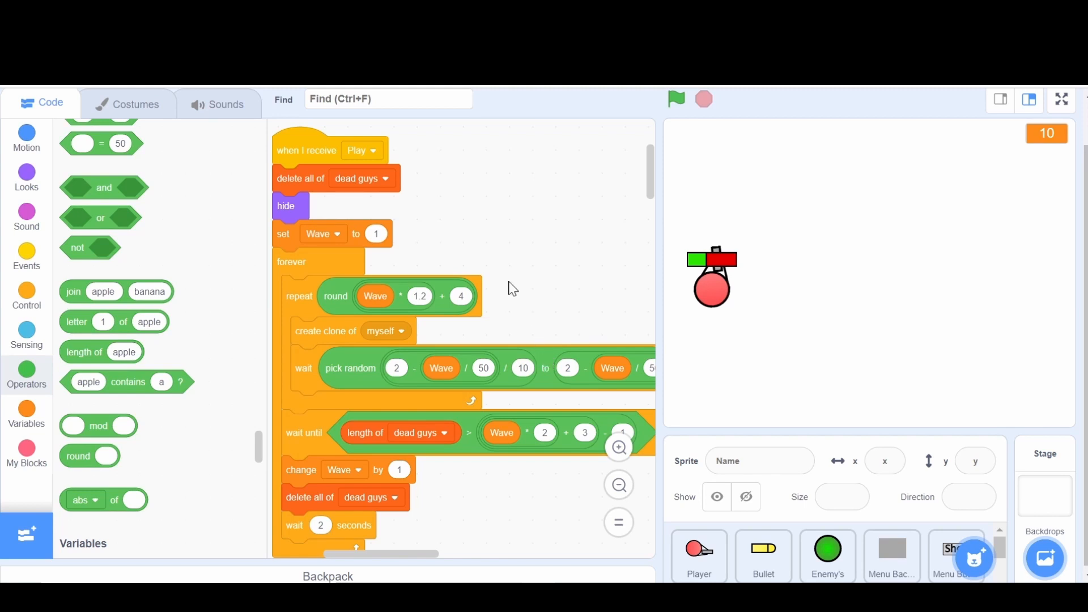
scroll(down, 3)
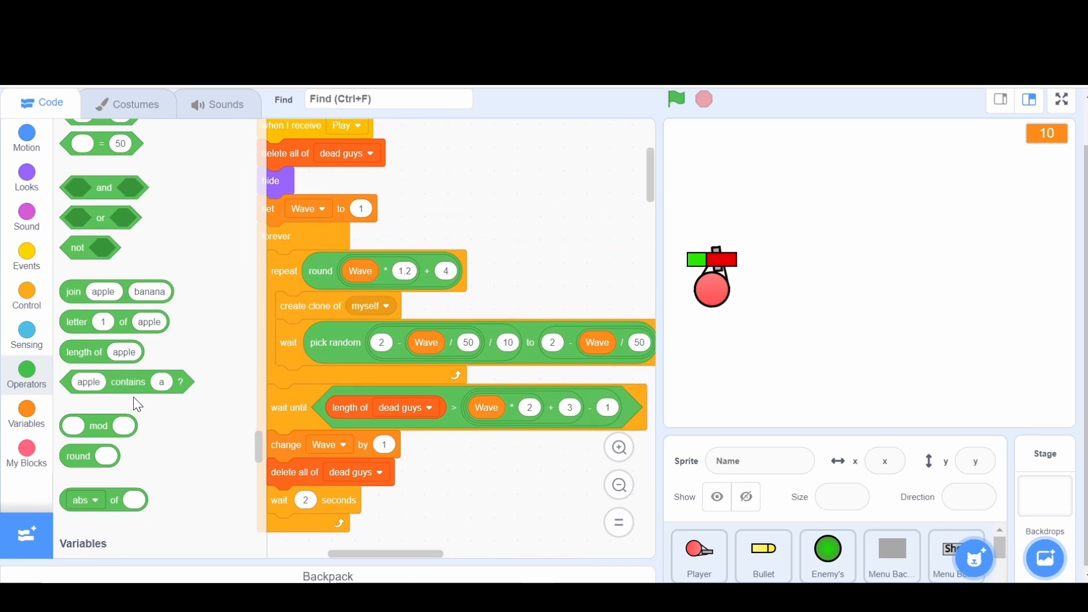
Step: Drag a pick random block into the enemy's script area
drag(123, 297, 481, 209)
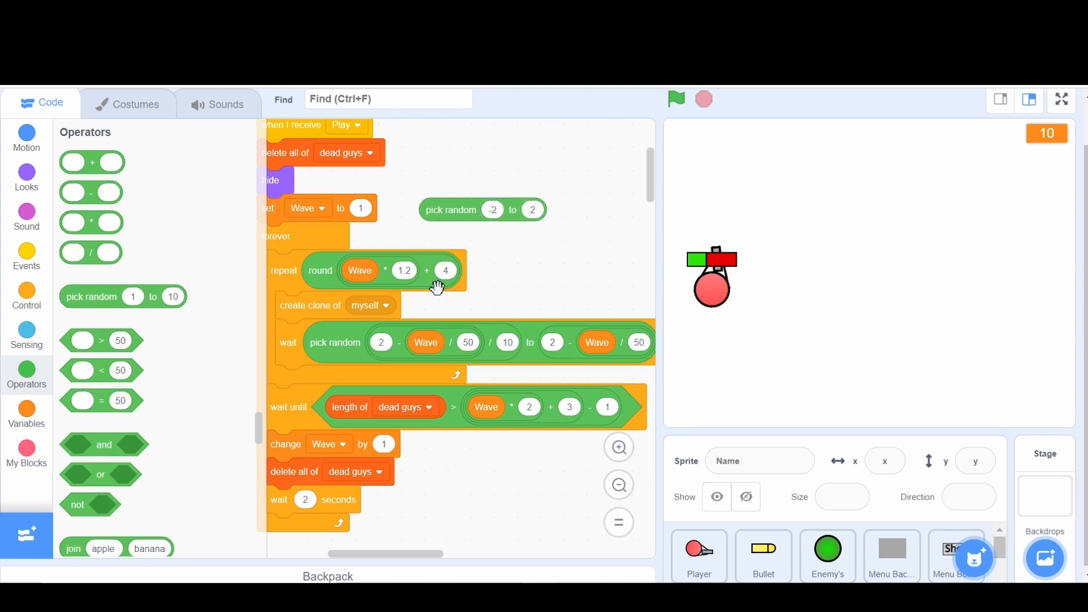
mouse_move(74, 257)
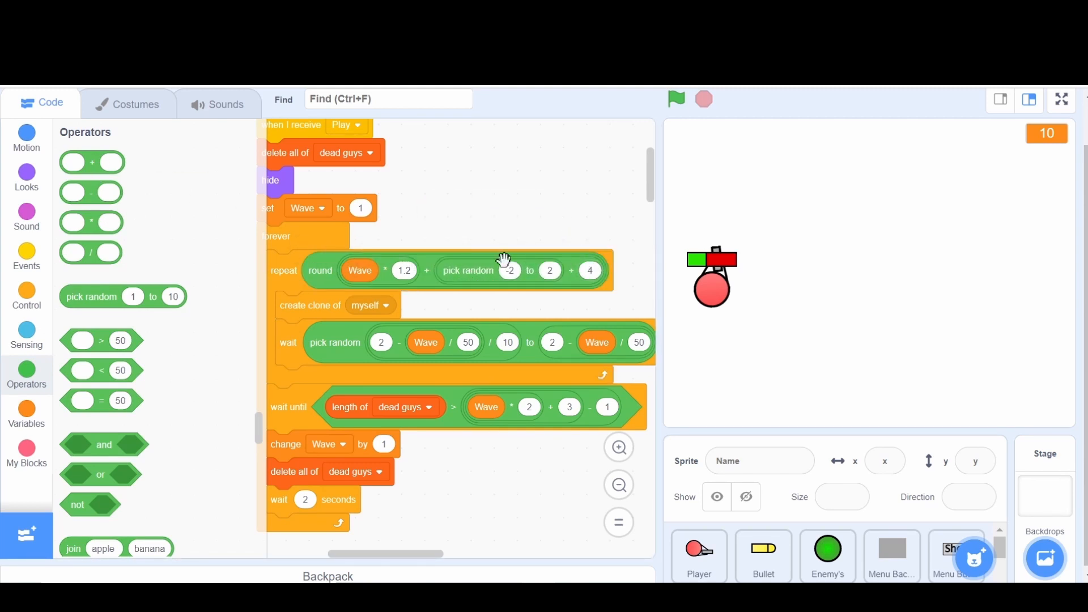
mouse_move(469, 312)
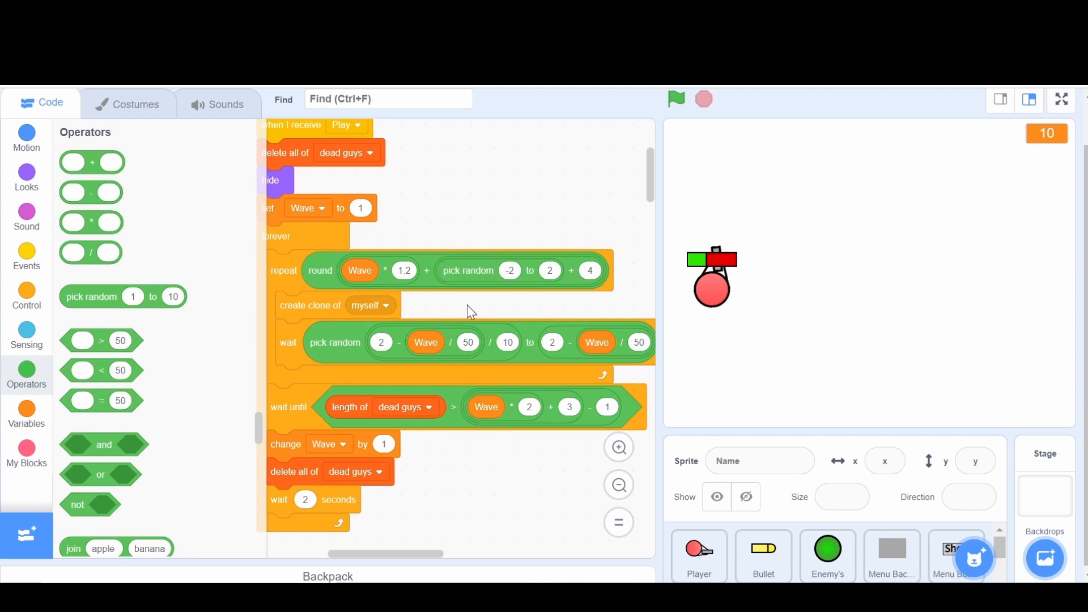
mouse_move(504, 499)
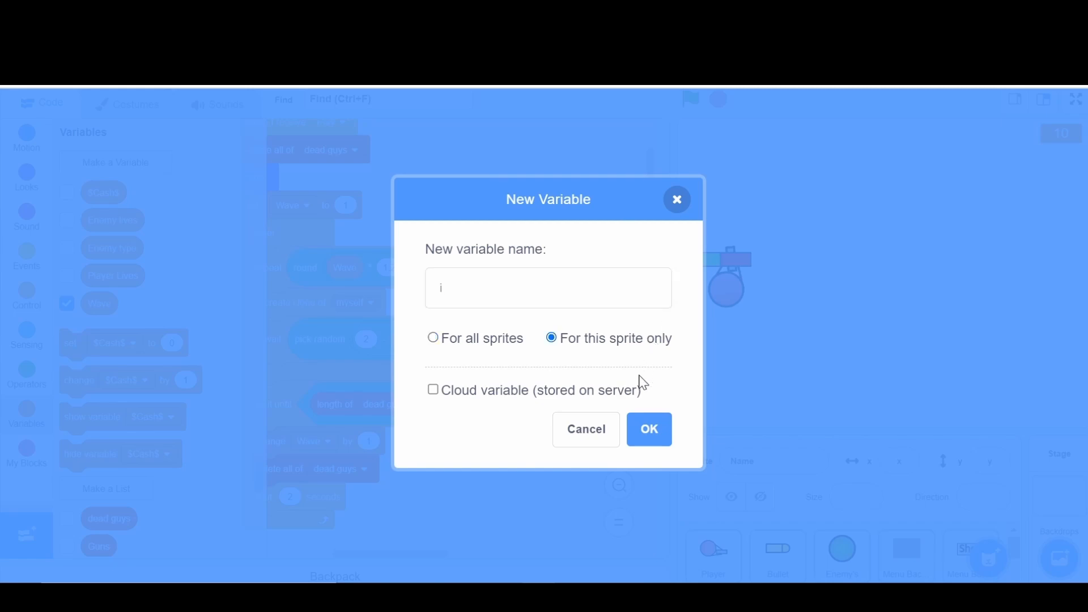
Step: Create variable i and grab a set-variable block for the random offset
click(649, 430)
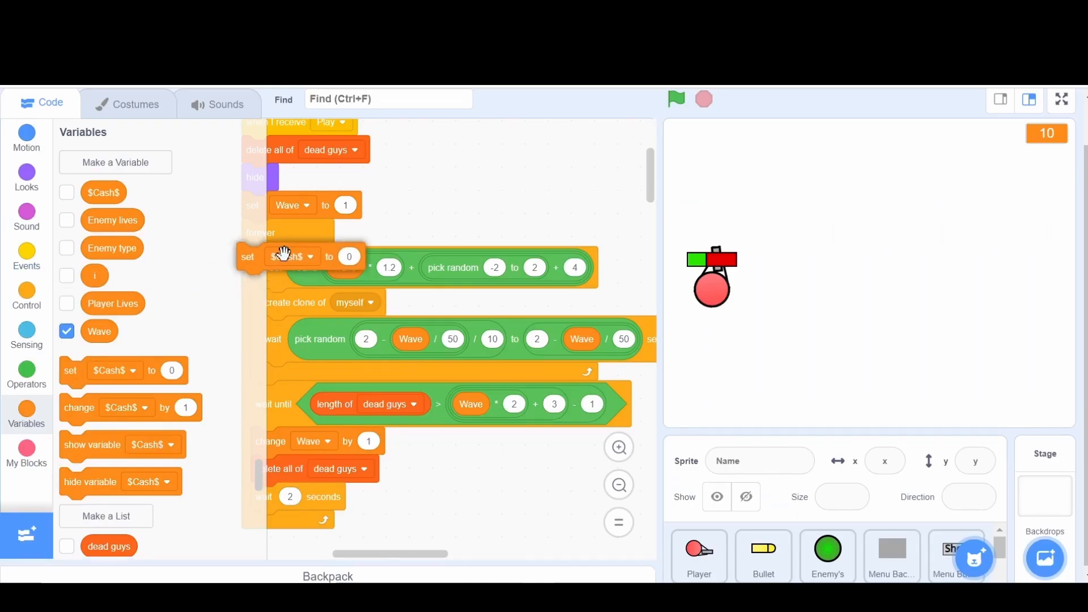
click(291, 256)
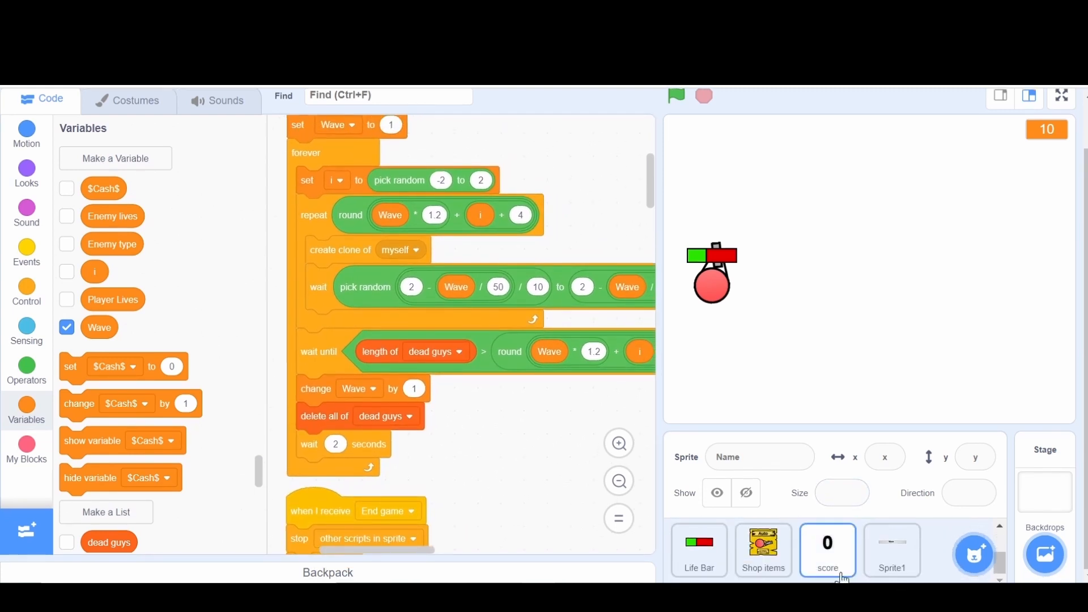
Step: In the score sprite, create shared variable 'clone id' and add 'set clone id to score'
click(828, 550)
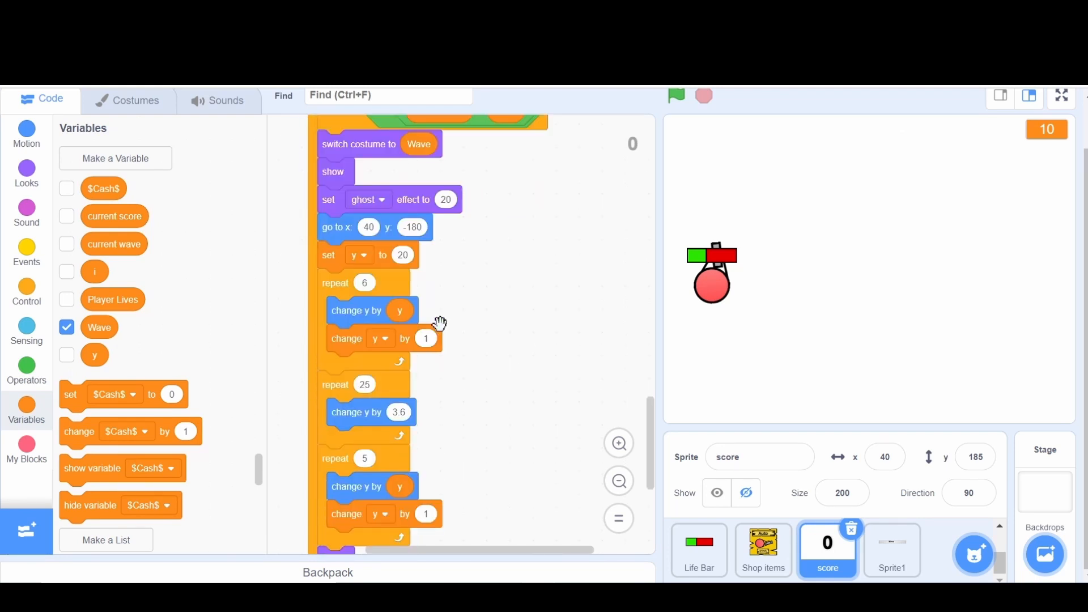
click(115, 158)
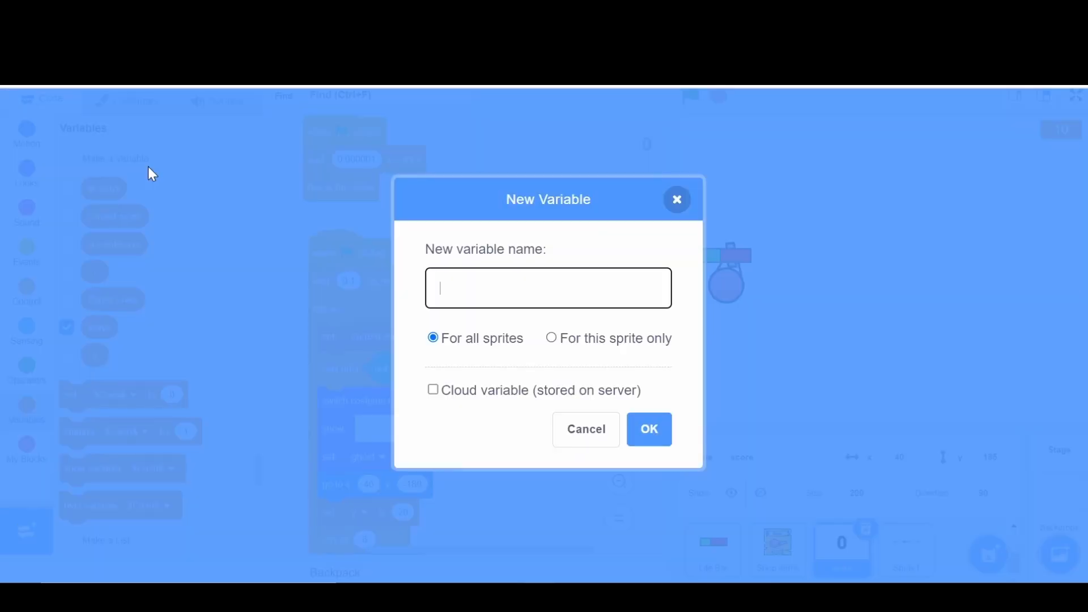
text(clone id)
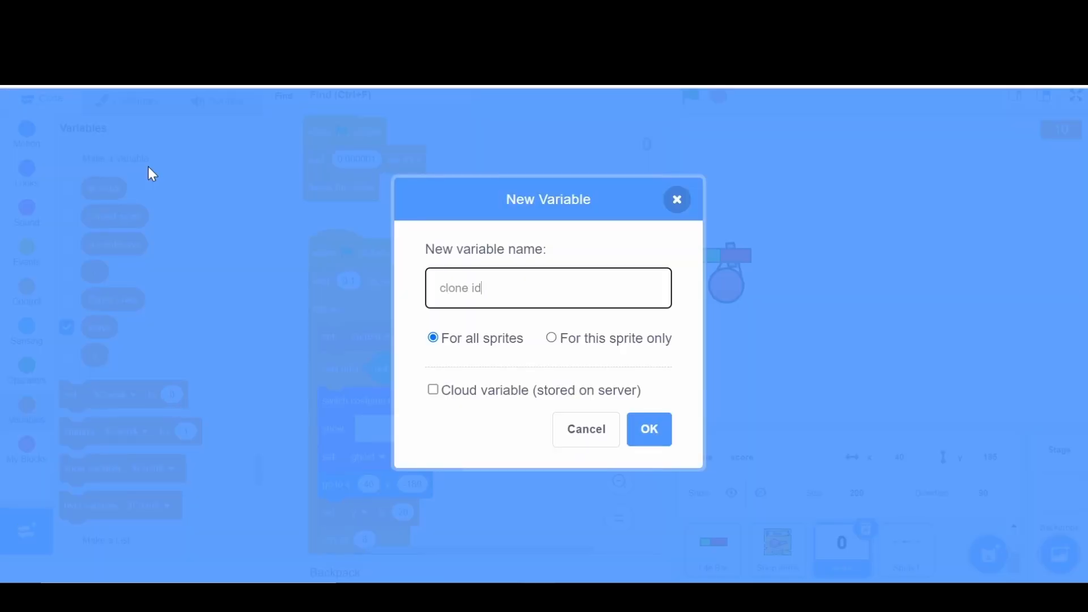
click(551, 338)
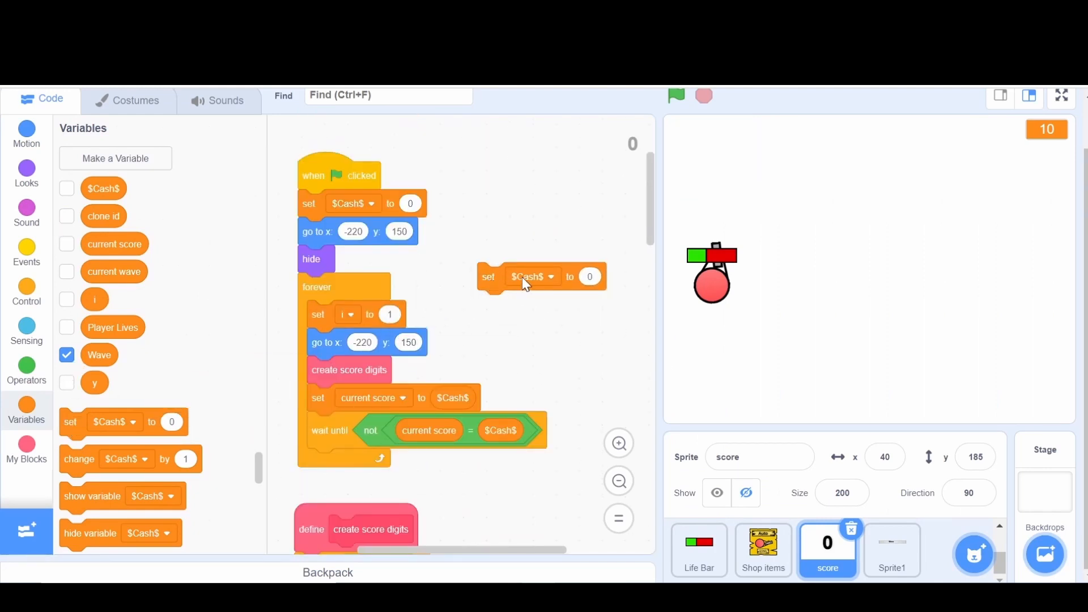
click(532, 277)
text(score)
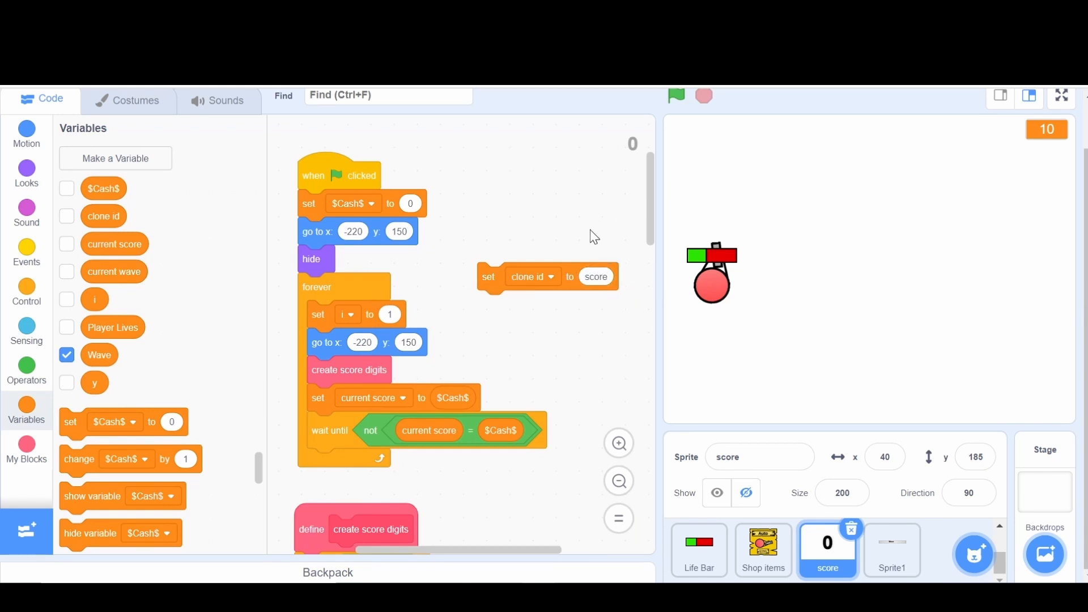
scroll(down, 3)
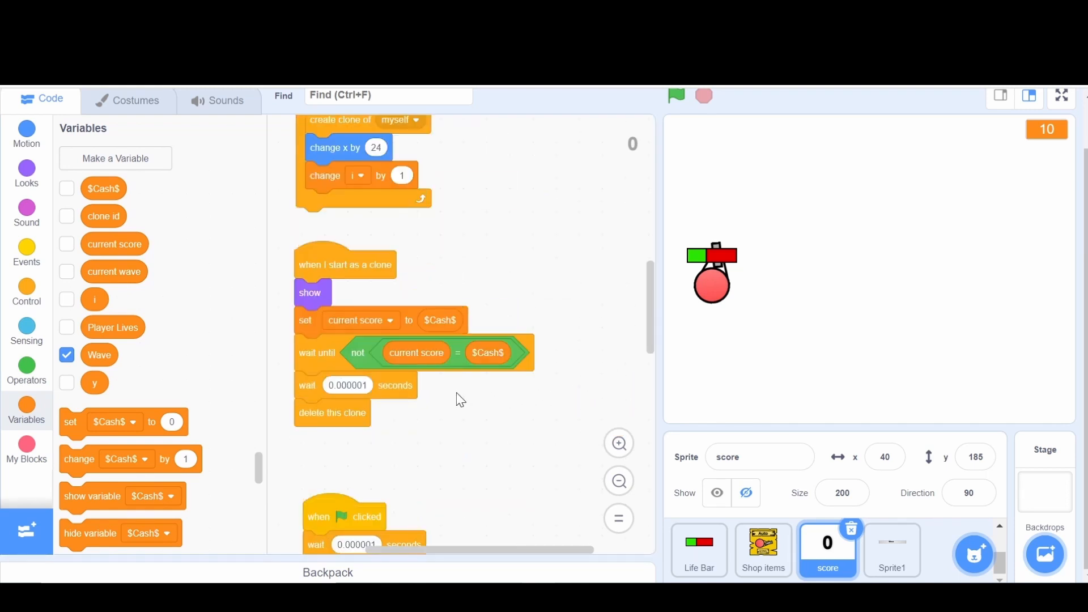
Step: Wrap the clone's score-tracking blocks in 'if clone id = score'
click(27, 292)
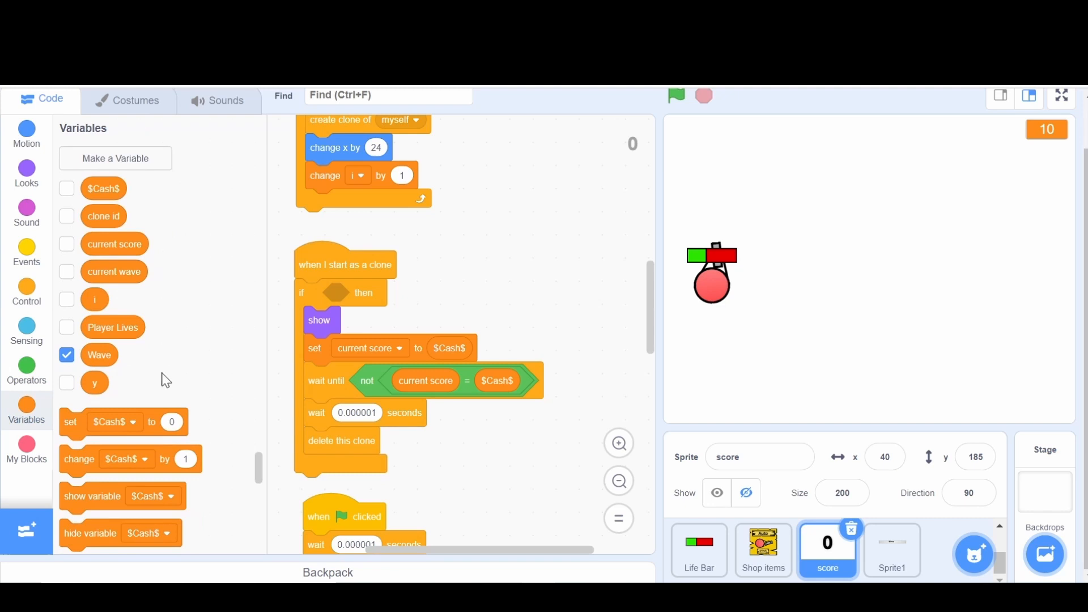
drag(318, 320, 429, 265)
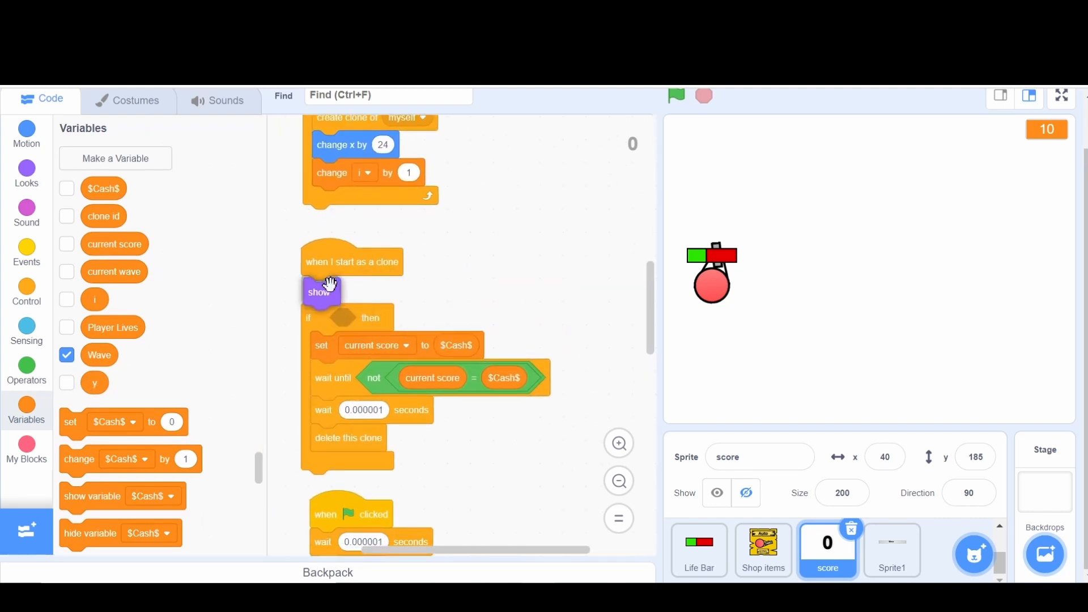
click(27, 373)
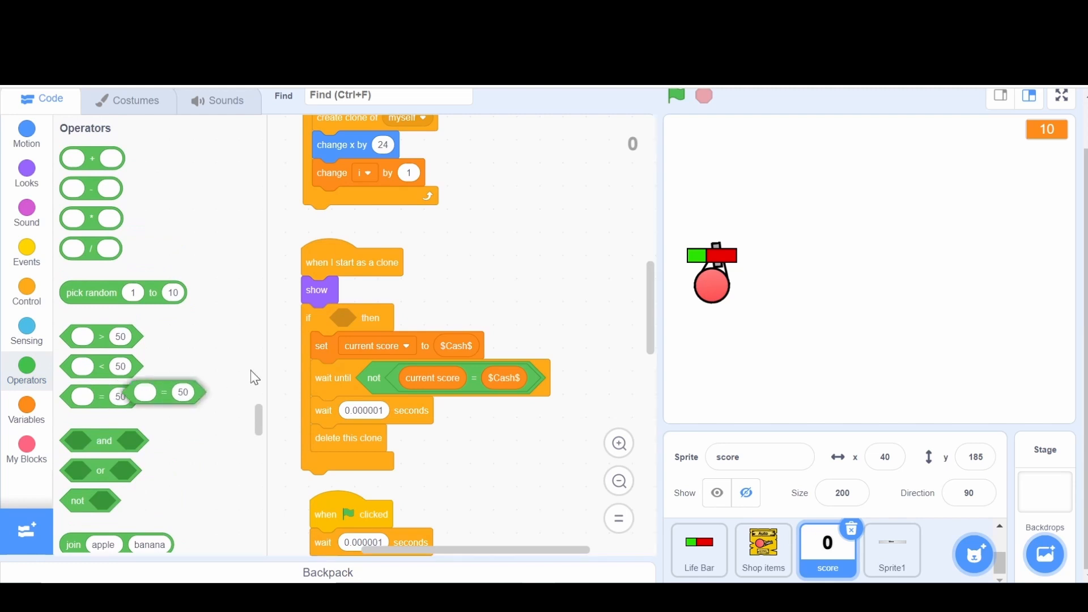
click(26, 411)
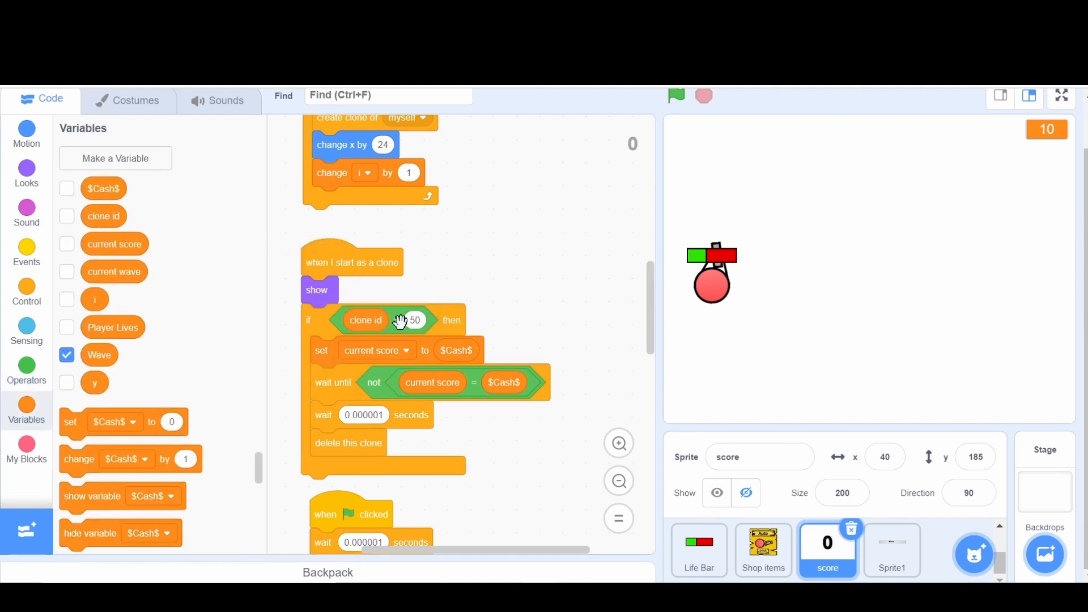
text(score)
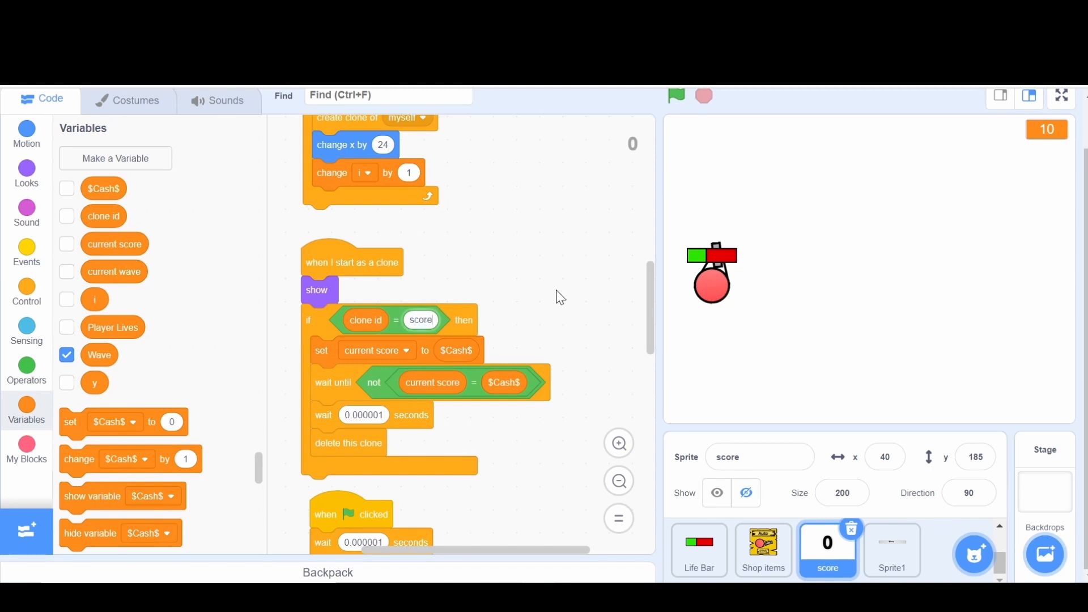
right_click(560, 297)
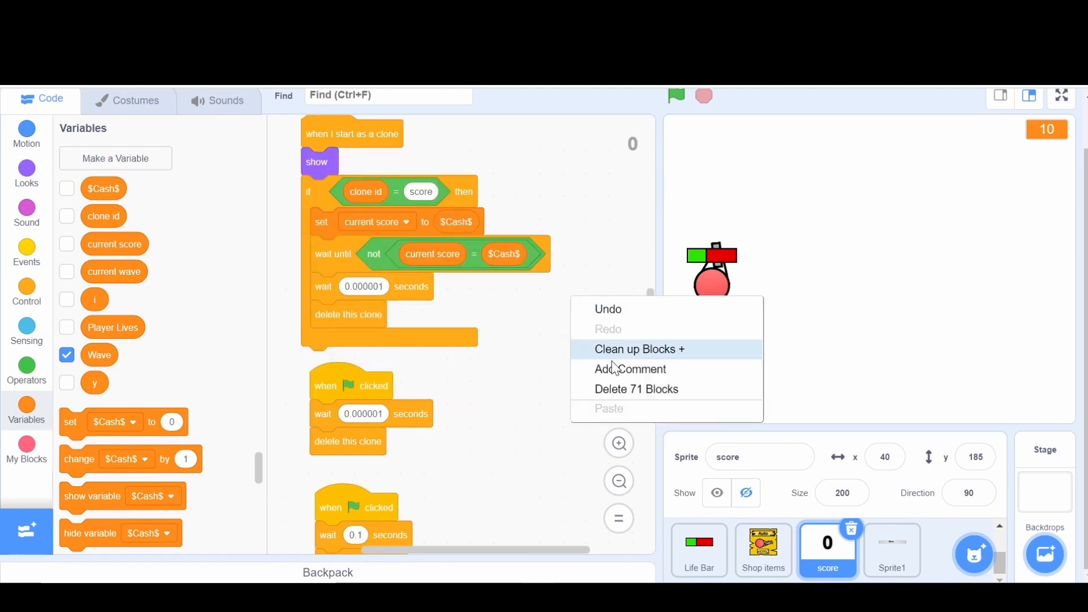
Step: Clean up the blocks and duplicate the digit-cloning stack beside the wave script
click(640, 349)
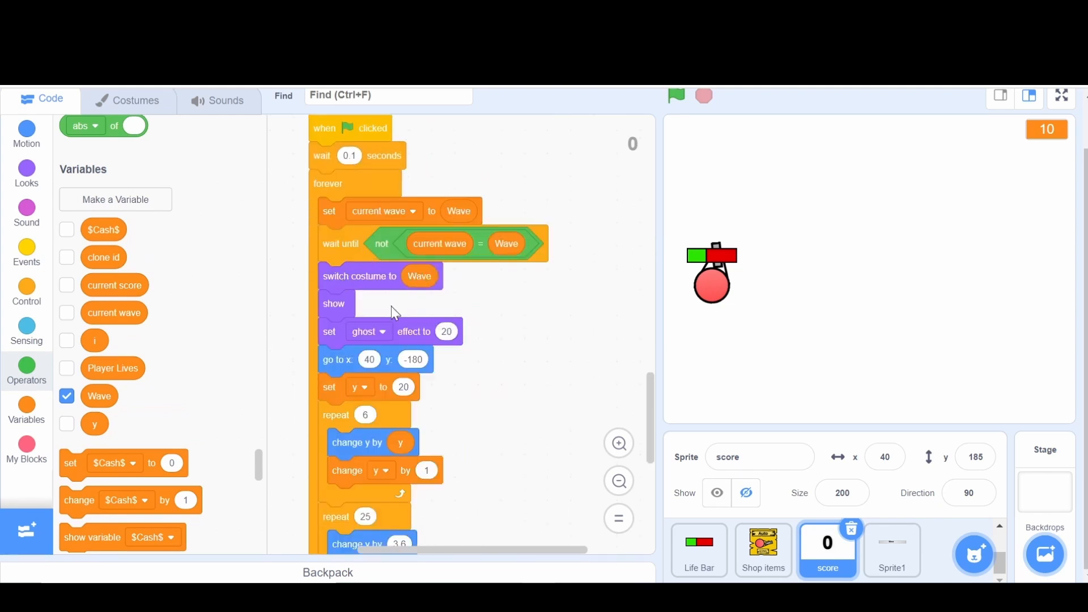
mouse_move(419, 280)
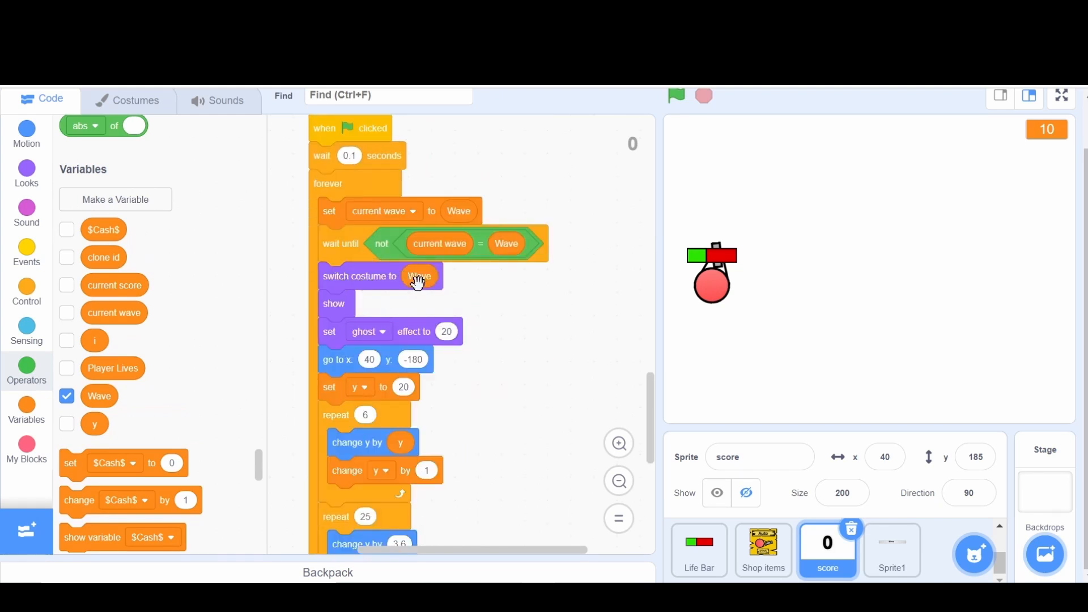
scroll(down, 3)
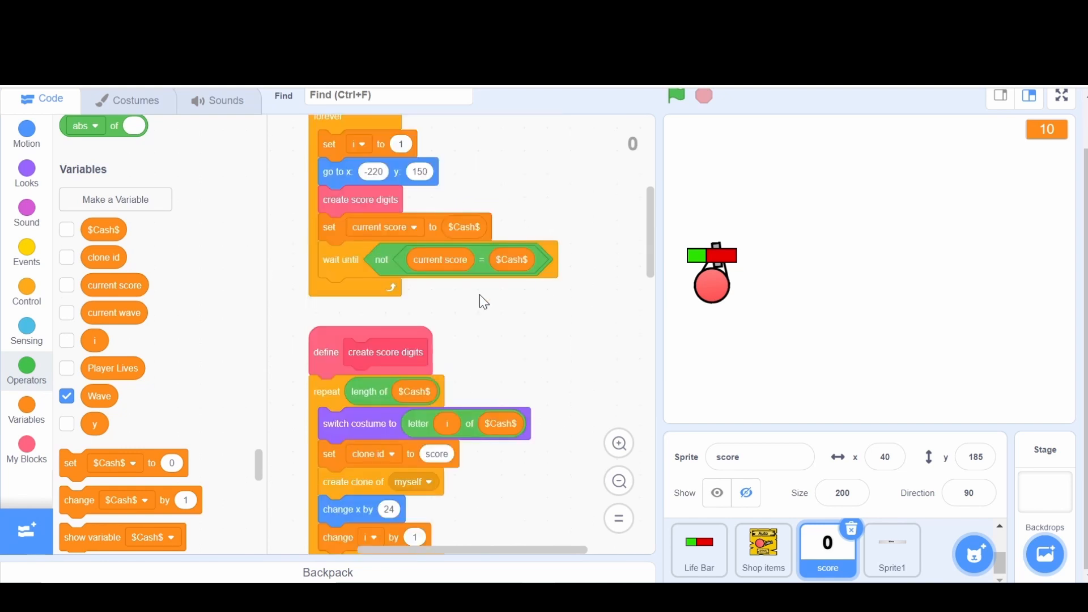
right_click(359, 295)
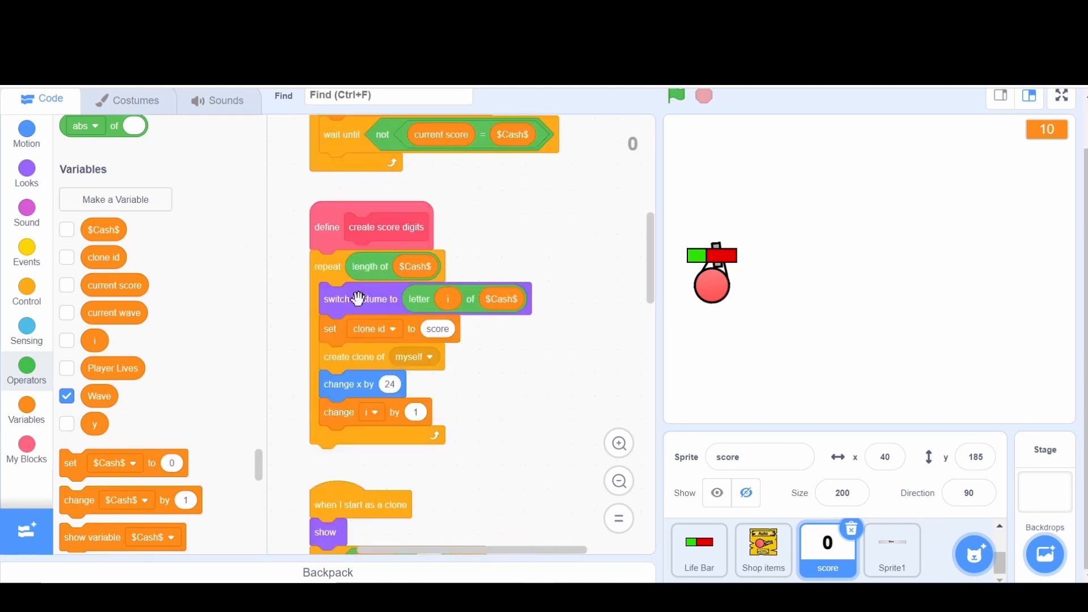
scroll(down, 3)
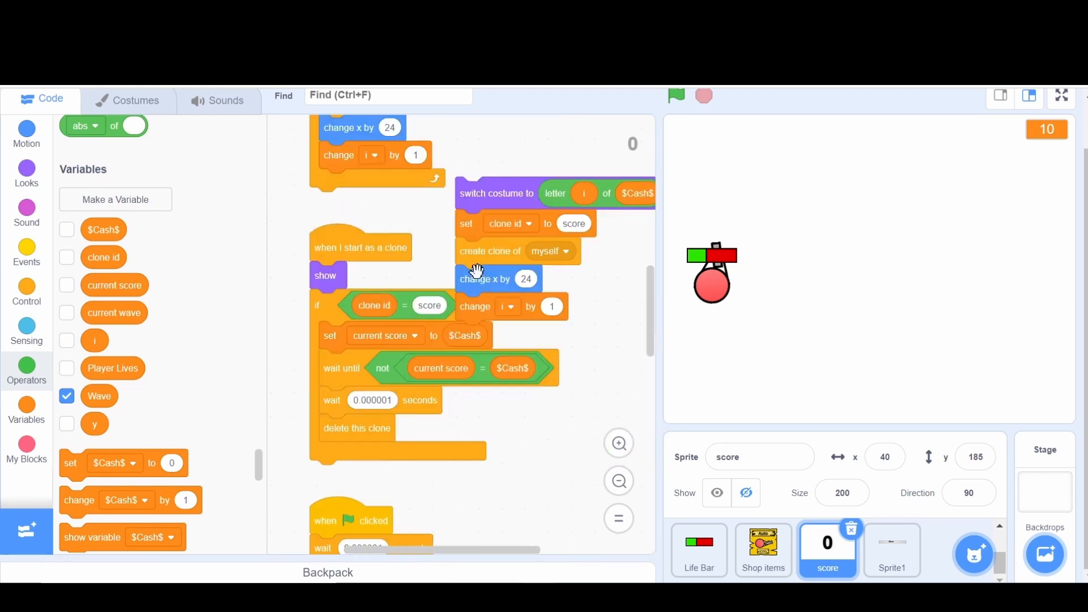
scroll(down, 3)
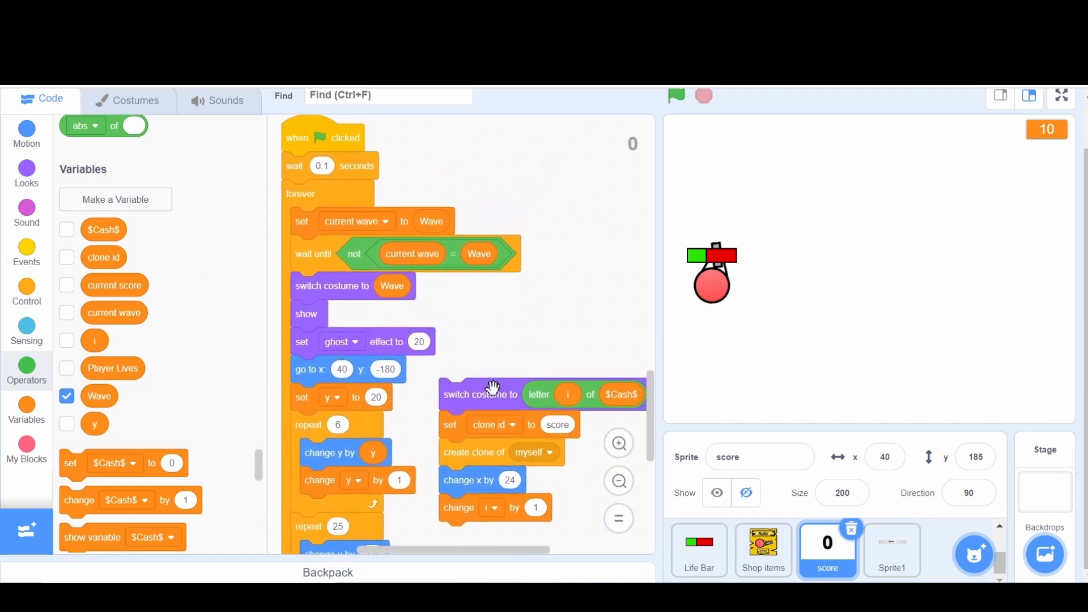
drag(492, 388, 587, 395)
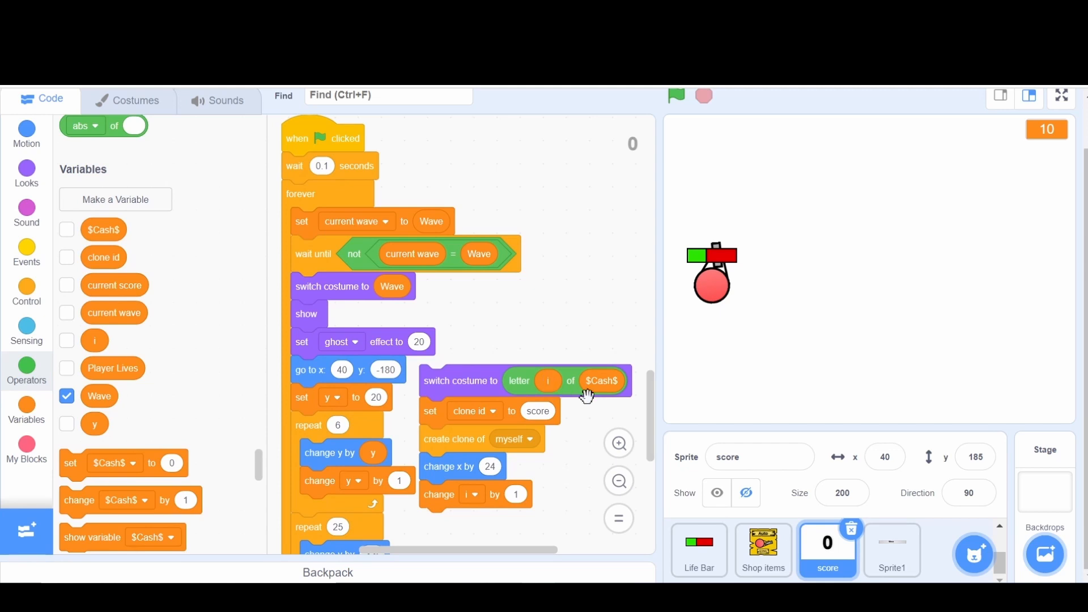
Step: Add 'set i to 1' and a repeat (length of Wave) loop tagging clones with clone id wave
drag(123, 463, 513, 322)
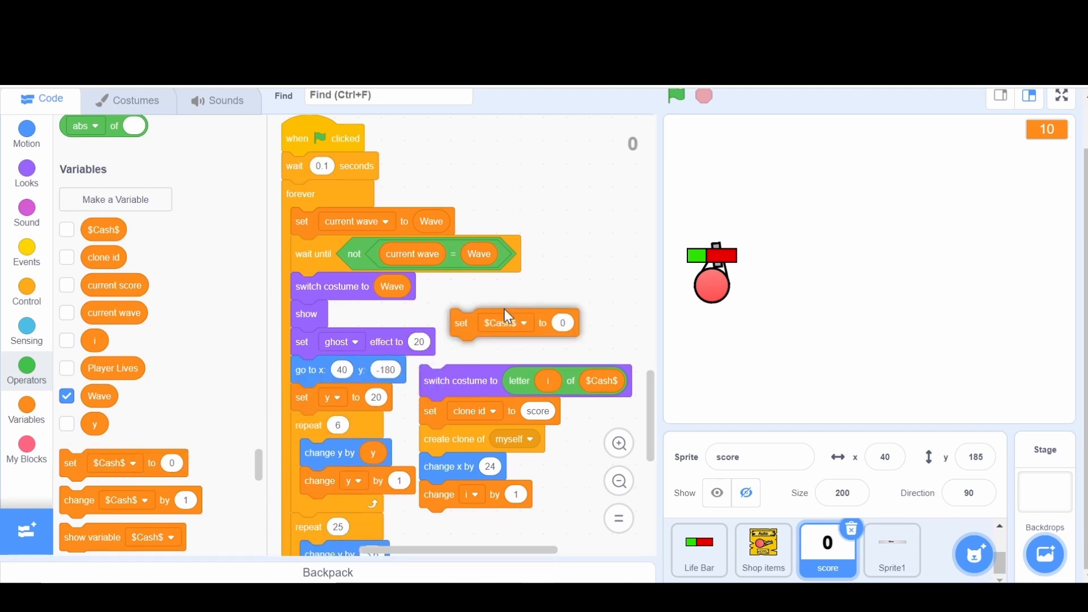
click(521, 322)
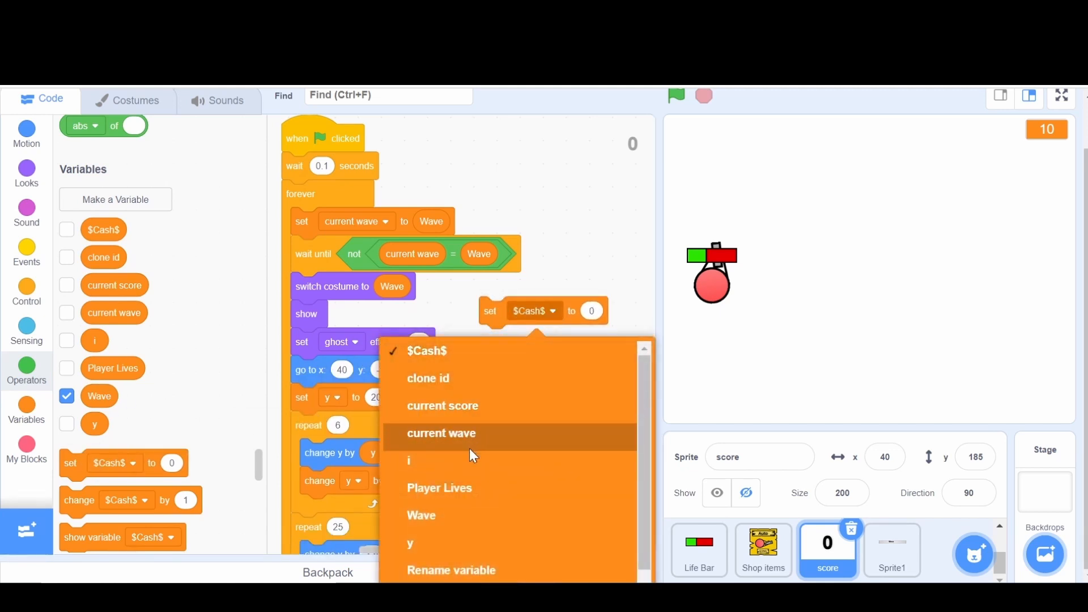
click(409, 461)
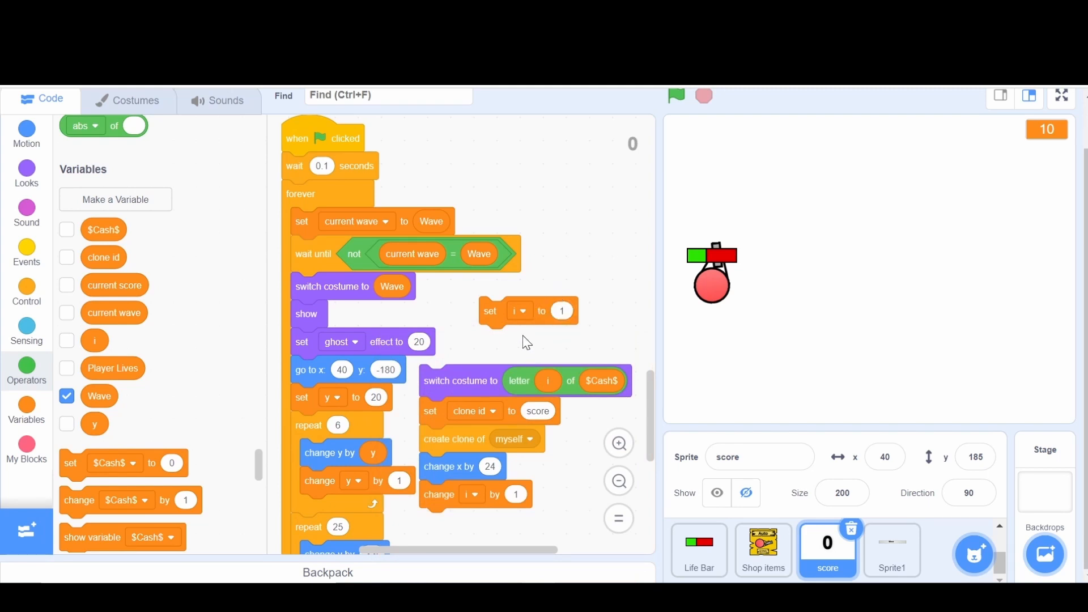
mouse_move(212, 345)
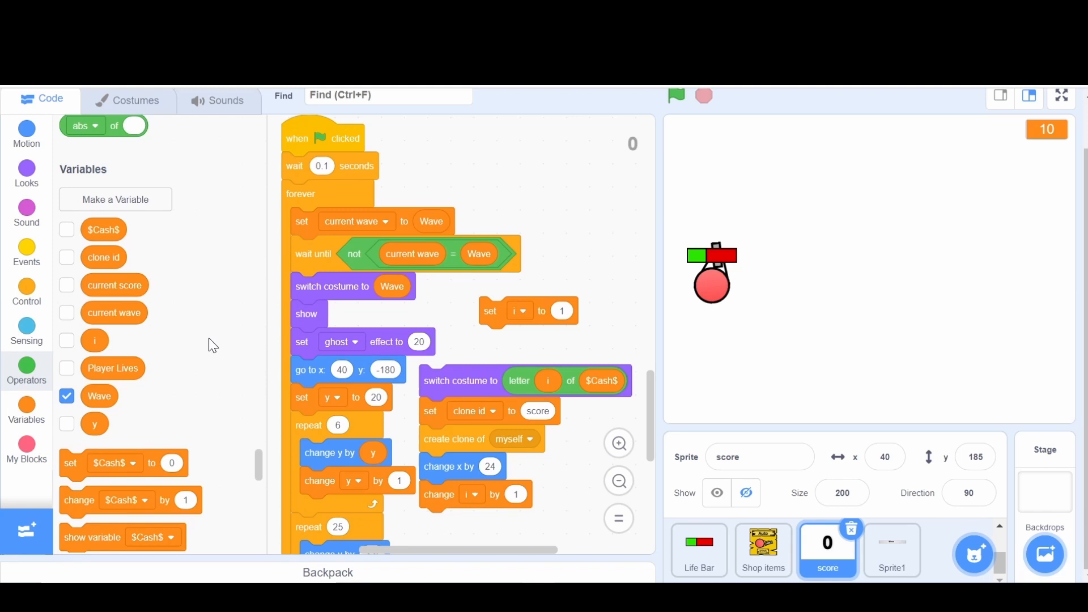
click(26, 291)
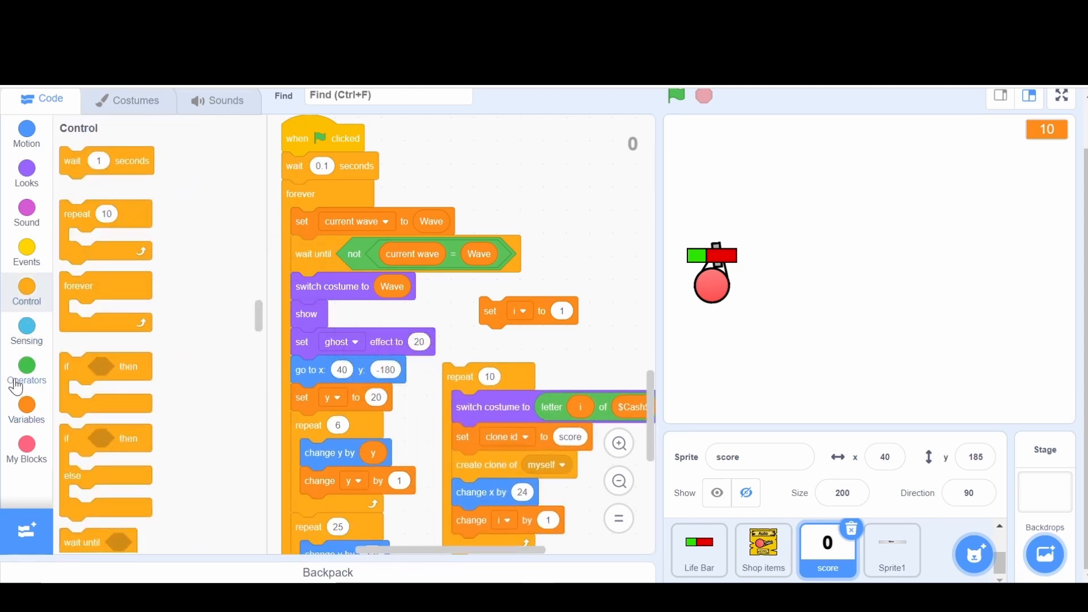
click(26, 369)
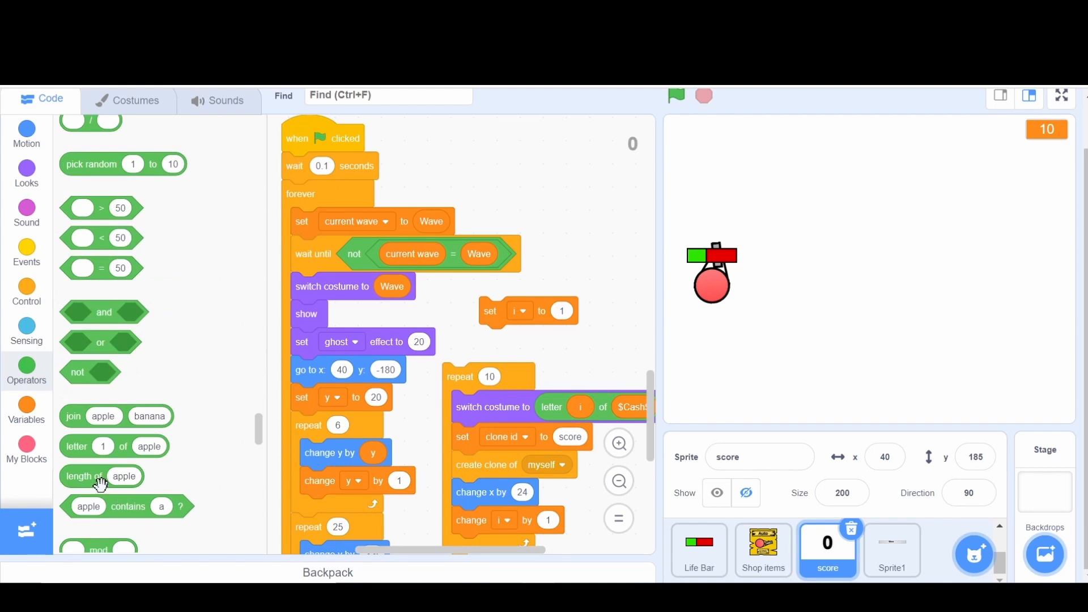
drag(83, 476, 519, 377)
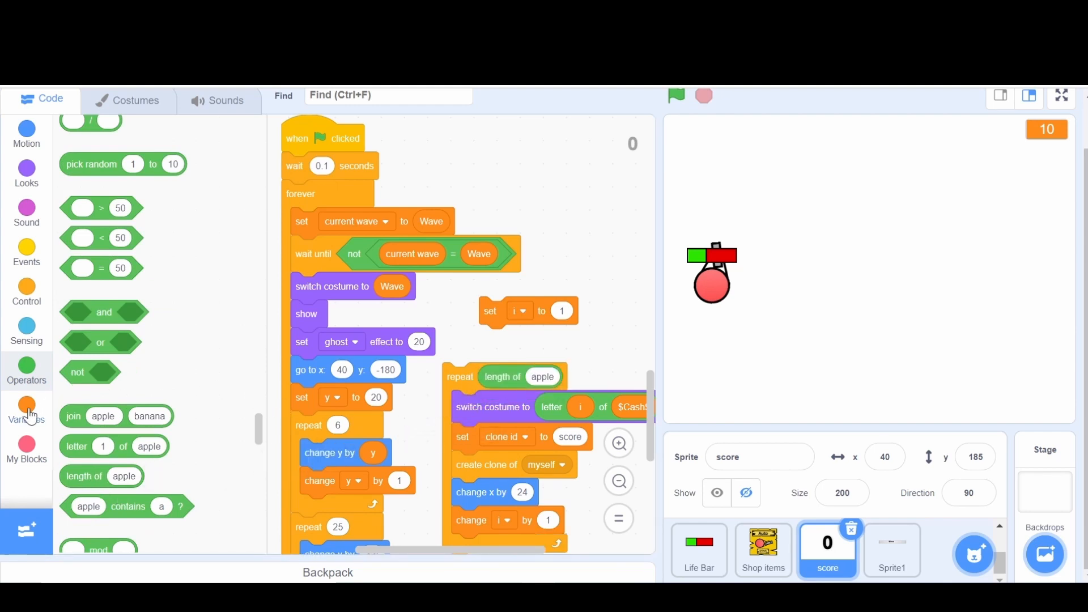
click(26, 405)
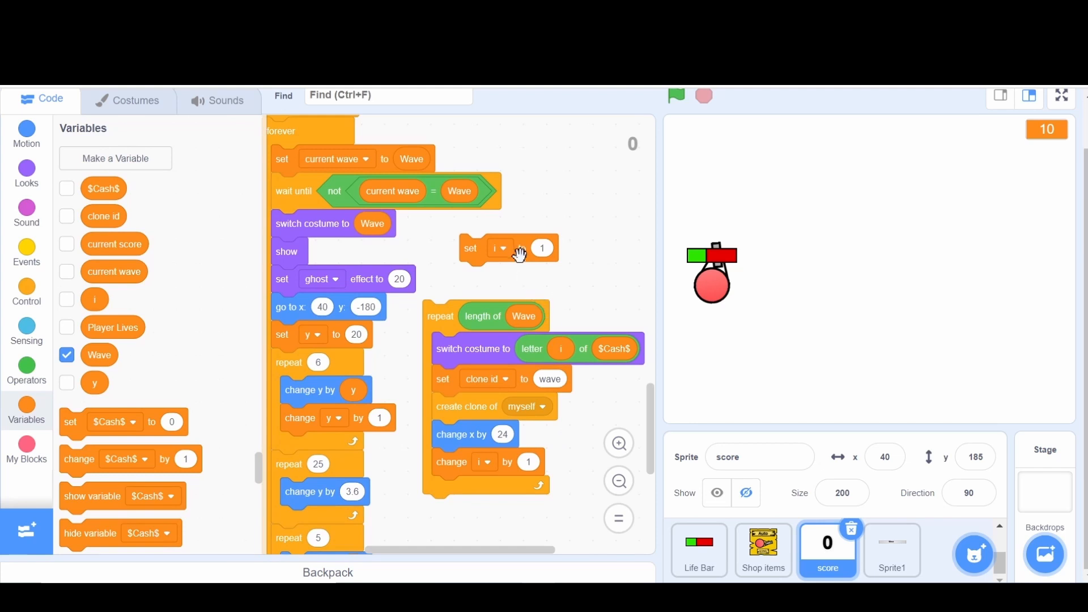
right_click(298, 258)
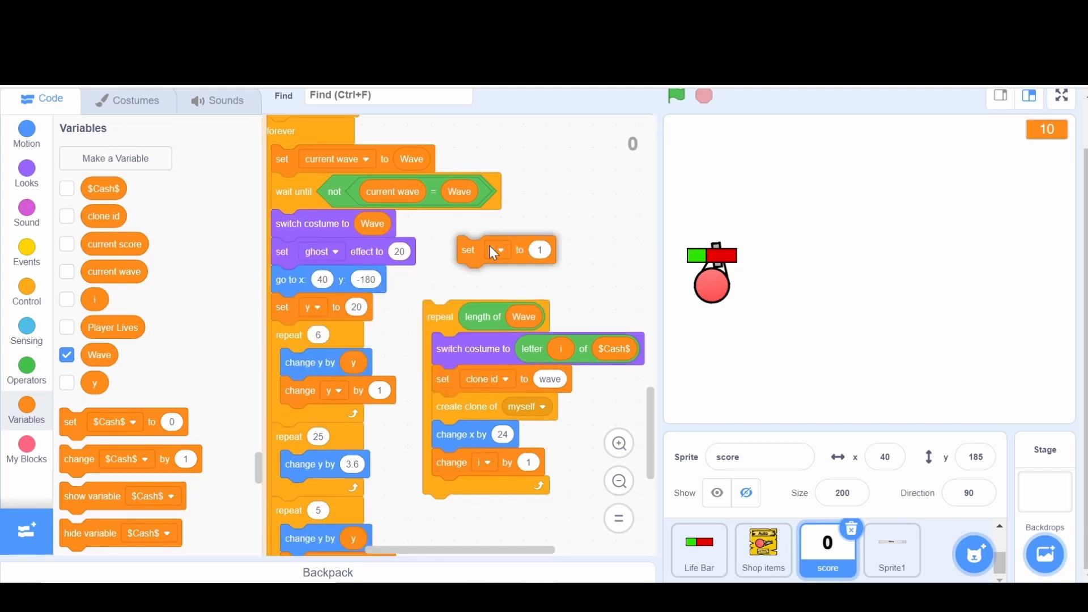
right_click(468, 250)
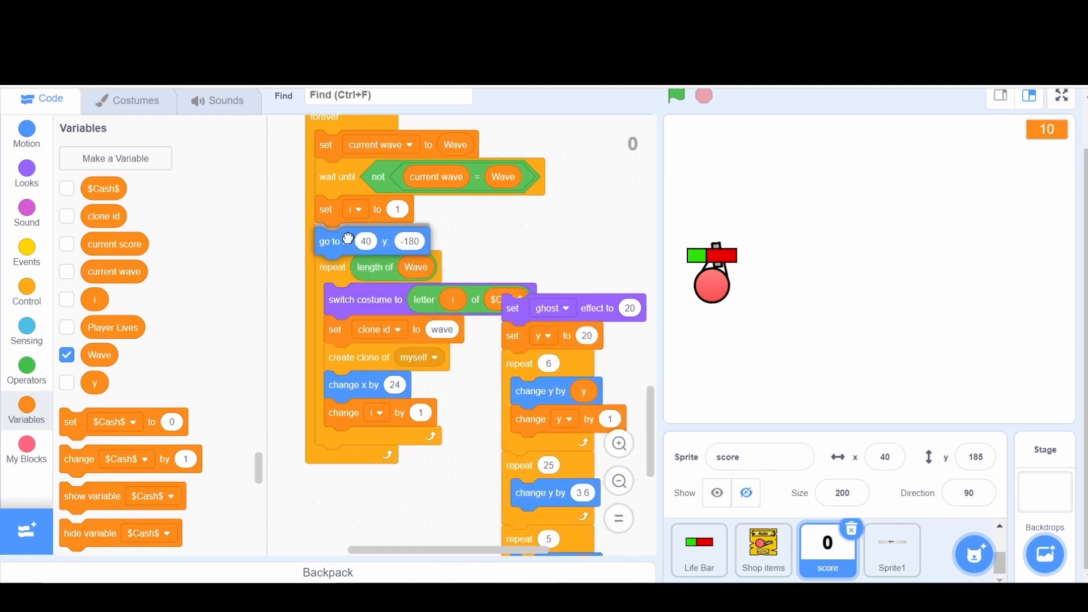
Step: Duplicate the clone id check into an 'if clone id = wave' animation branch and tidy scripts
scroll(down, 3)
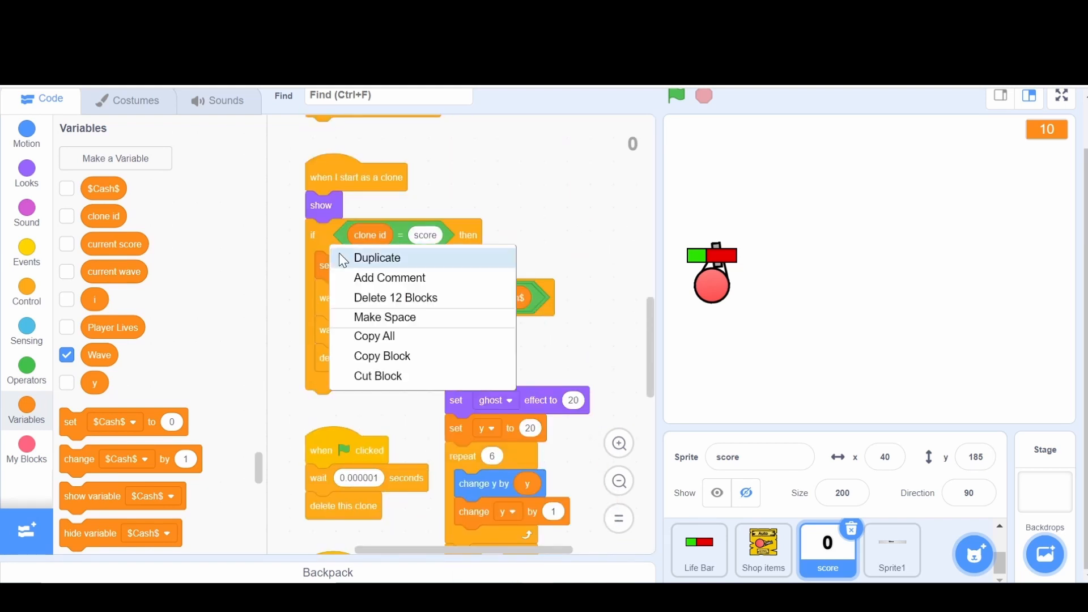
click(376, 258)
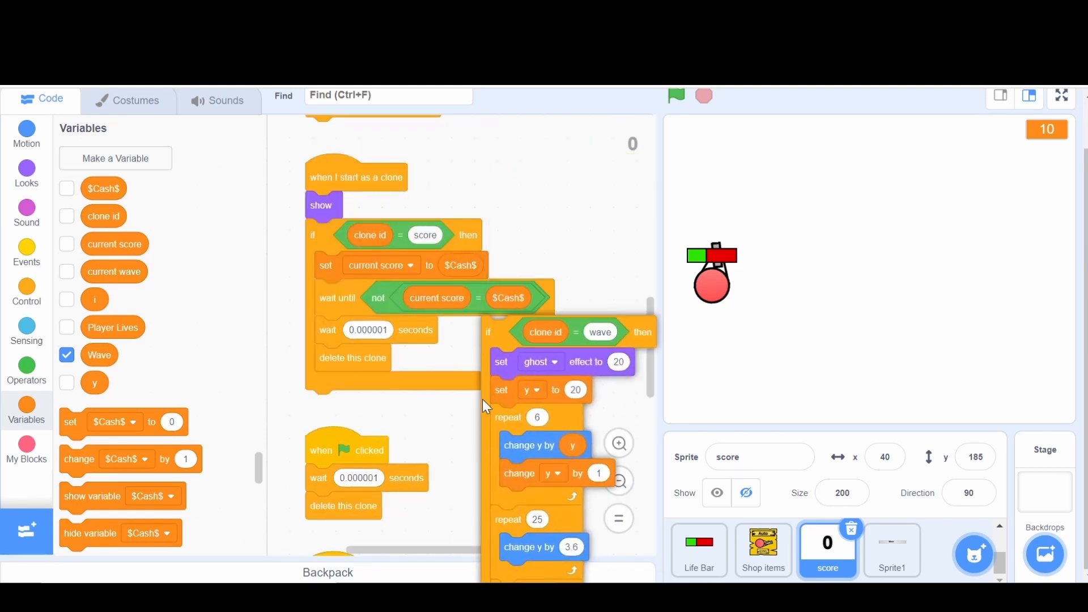
right_click(485, 406)
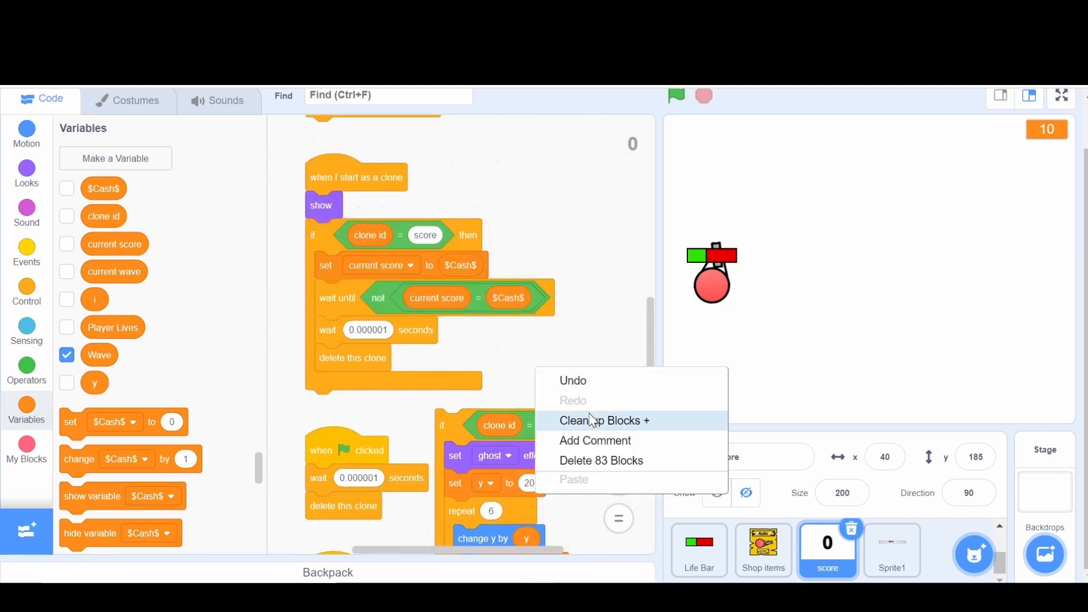
click(605, 420)
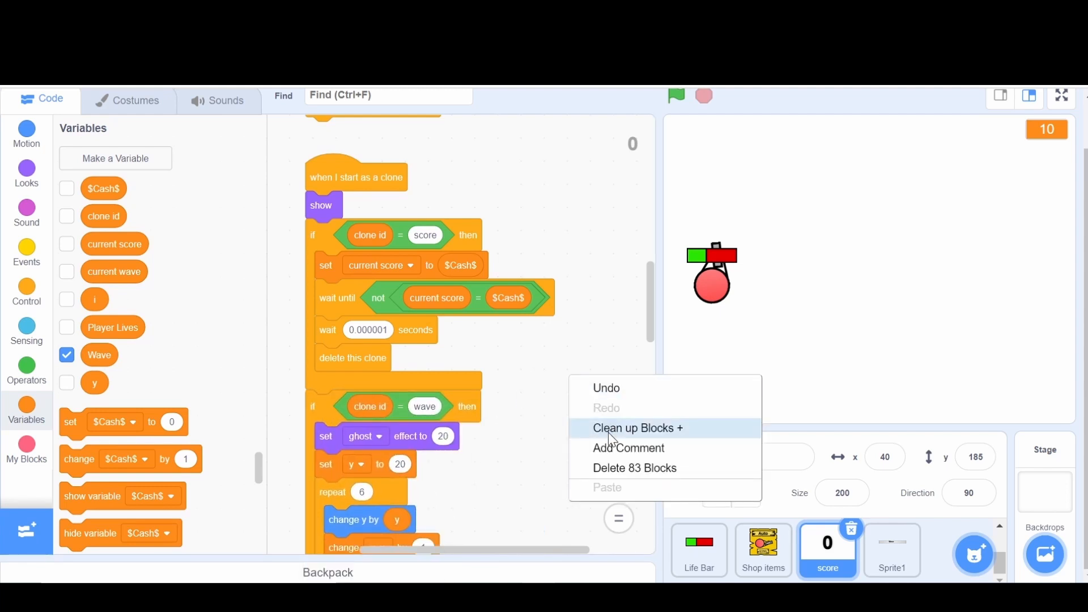
click(637, 428)
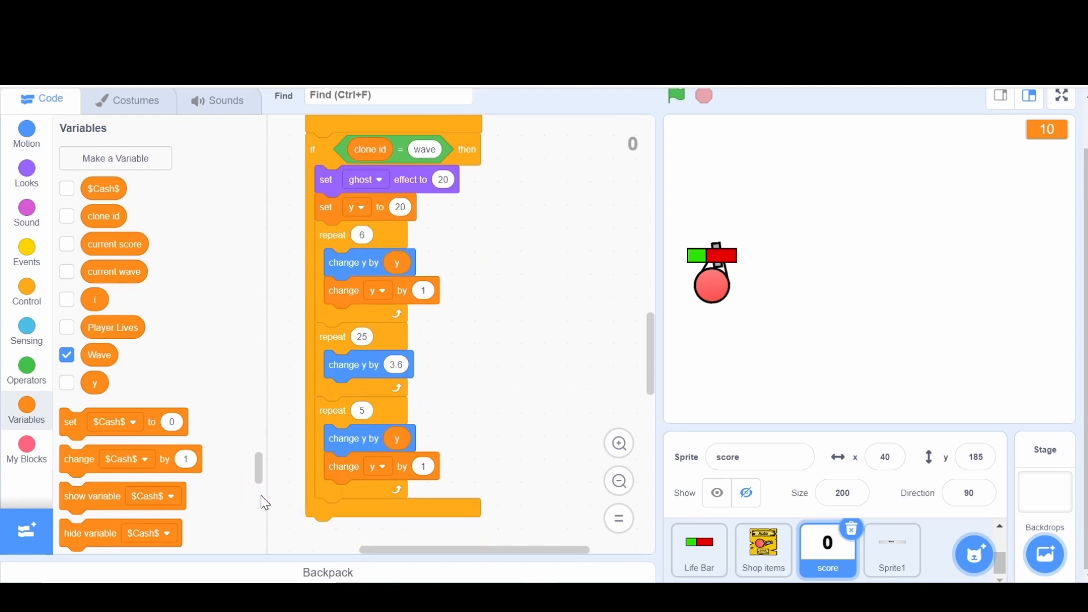
Step: Finish the wave branch with 'delete this clone' and view the stage full screen
click(27, 289)
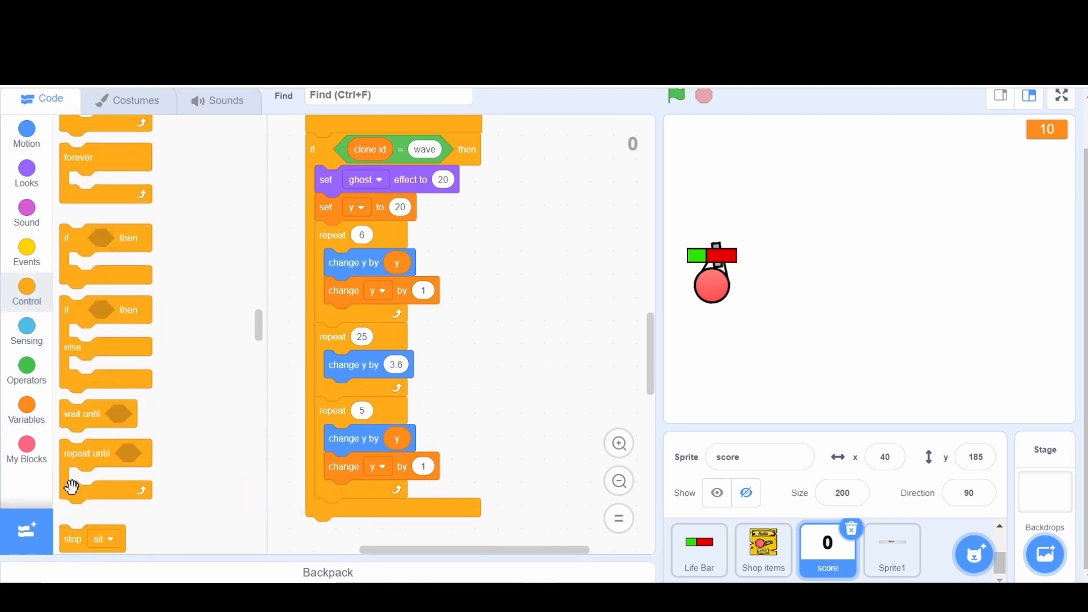
scroll(down, 3)
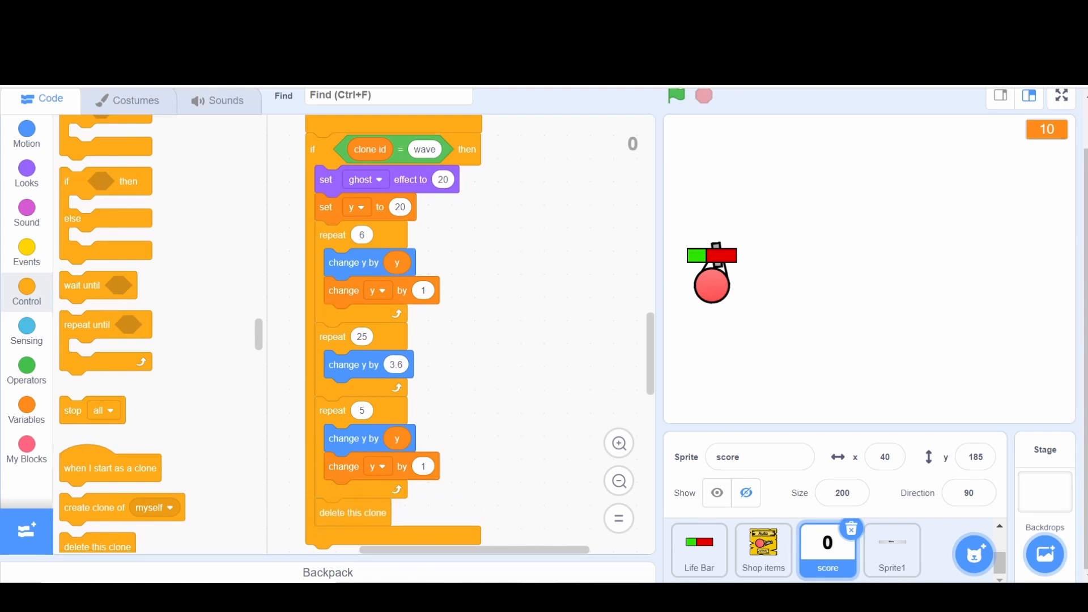
click(1062, 95)
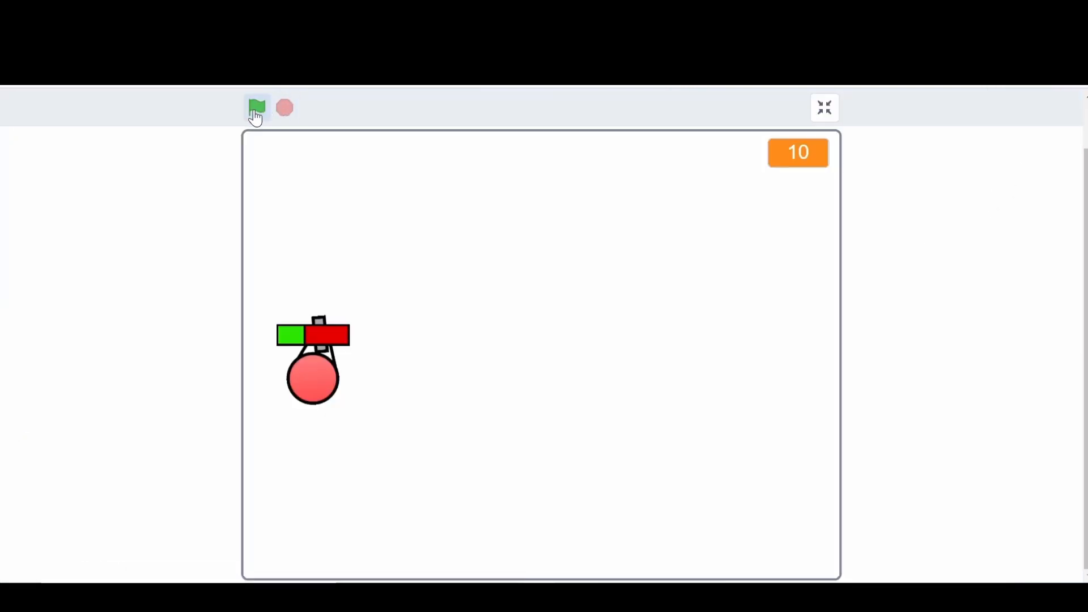
Step: Play-test the game from the green flag, then open Sprite1's wave-announcement script
click(257, 106)
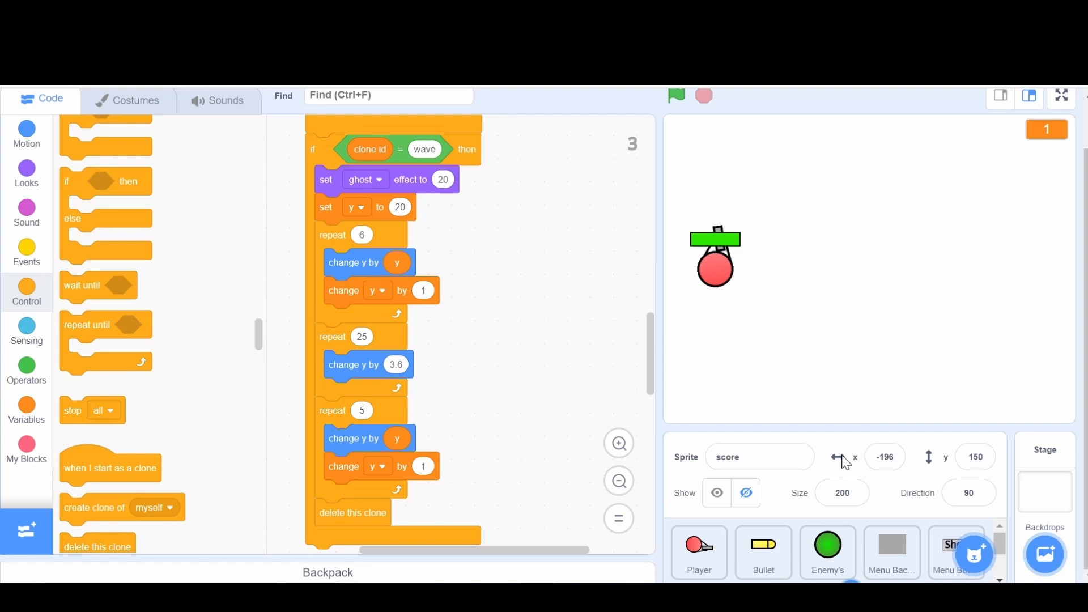
click(827, 552)
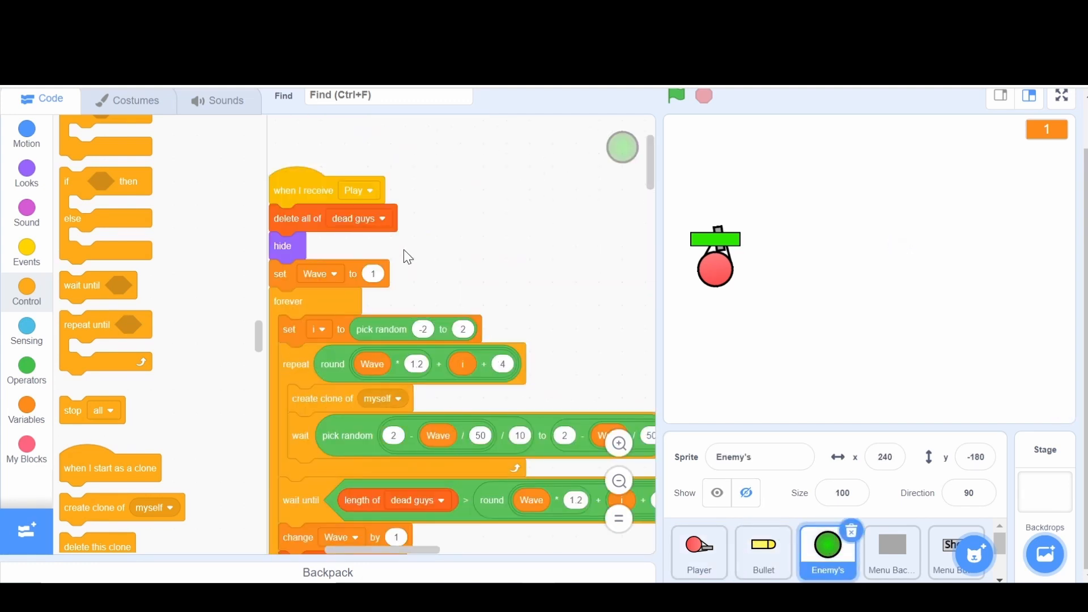
scroll(down, 3)
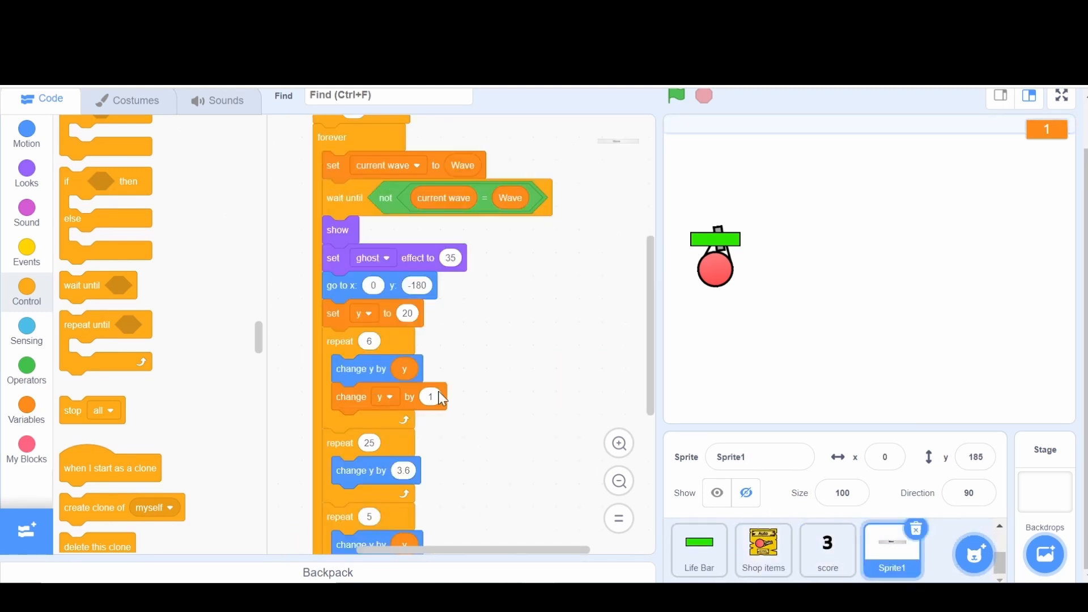
Step: Remove Sprite1's forever wave-change waiting loop, then reopen the score sprite's code
scroll(down, 3)
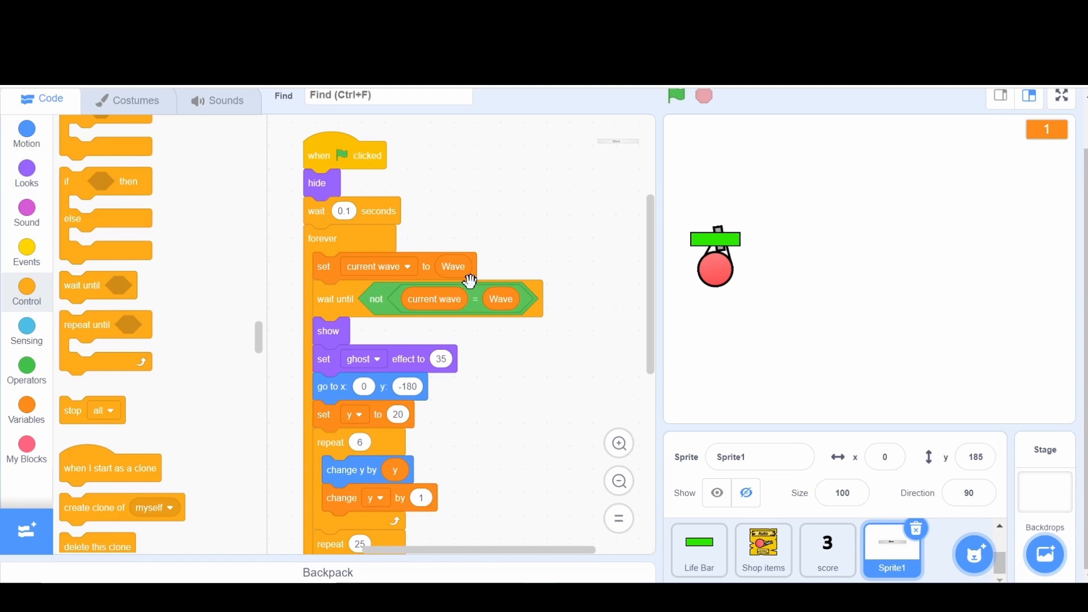
mouse_move(546, 258)
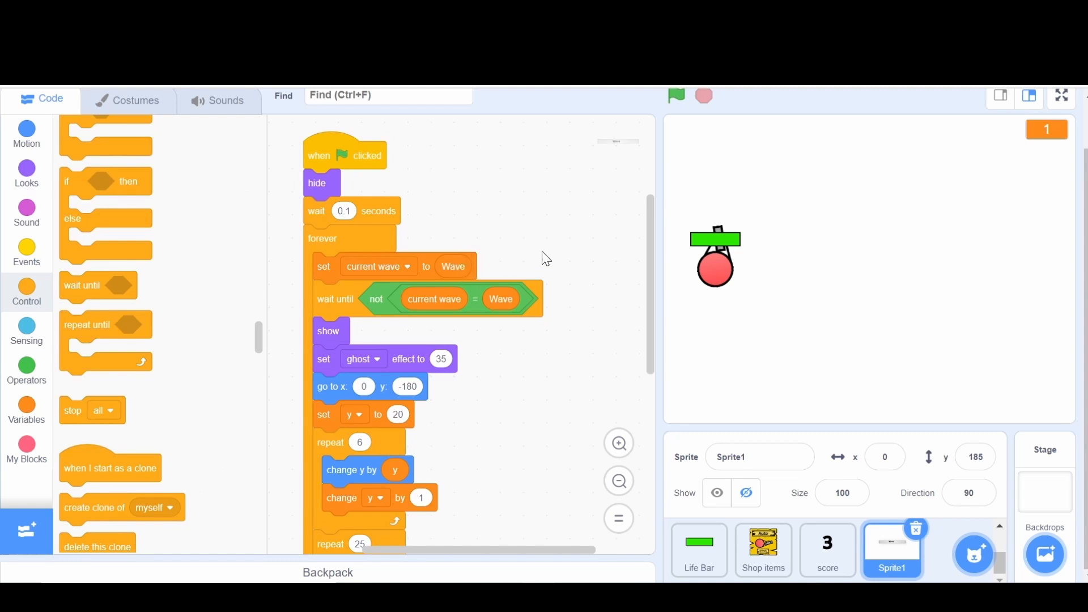
mouse_move(98, 321)
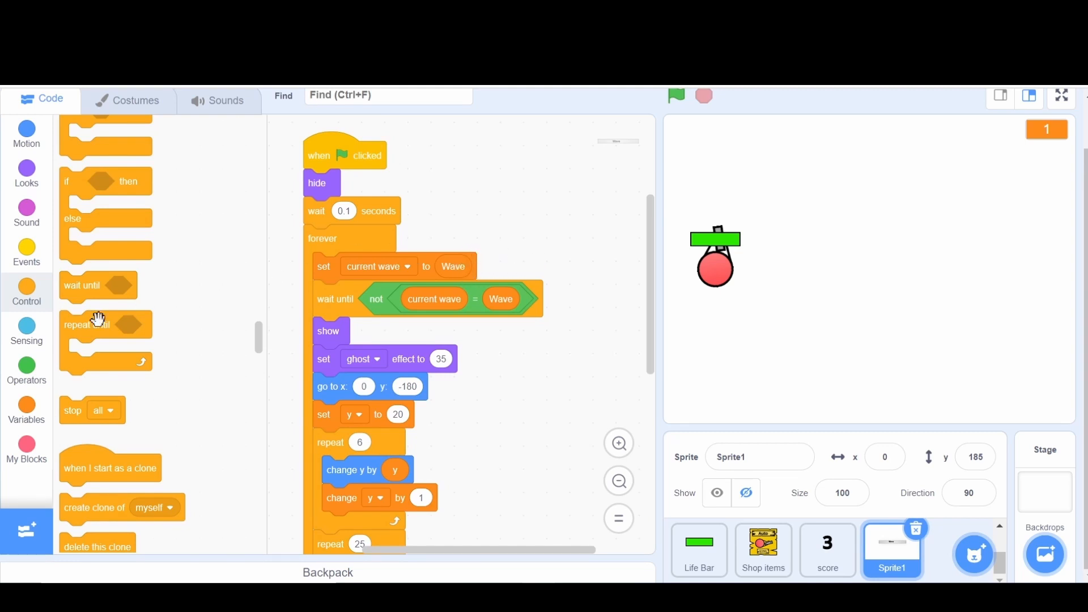
mouse_move(31, 319)
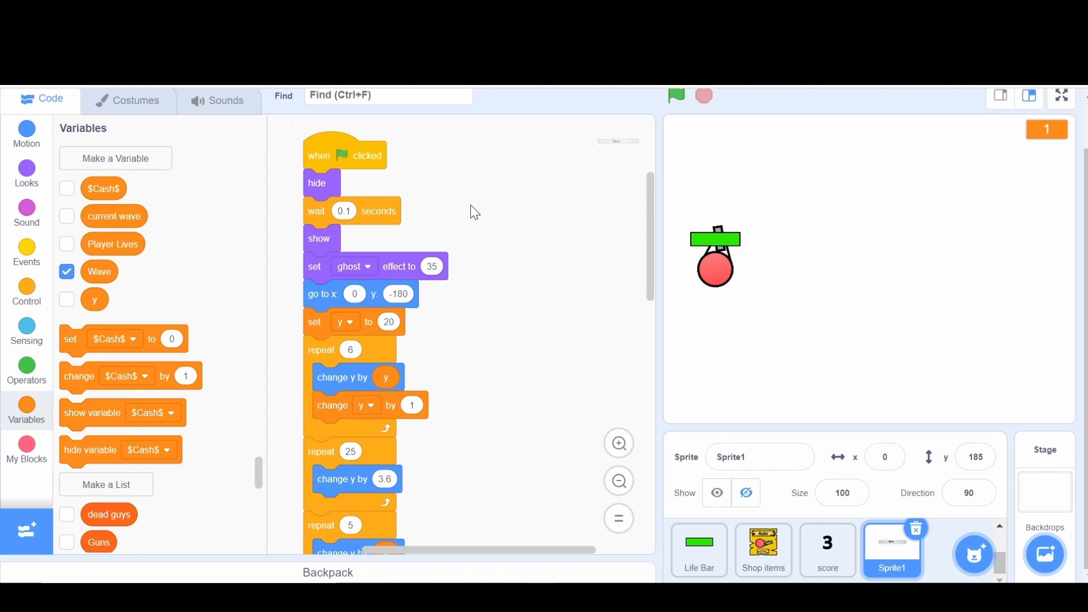
scroll(down, 3)
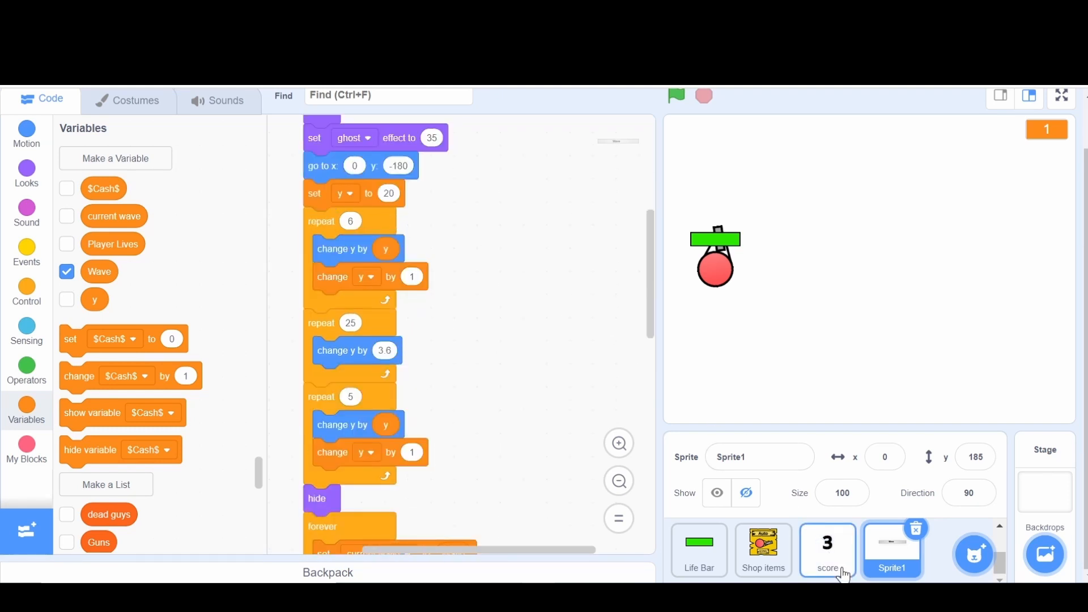
click(827, 549)
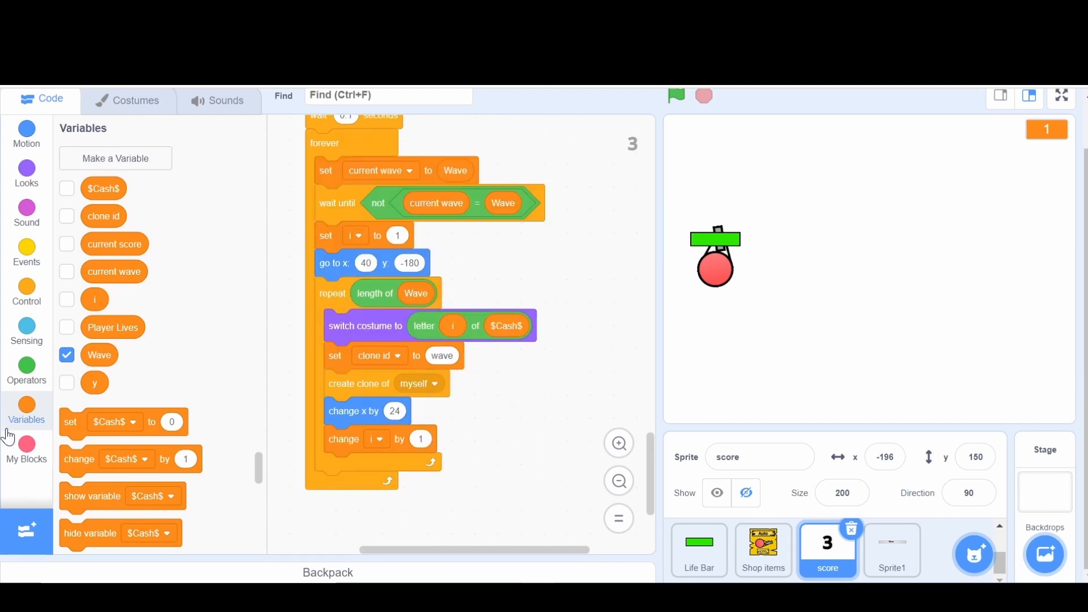
Step: Put create score digits inside the wave loop and give it a 'clone id' input
click(27, 449)
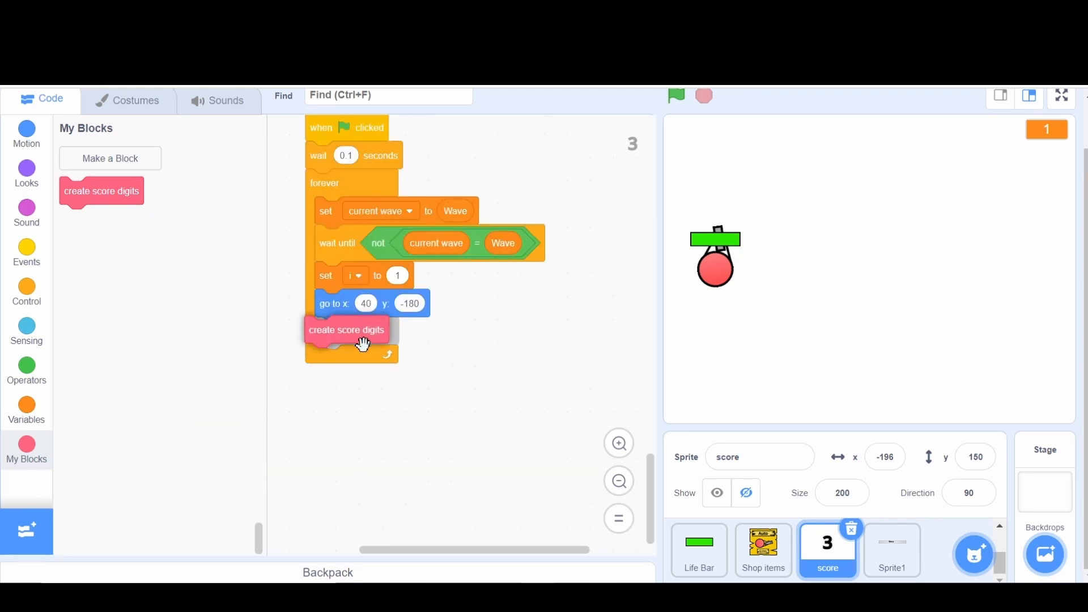
drag(347, 330, 356, 331)
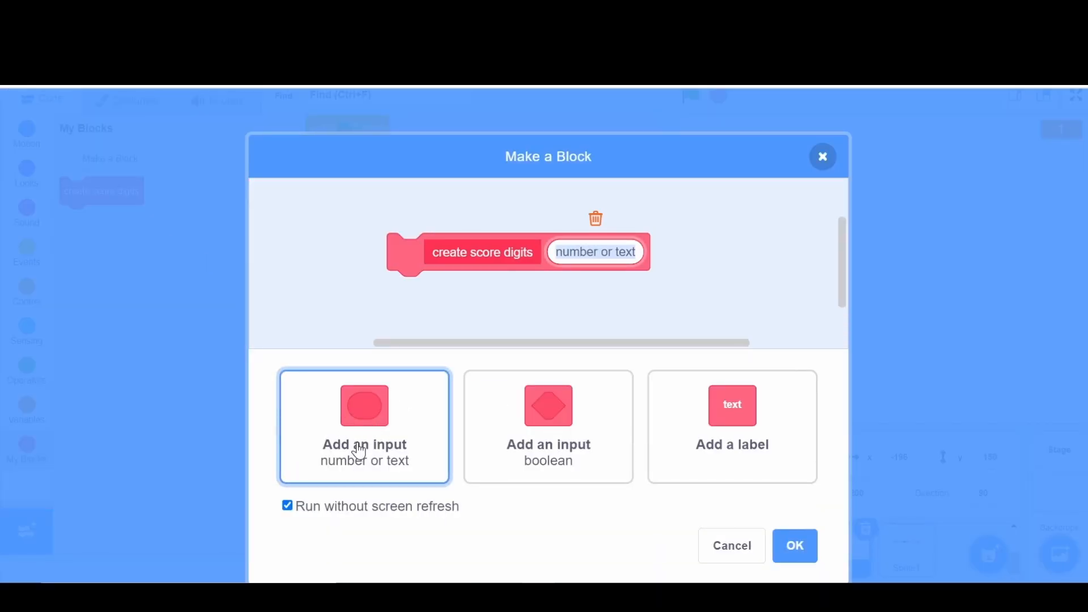
text(clone id)
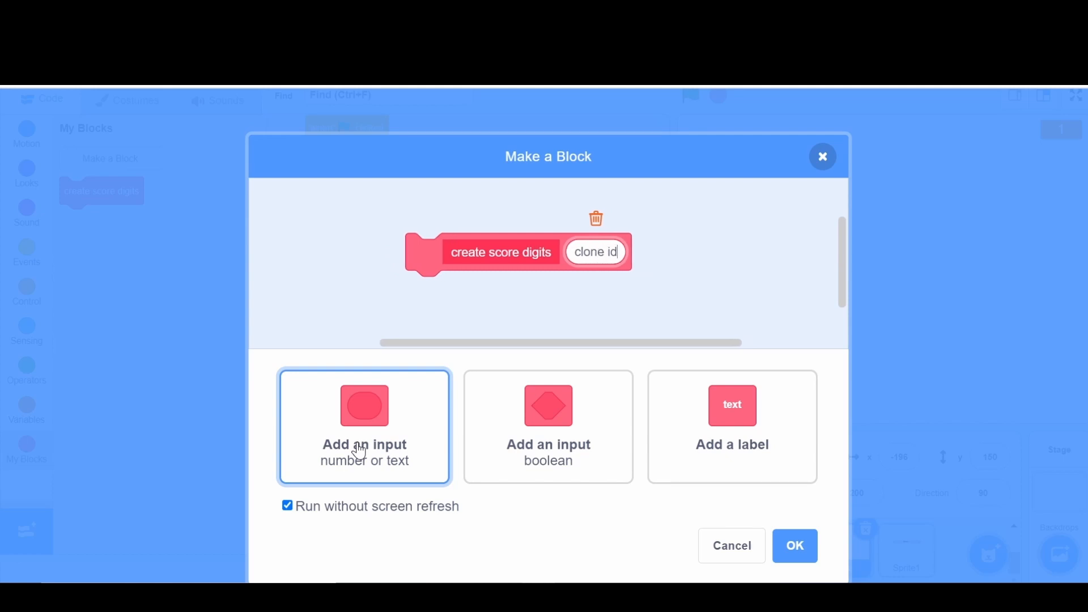
click(794, 546)
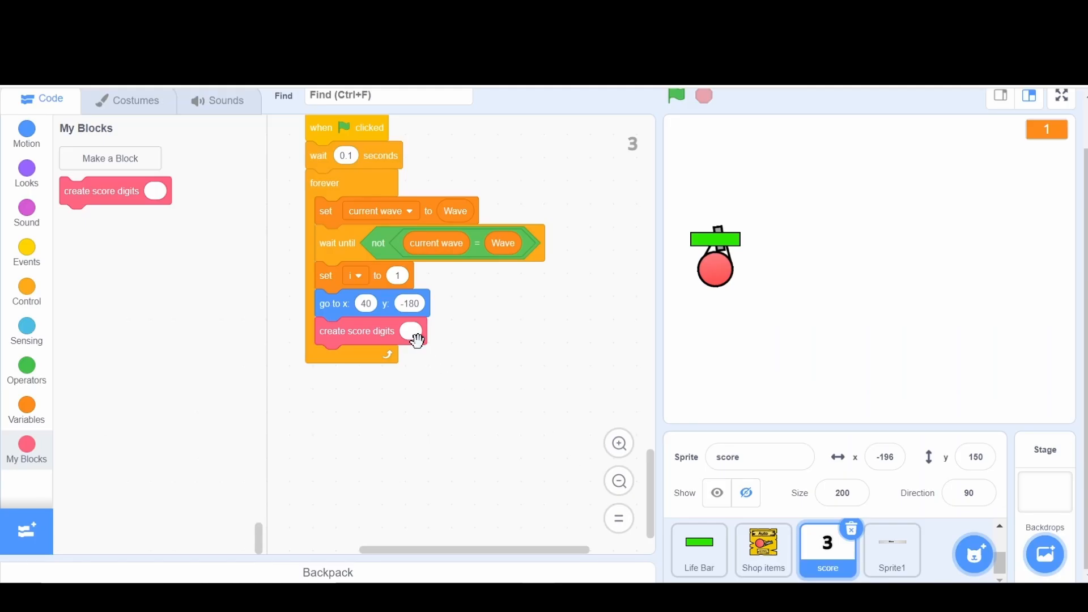
Step: Fill the clone id inputs with 'wave' and 's' (score)
text(wae)
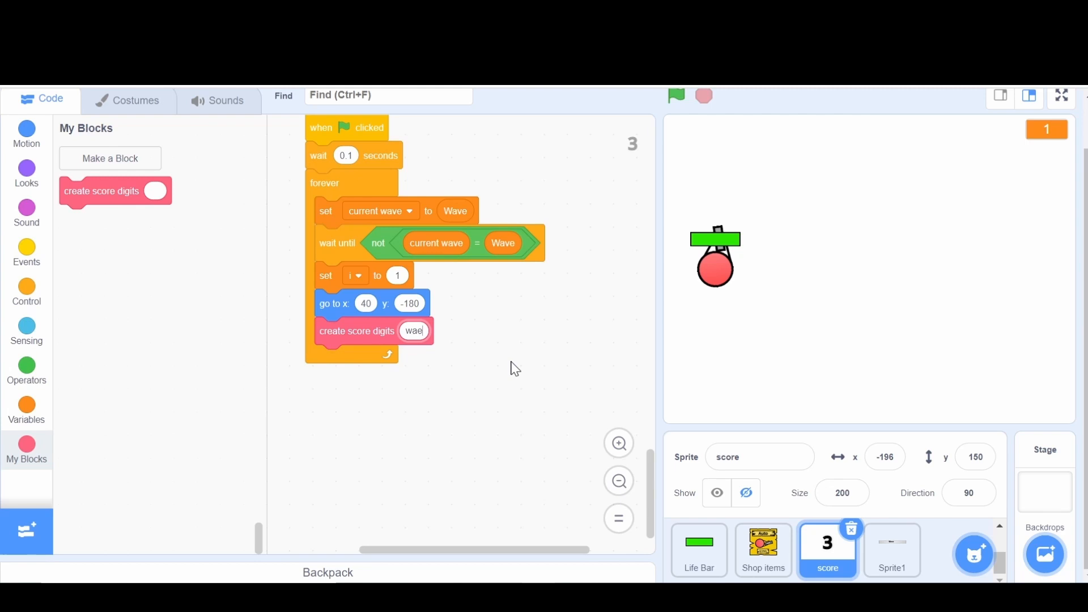
scroll(down, 3)
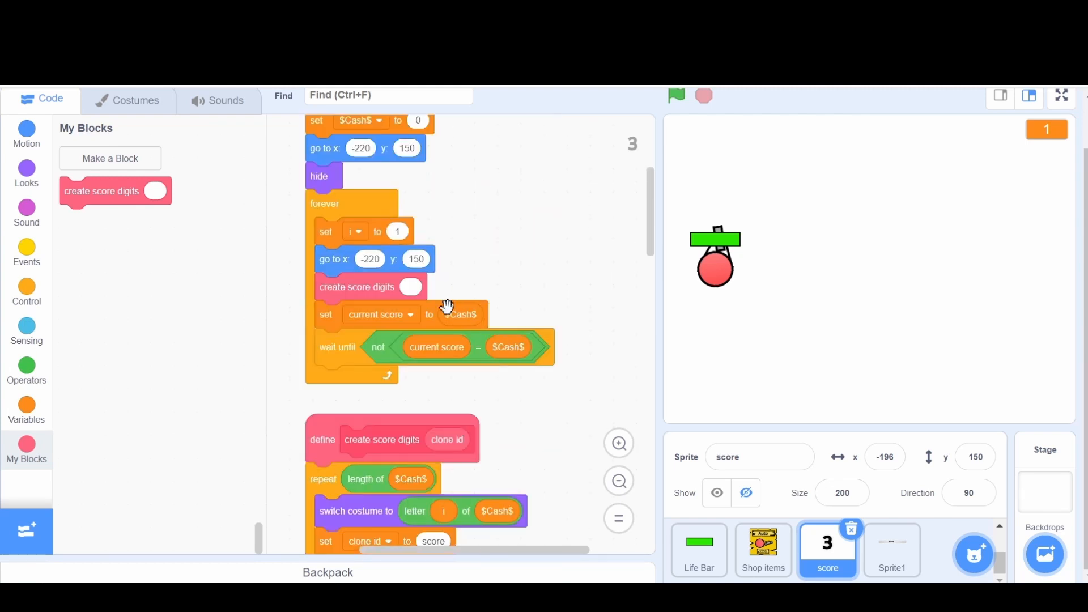
text(score)
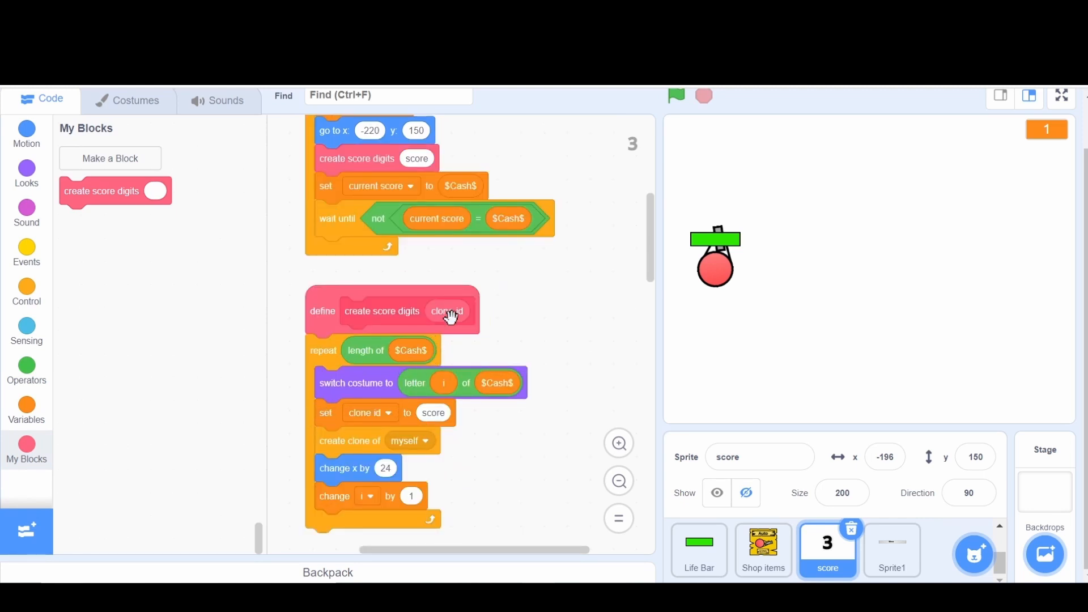
scroll(down, 3)
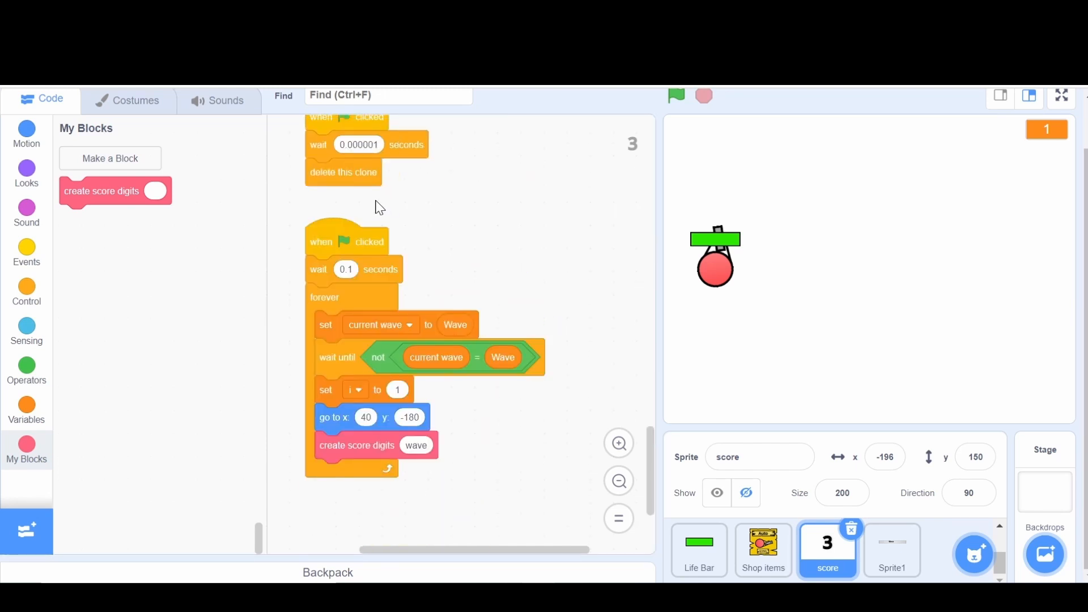
mouse_move(498, 313)
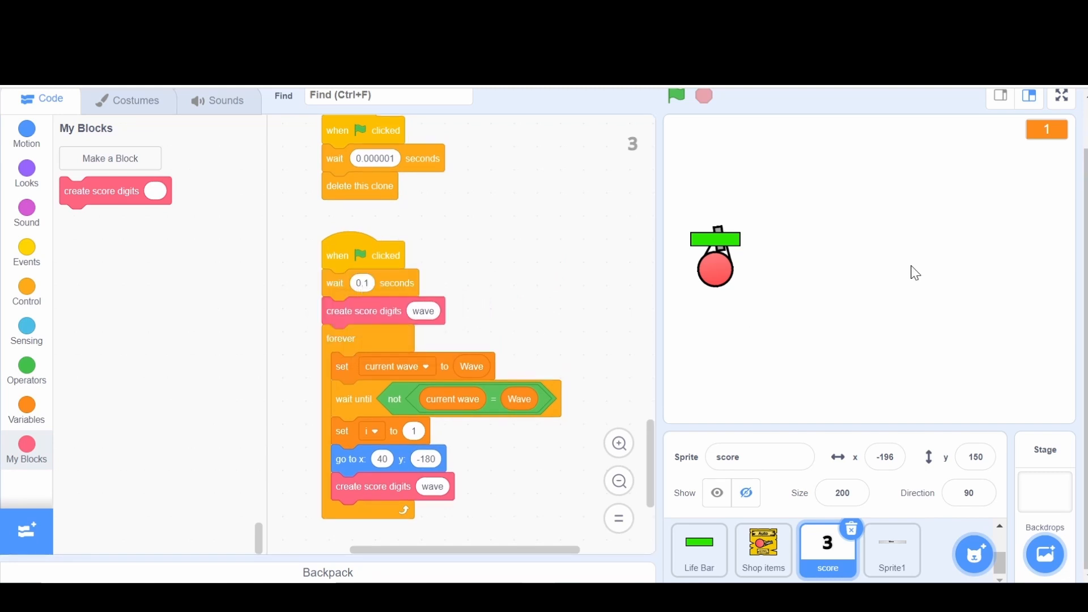
Step: Test-run the game in full screen, then remove the wave script's green-flag hat
click(1061, 96)
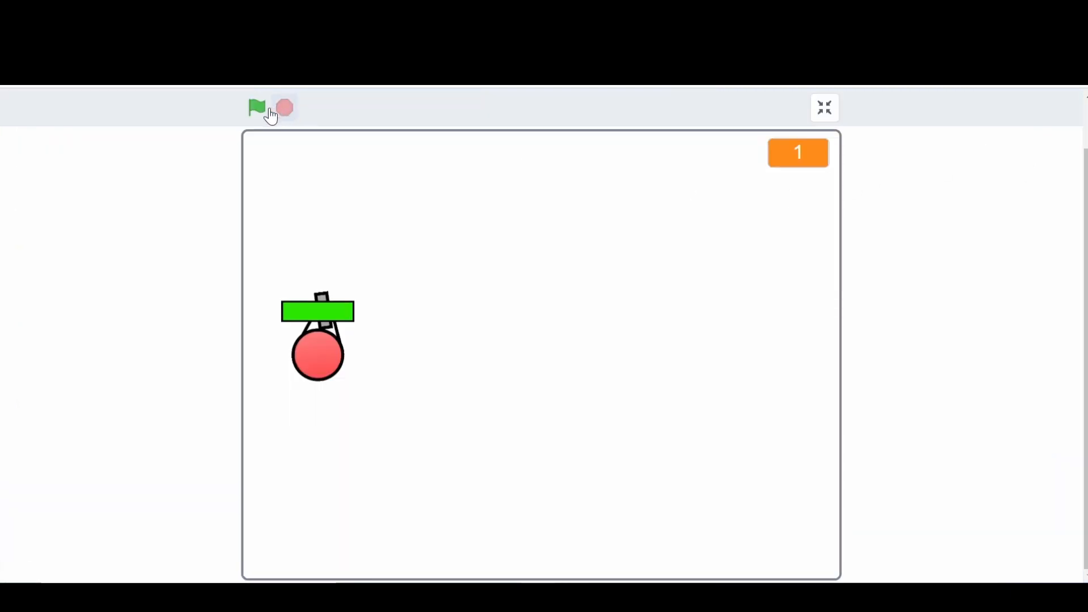
click(256, 107)
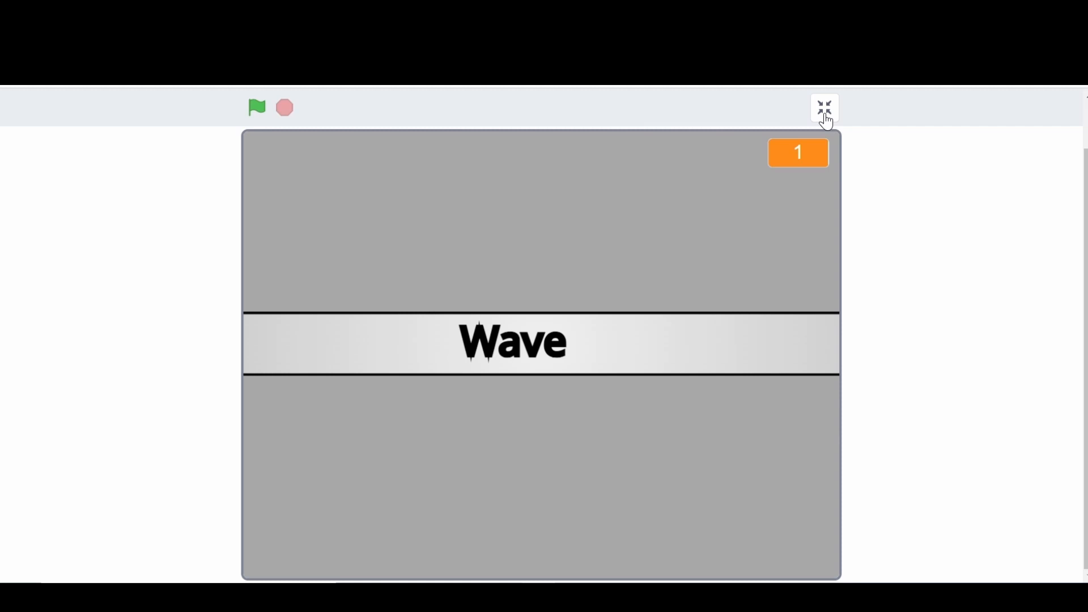
click(823, 106)
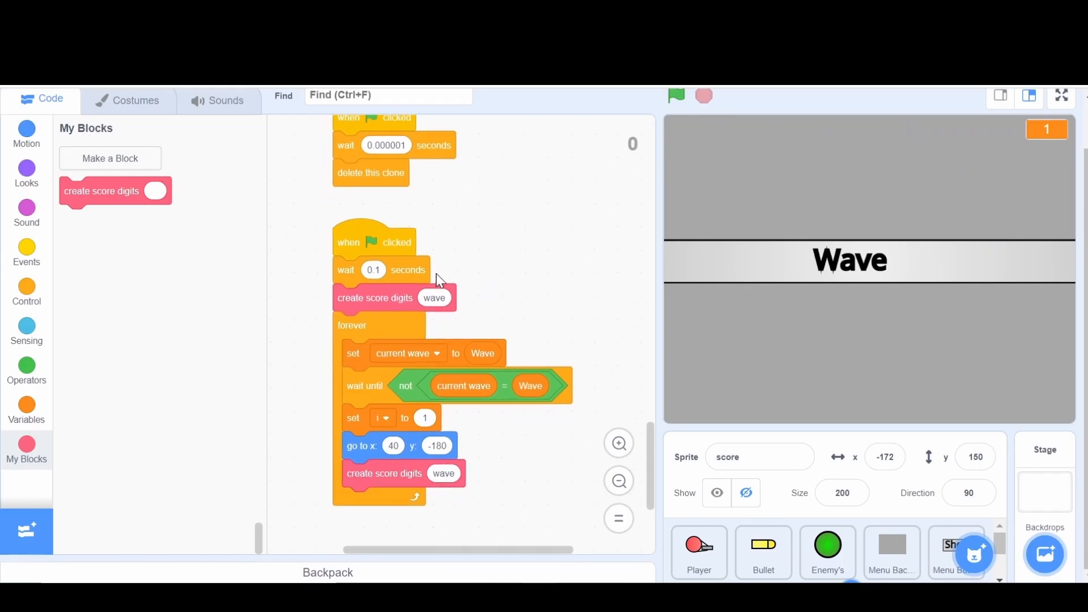
mouse_move(453, 287)
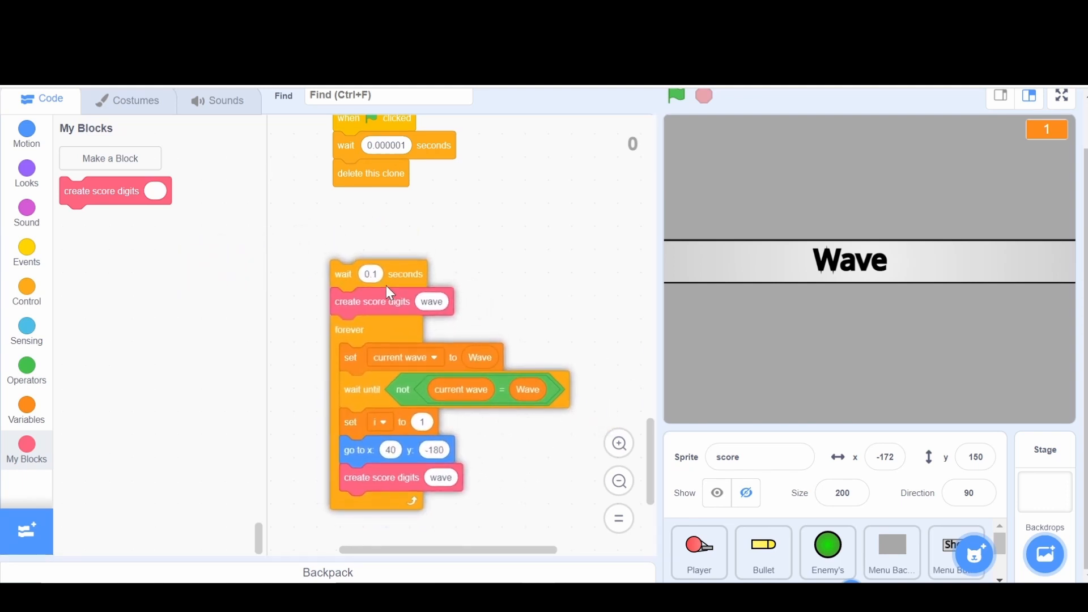
click(26, 291)
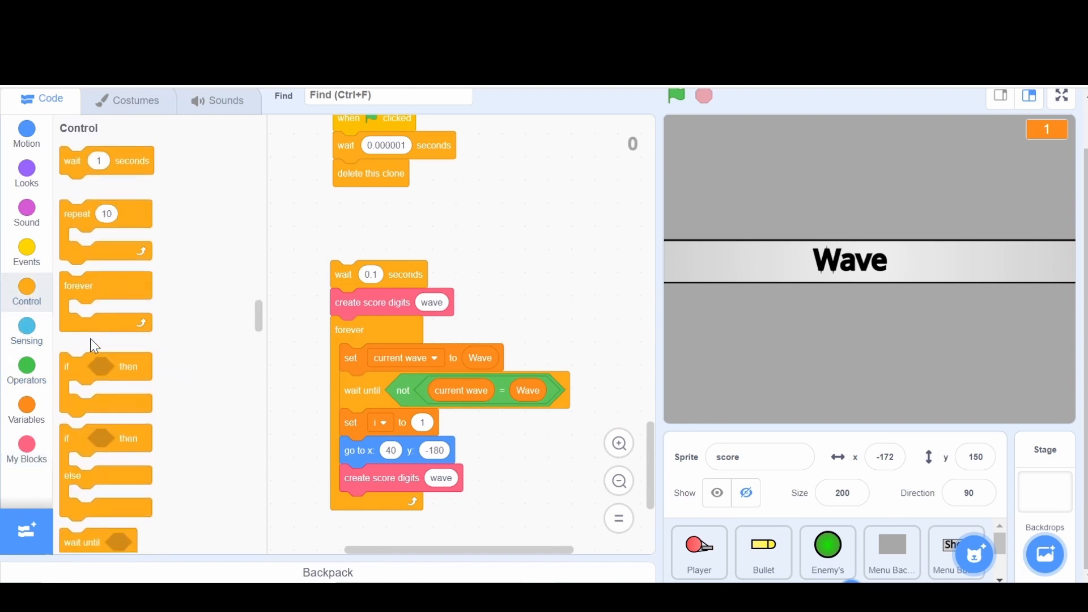
Step: Start the score sprite's wave script on 'when I receive Play' and tidy the blocks
click(26, 249)
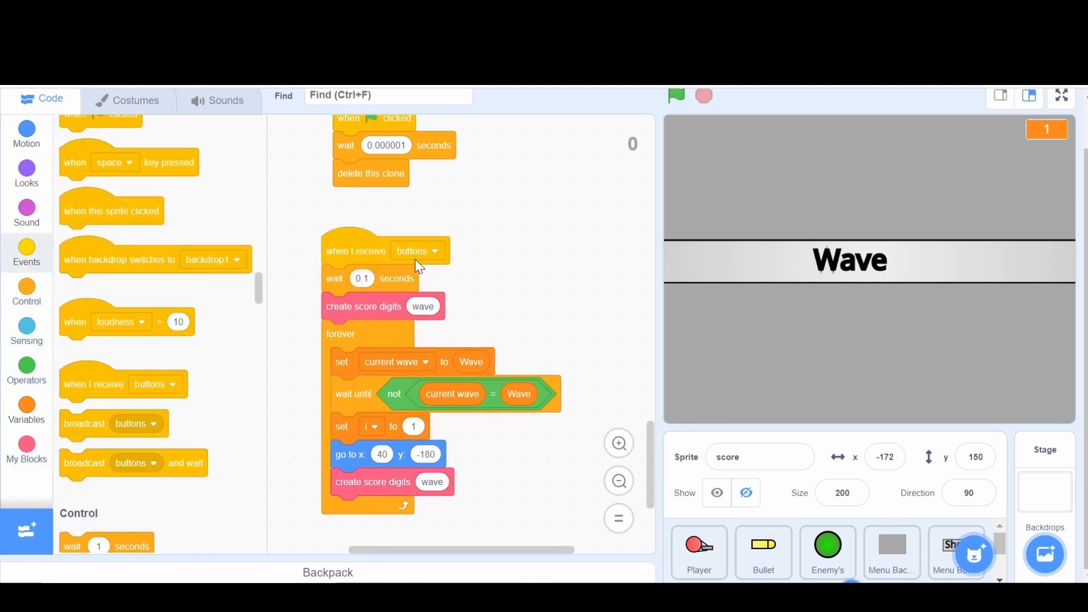
click(433, 250)
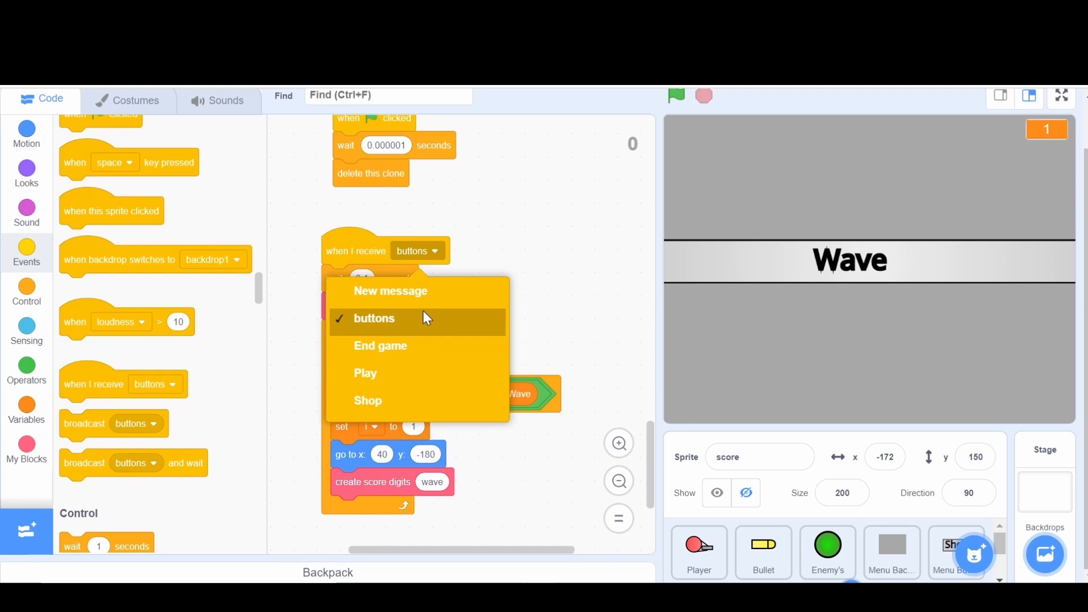
click(374, 319)
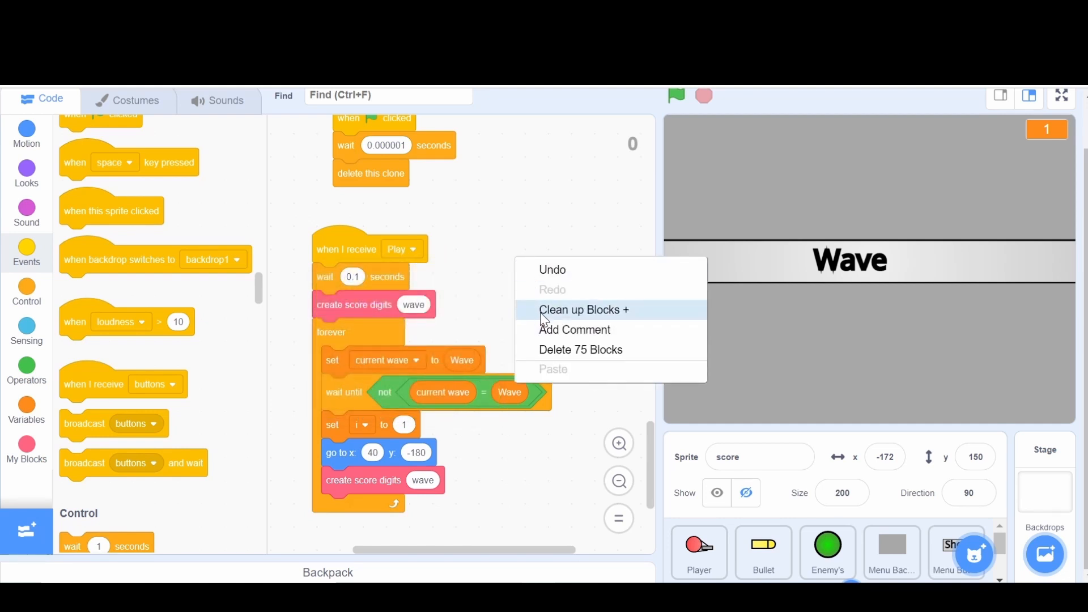
click(892, 557)
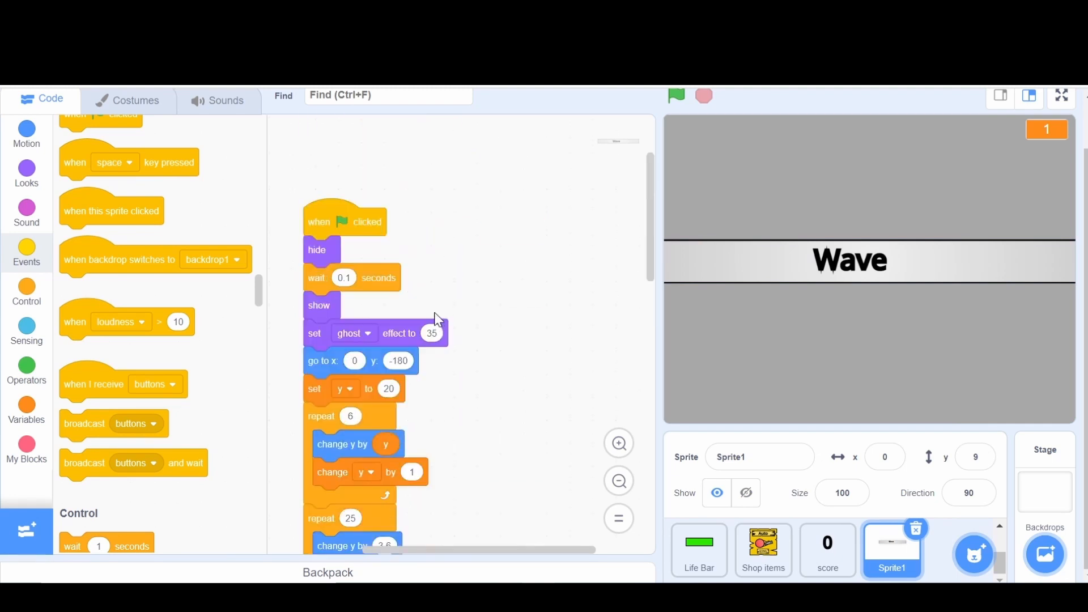
mouse_move(327, 249)
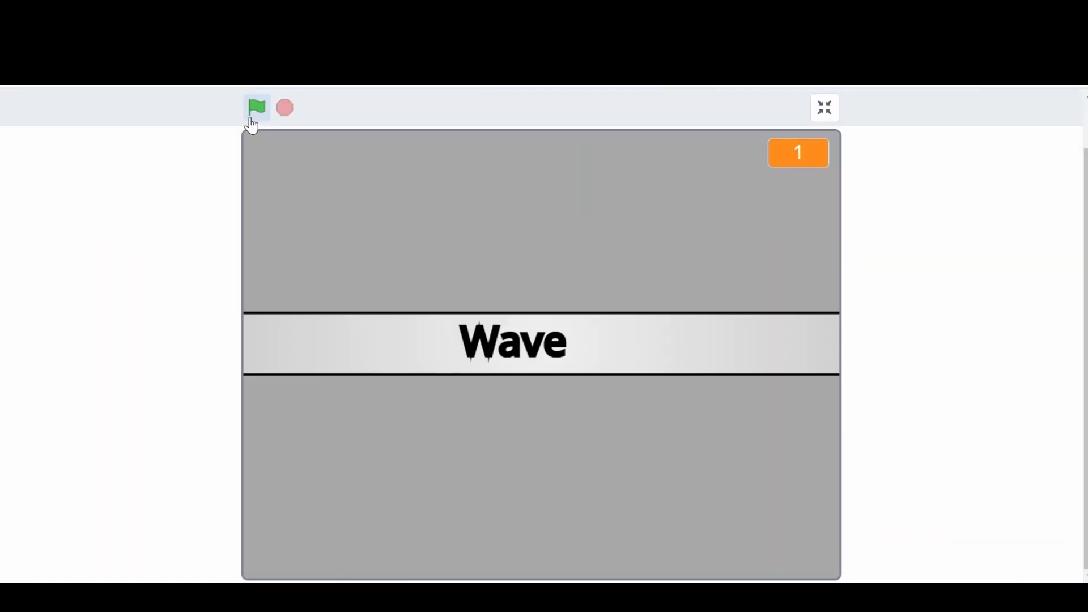
Step: Test the game, then delete Sprite1's leftover green-flag hat
click(257, 107)
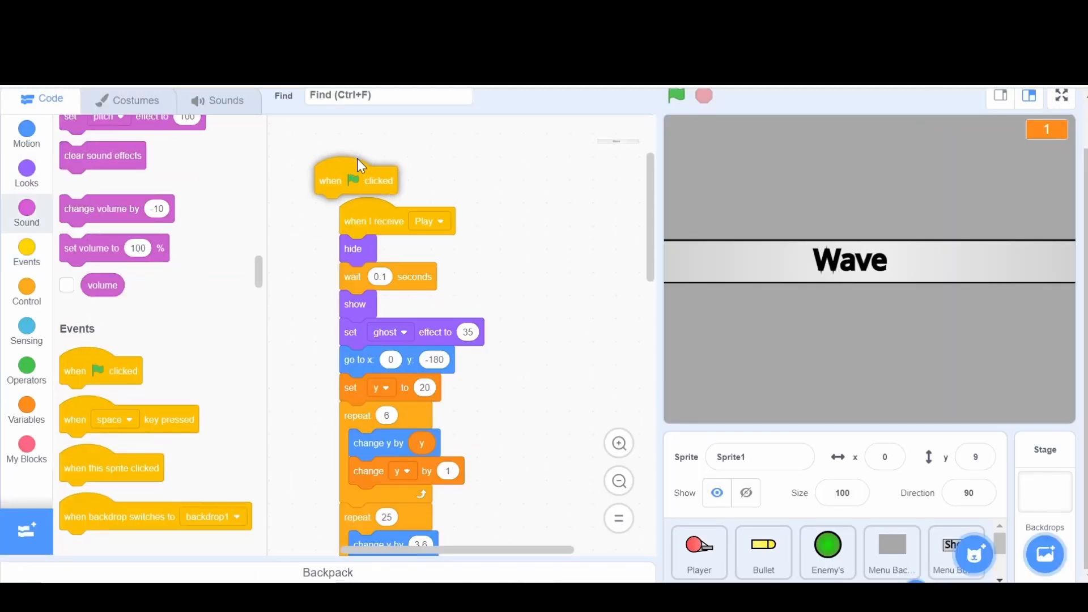
right_click(355, 179)
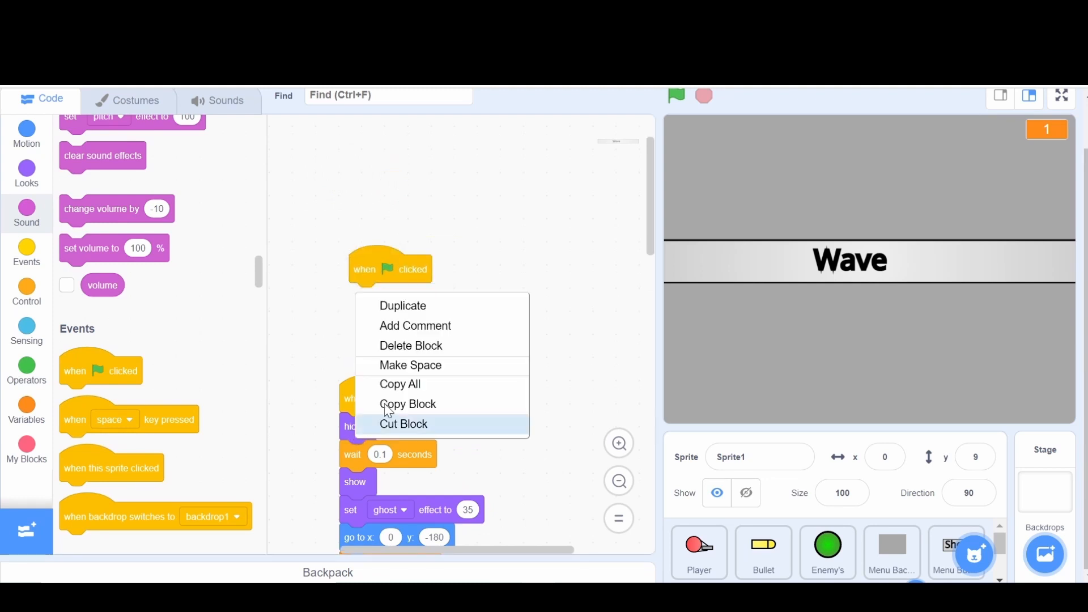
click(403, 424)
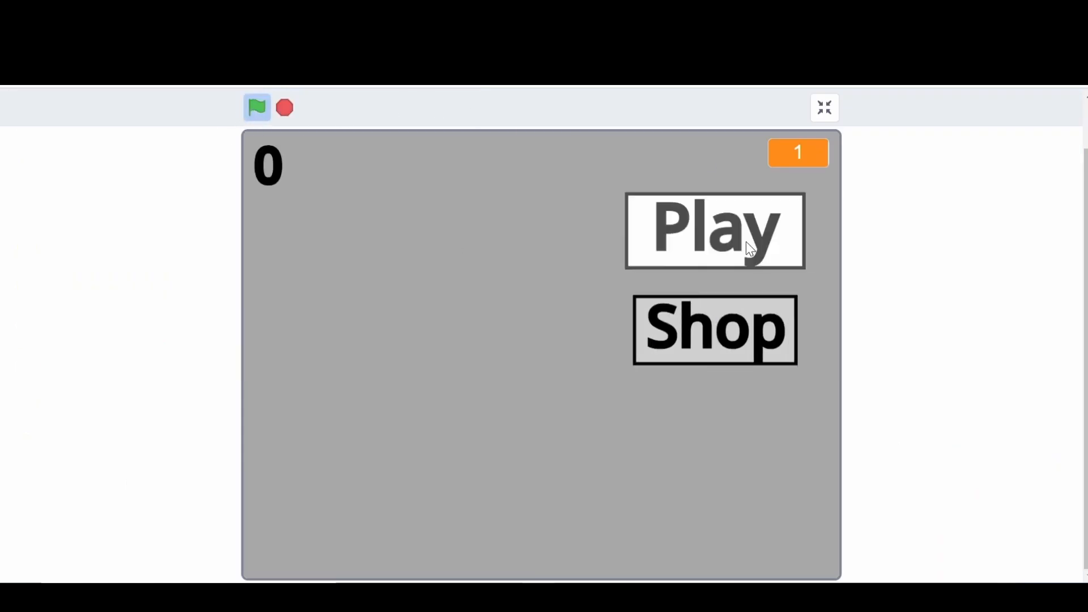
Step: Start a round, view the score sprite's Play script, and run full screen to check wave 9
click(714, 231)
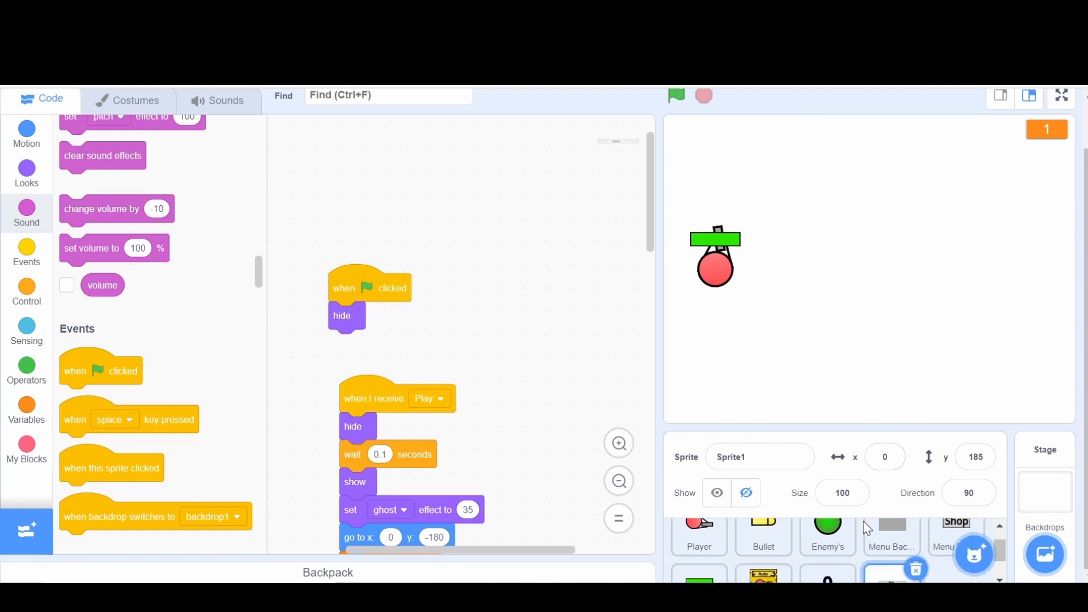
click(828, 545)
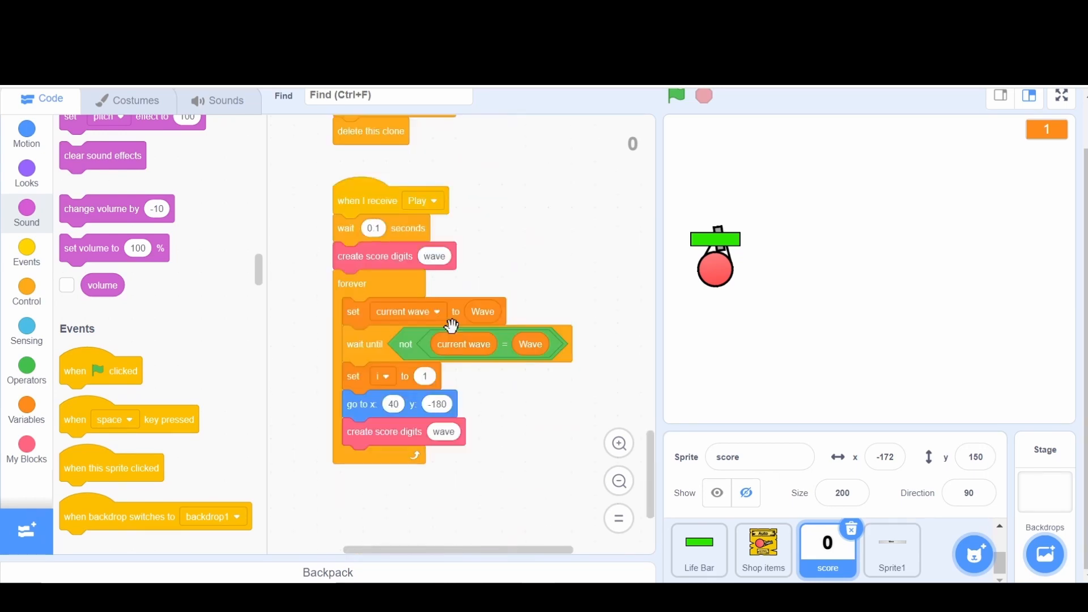
click(1061, 95)
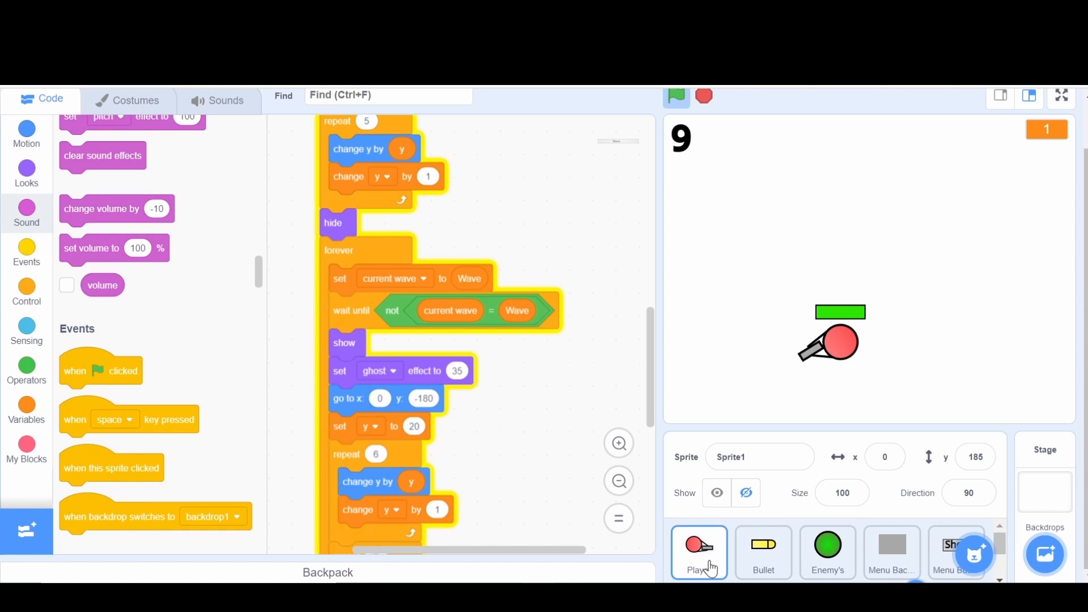
Step: Hide Enemy's i variable, end waves at round(Wave*1.2+i+4) minus 1, then test full screen
click(828, 552)
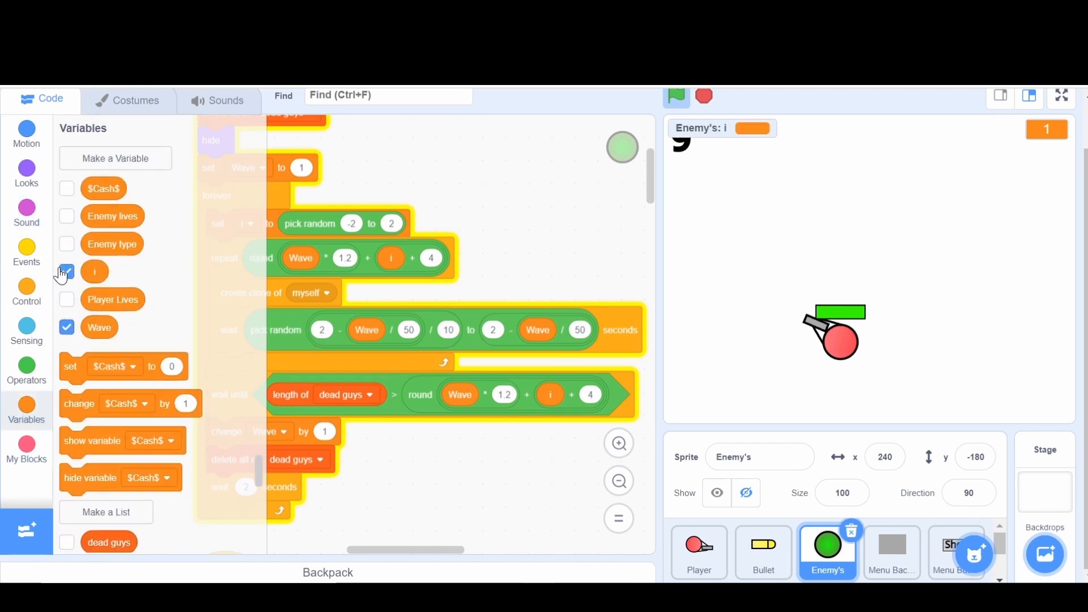
click(66, 271)
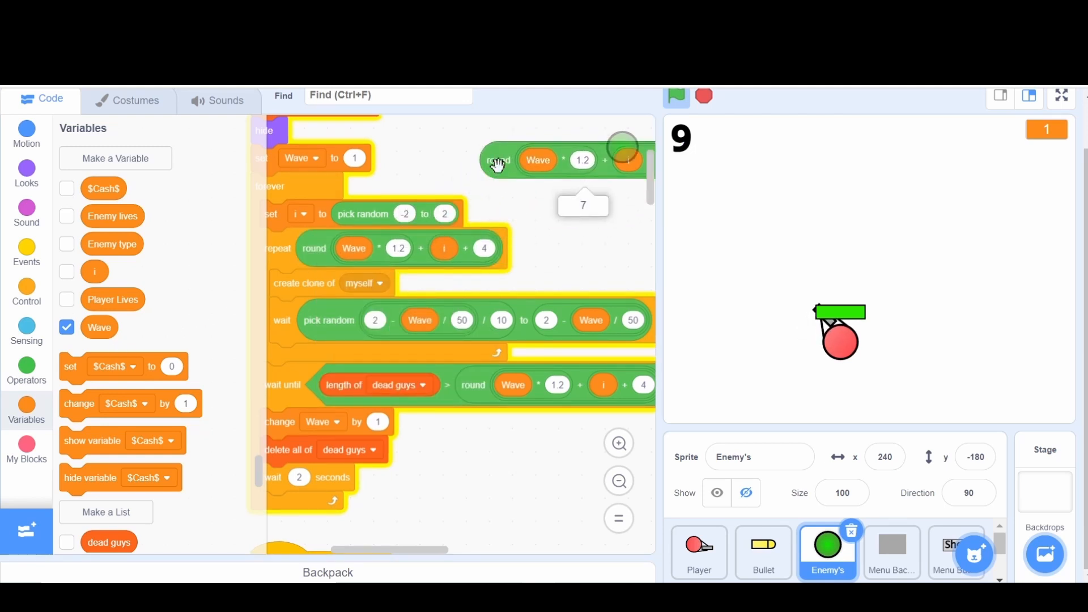
scroll(down, 3)
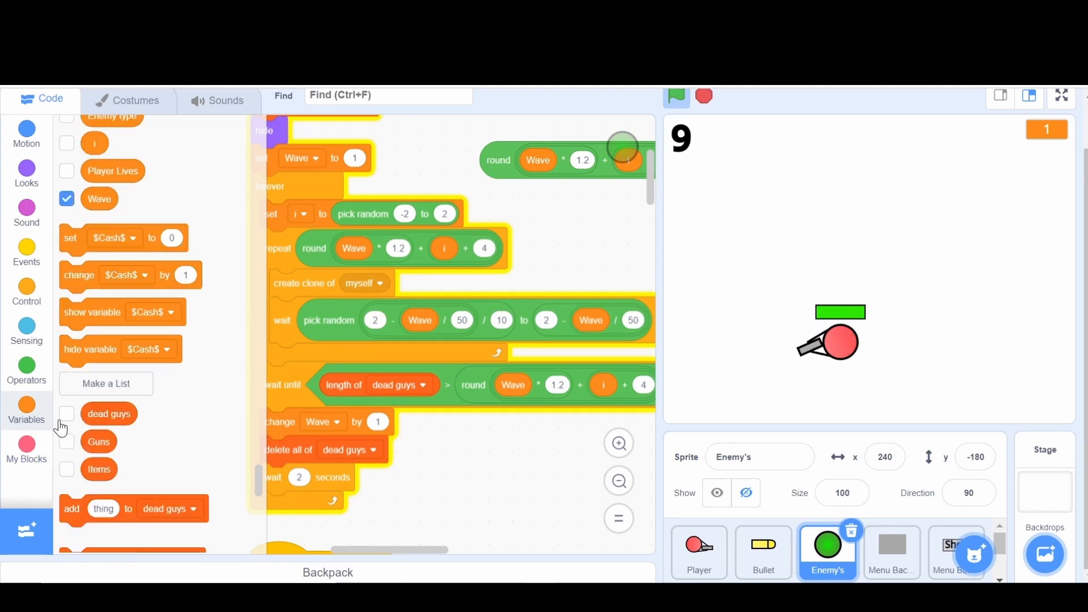
click(67, 414)
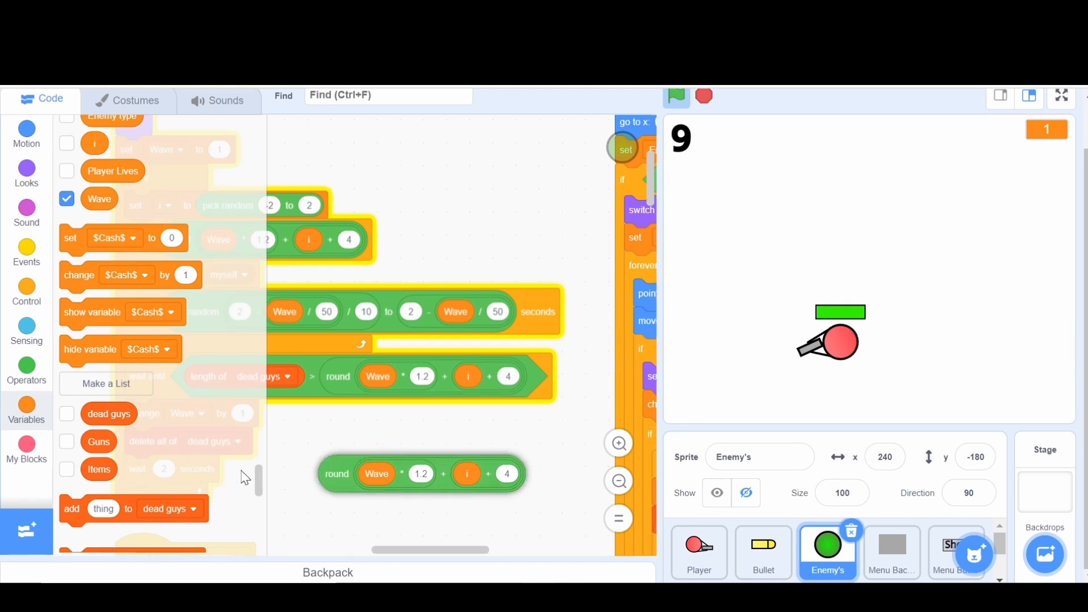
click(26, 371)
text(1)
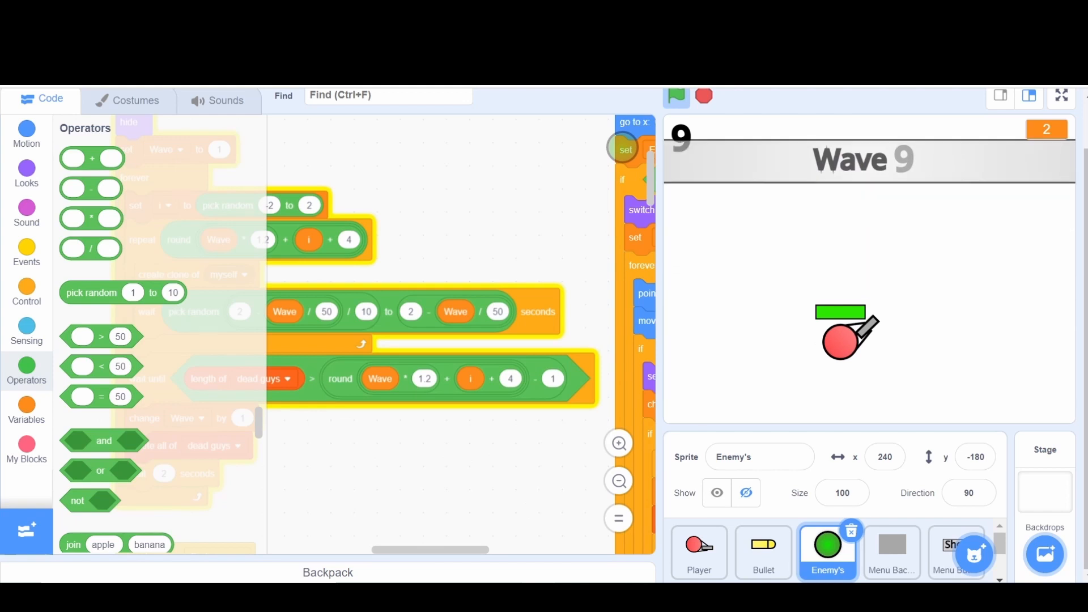
click(1058, 96)
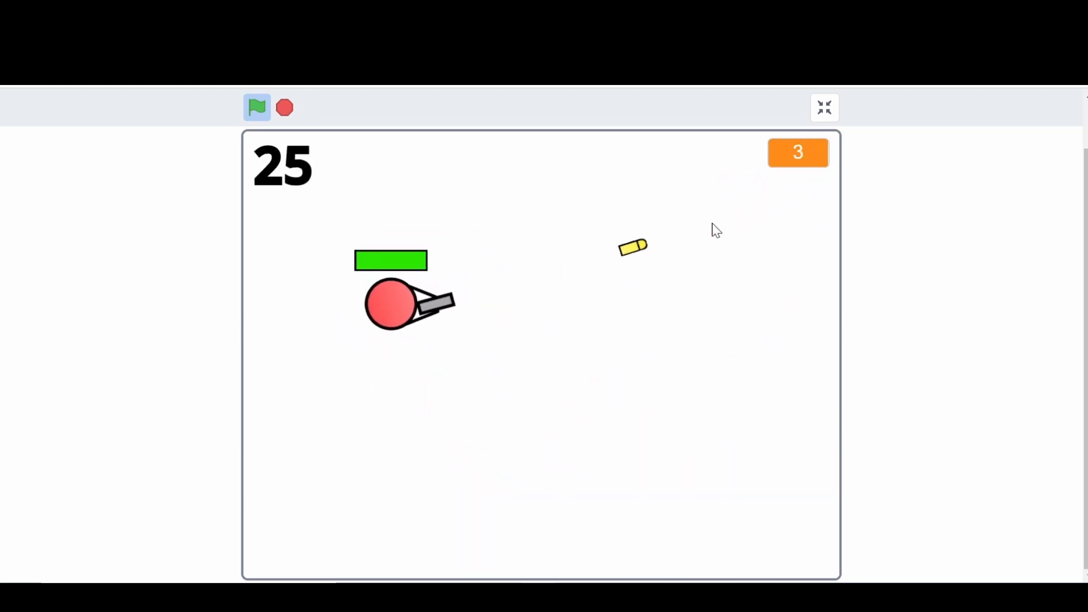
click(284, 108)
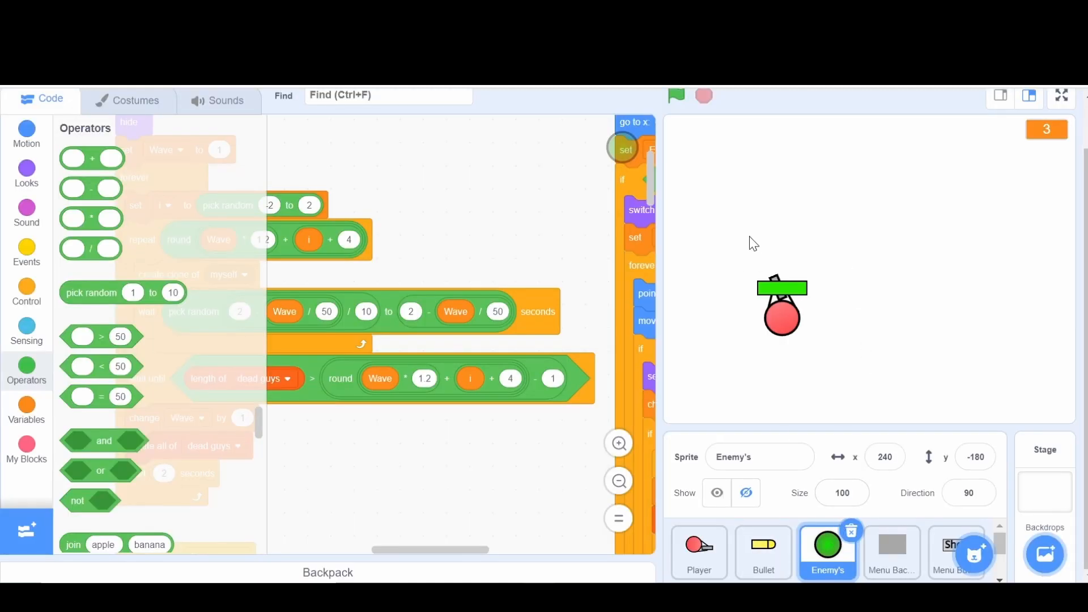
mouse_move(687, 336)
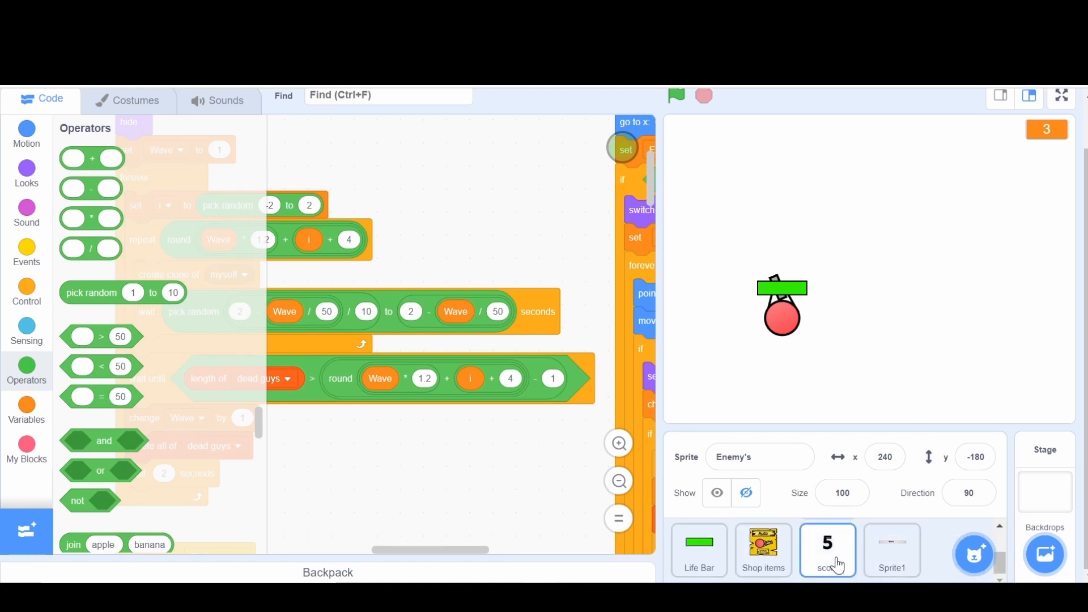
Step: Select the score sprite and show My Blocks to reach create score digits
click(828, 549)
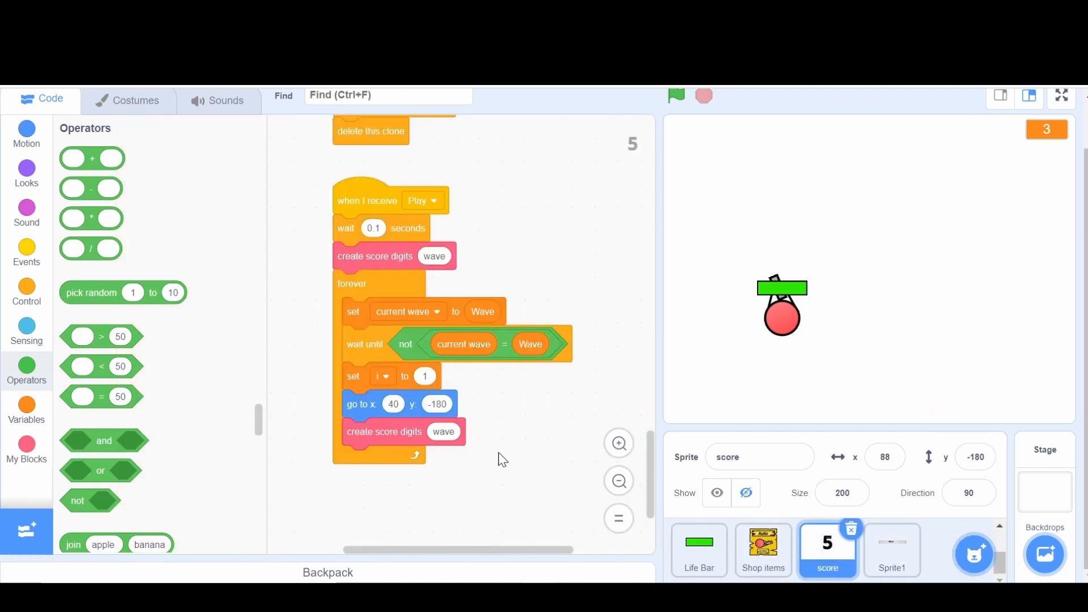
mouse_move(417, 354)
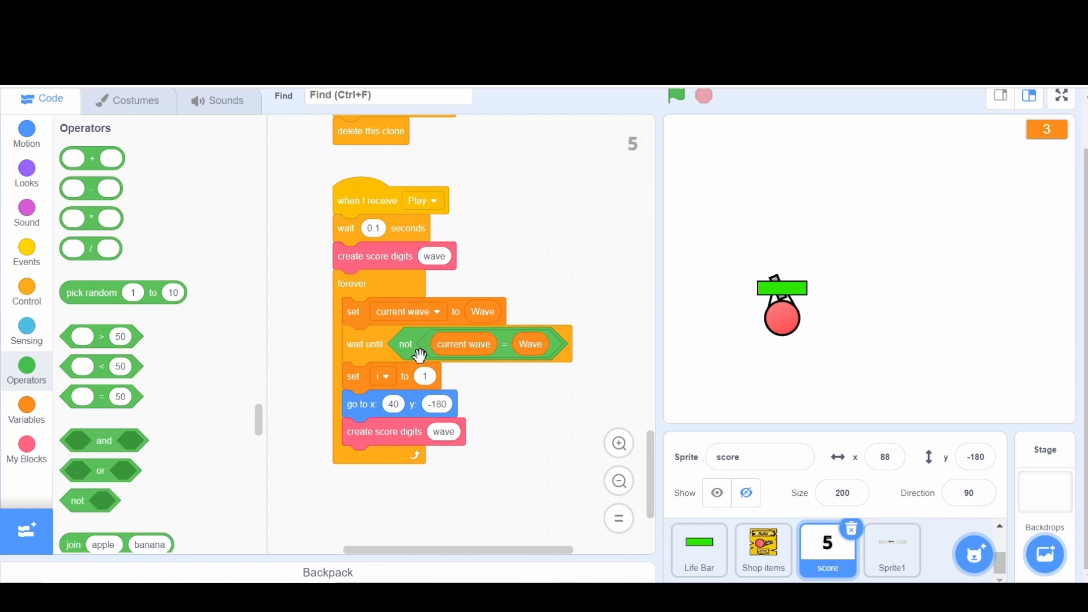
mouse_move(424, 323)
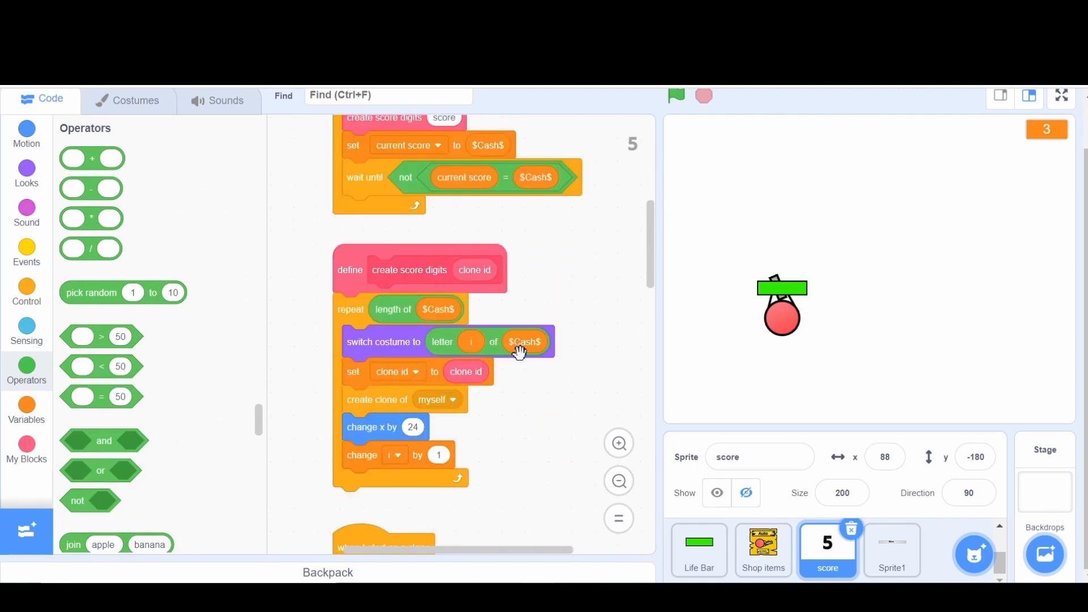
mouse_move(535, 390)
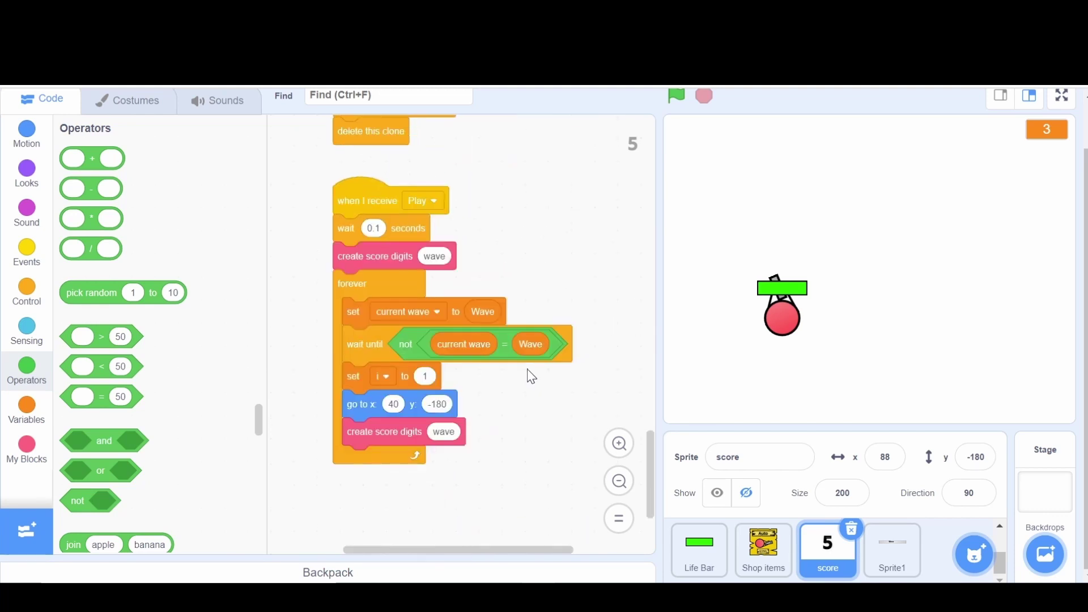
click(26, 449)
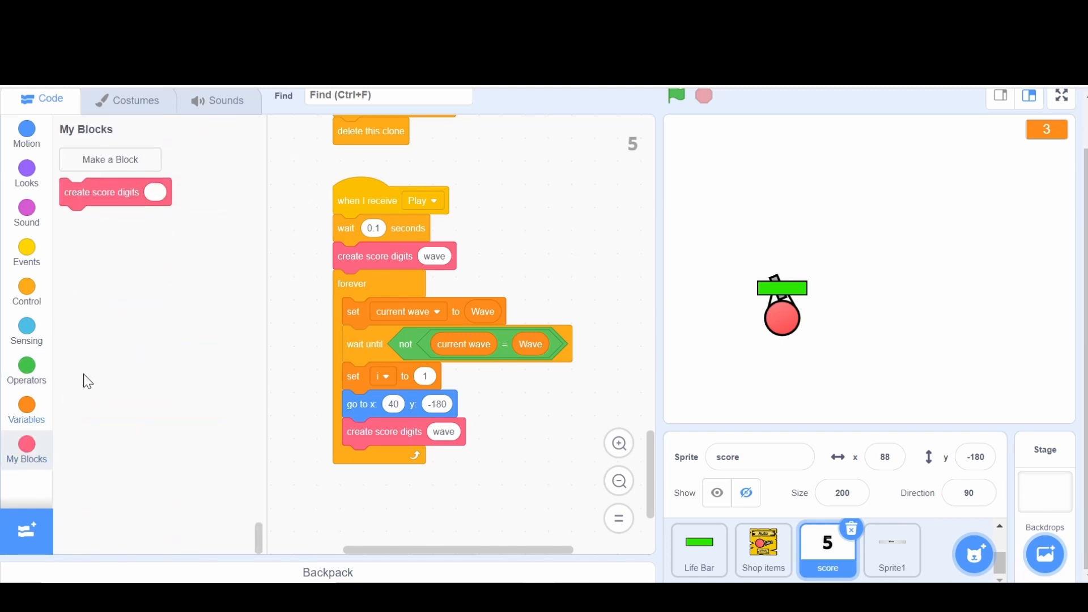
mouse_move(439, 237)
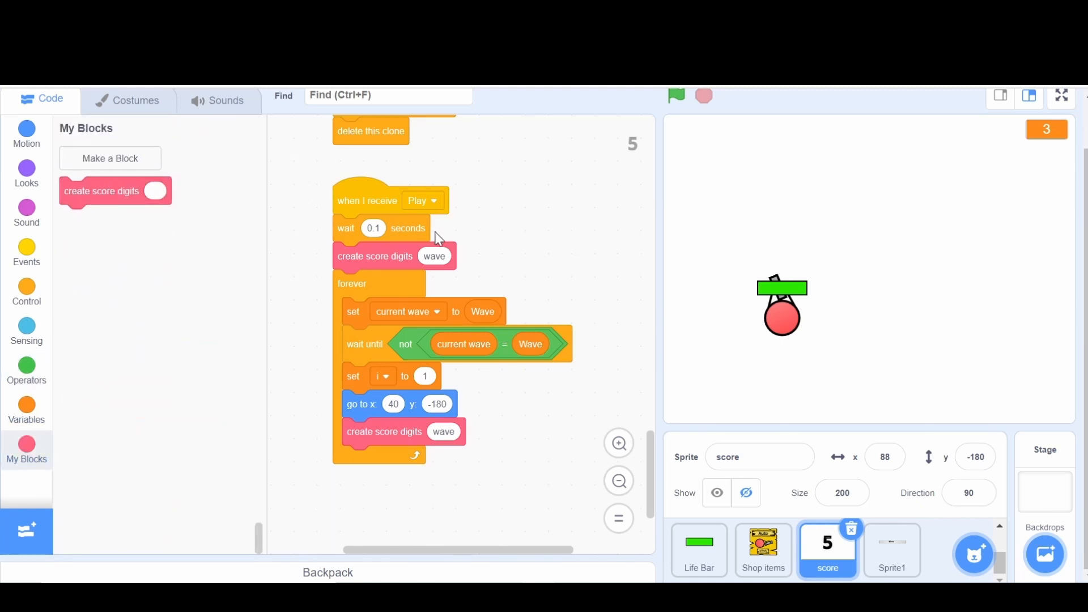
mouse_move(246, 205)
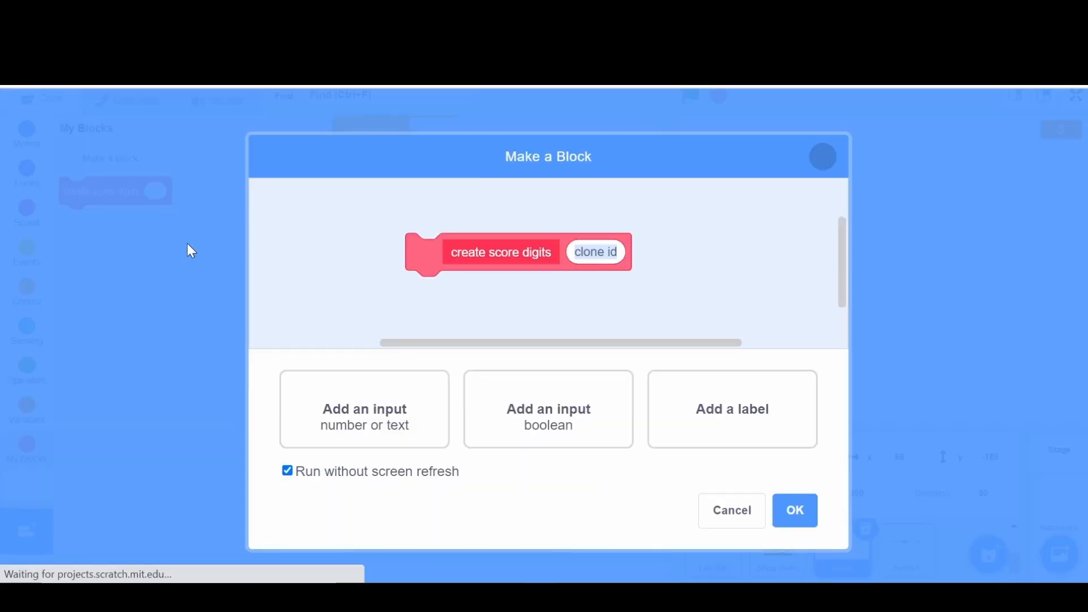
Step: Add a second text input named 'variable' to create score digits
click(363, 406)
text(variable)
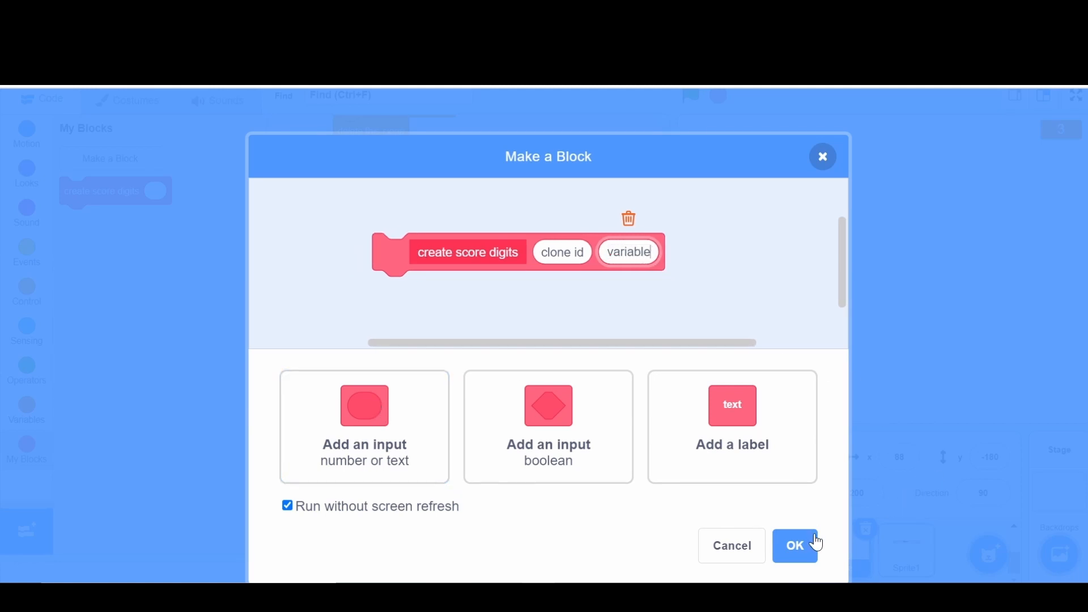
click(794, 546)
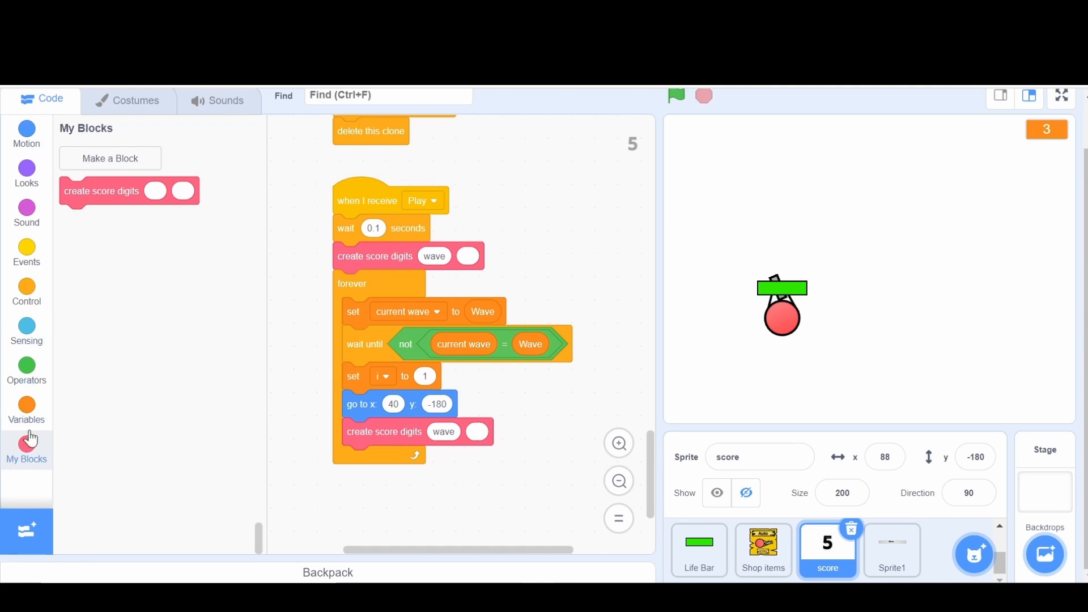
click(26, 409)
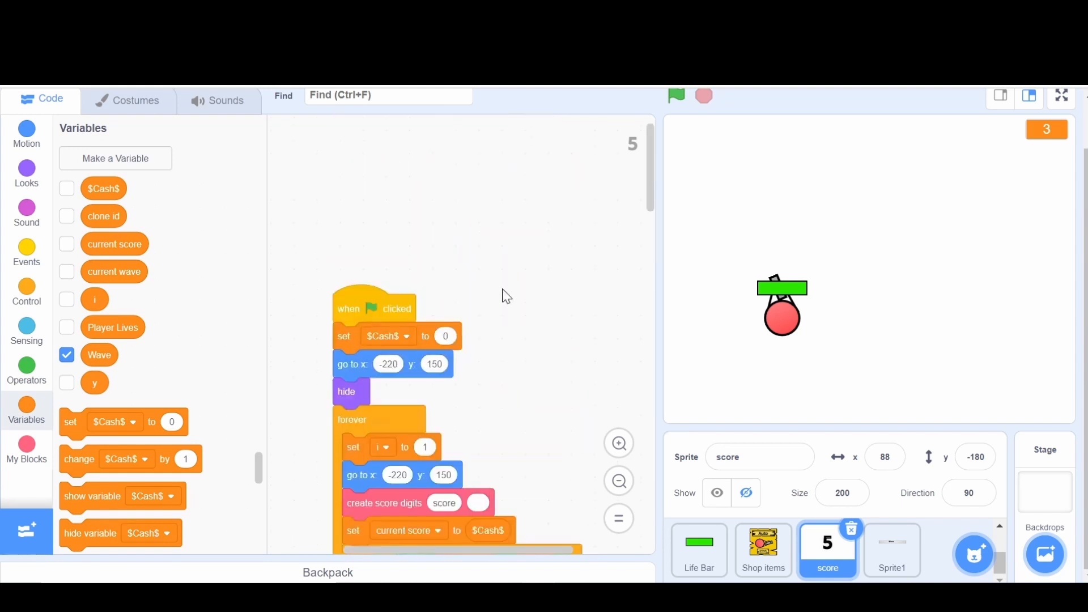
scroll(down, 3)
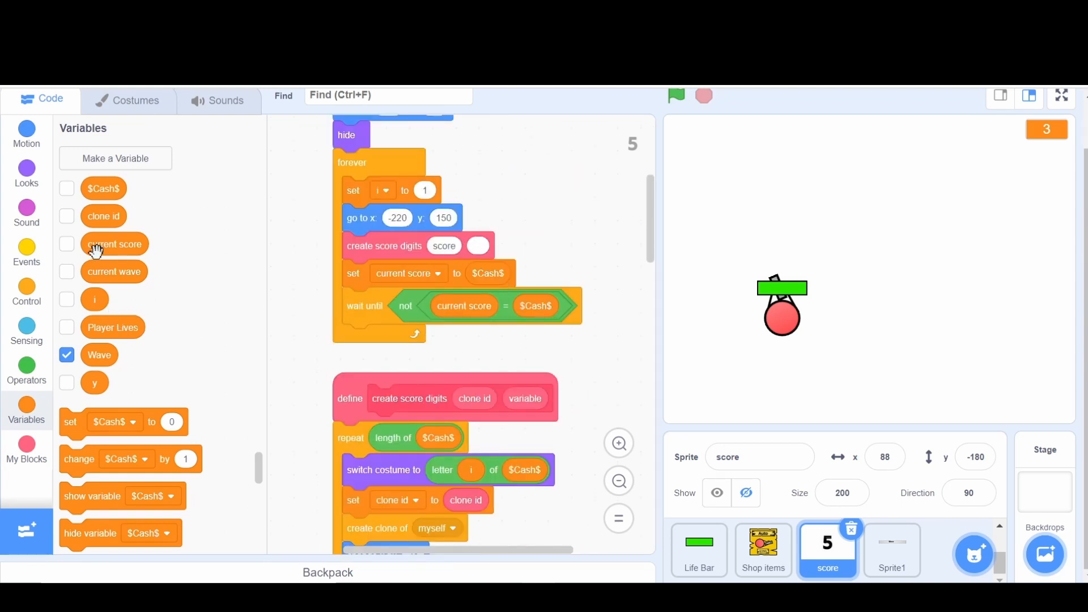
scroll(down, 3)
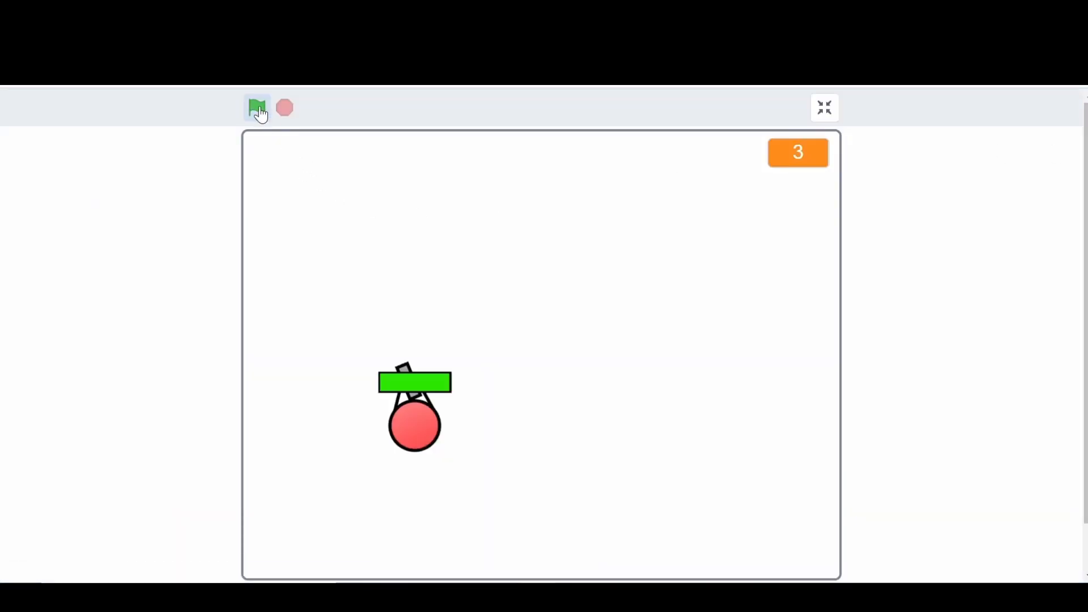
Step: Pass Wave into both create score digits calls and play-test in full screen
click(258, 106)
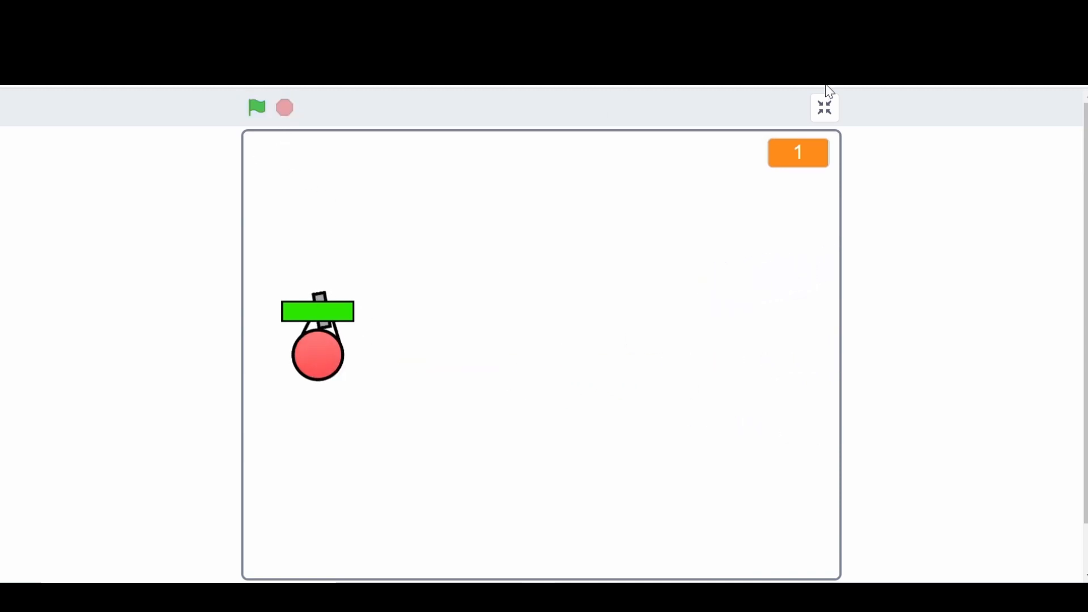
click(824, 107)
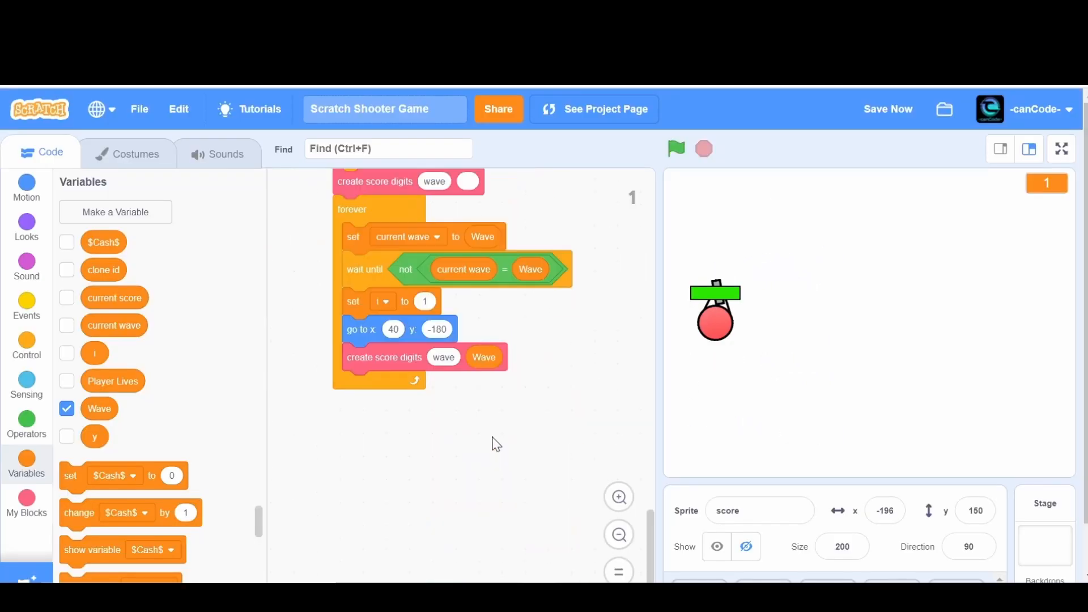
scroll(down, 3)
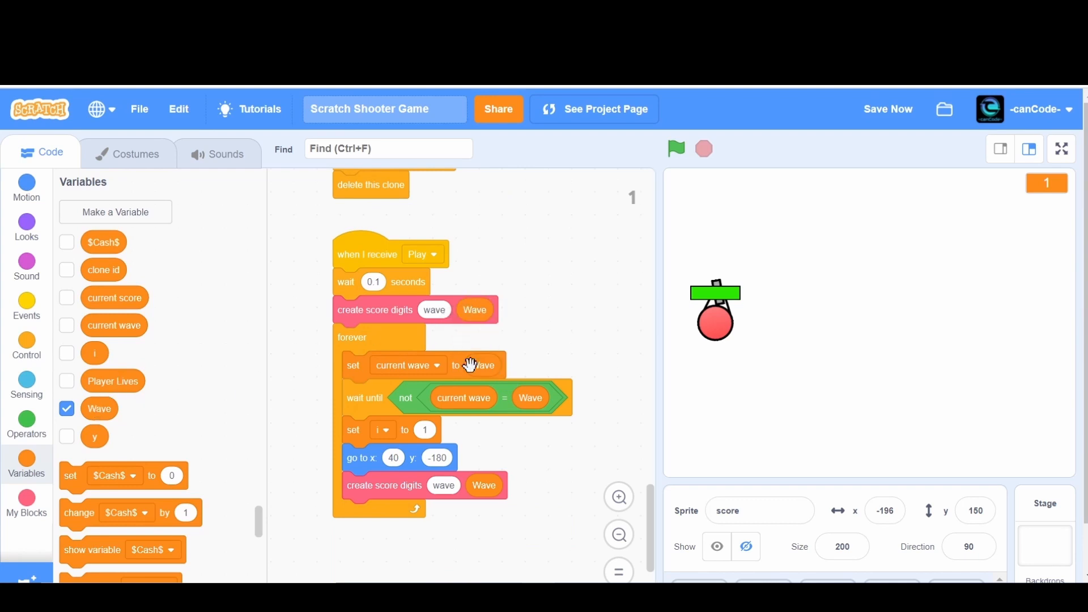
click(1062, 150)
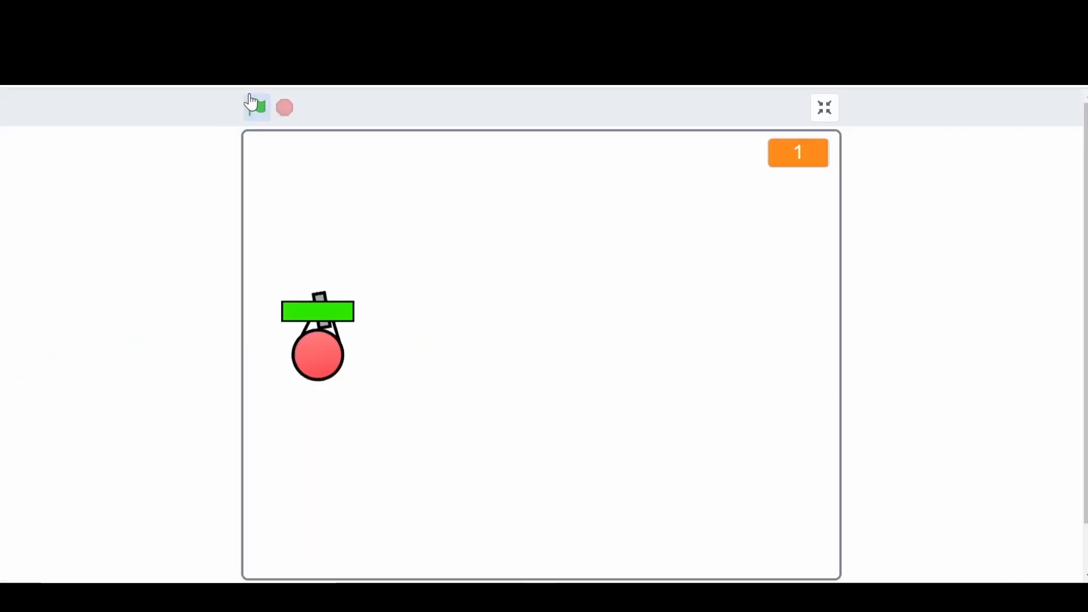
click(258, 107)
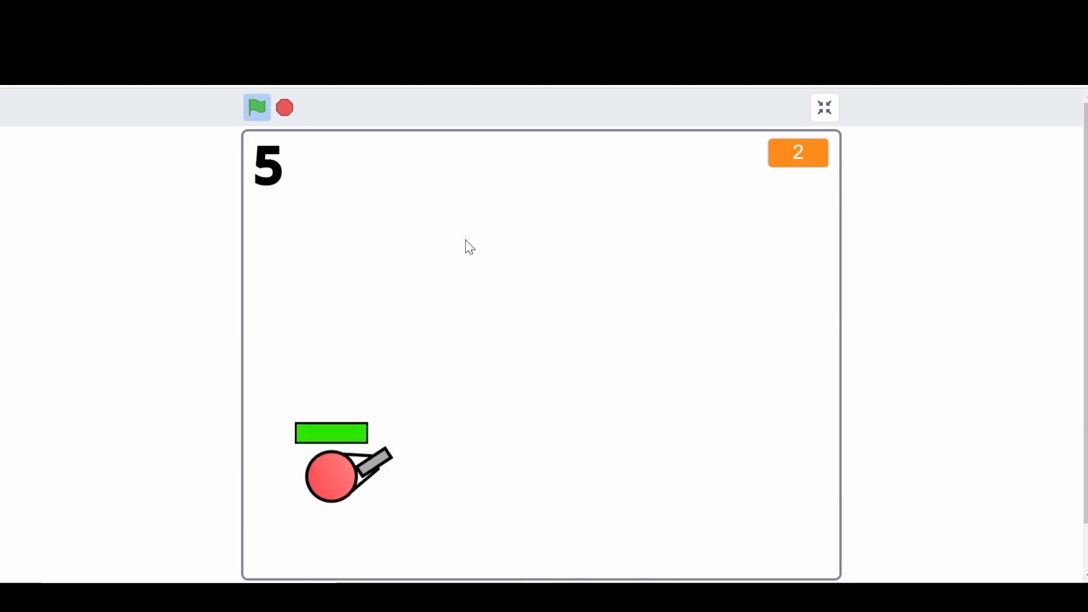
click(825, 107)
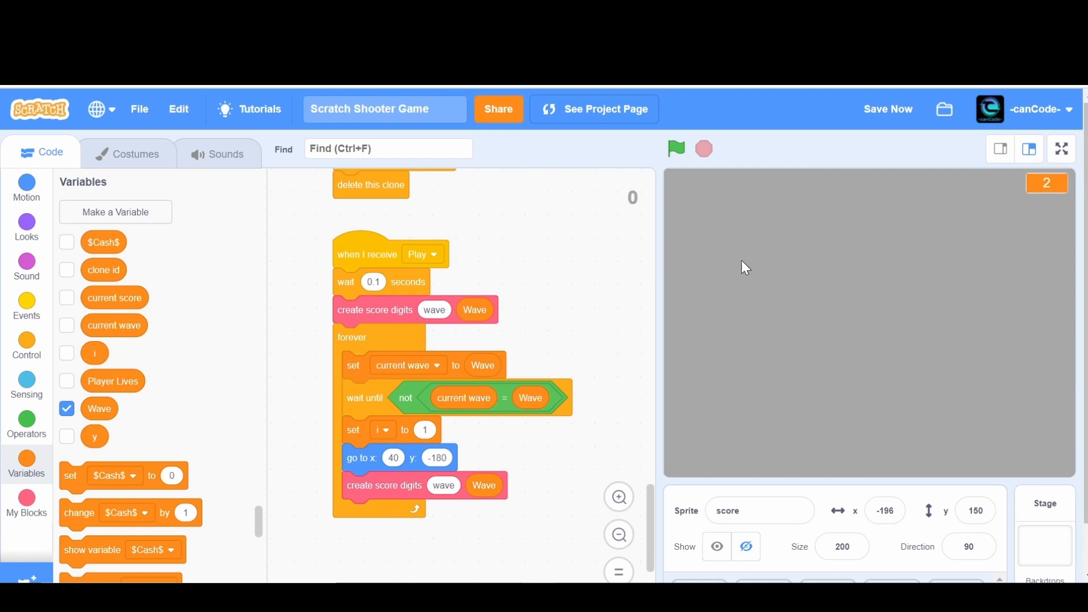
mouse_move(590, 455)
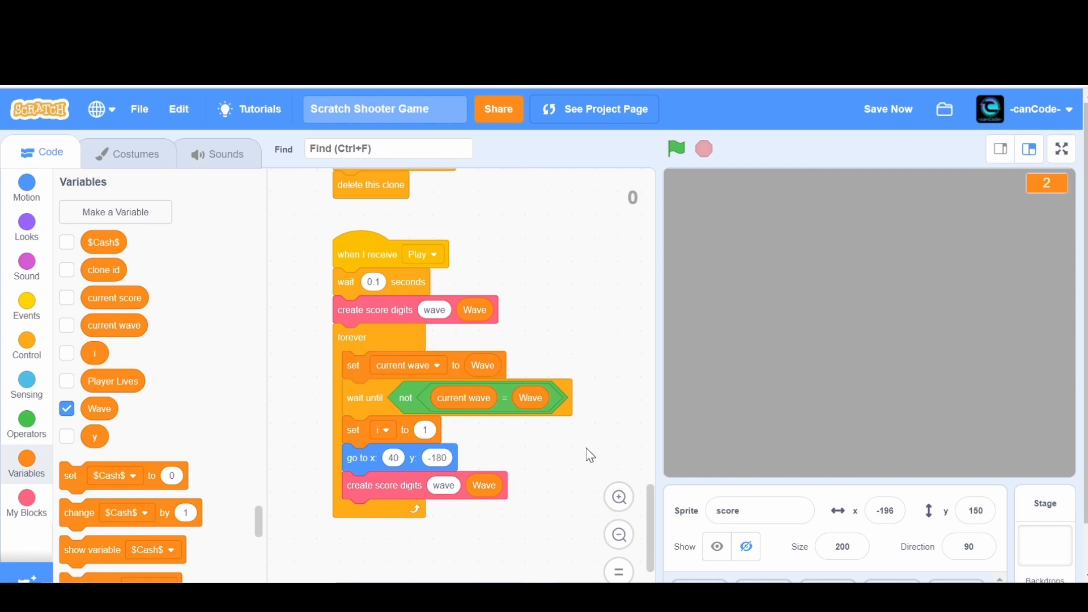
mouse_move(430, 317)
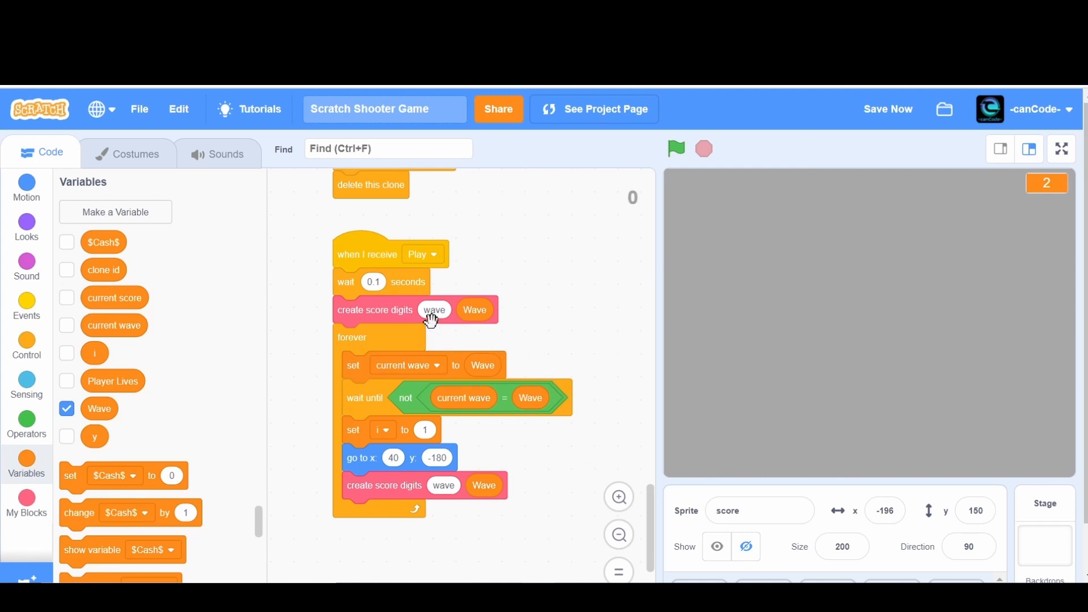
mouse_move(563, 314)
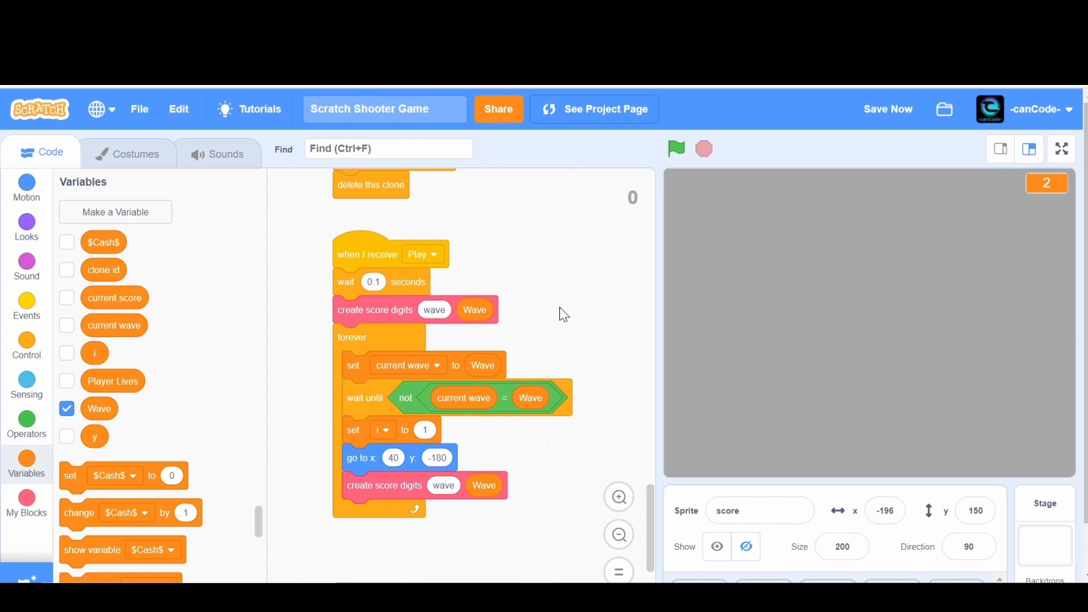
mouse_move(556, 313)
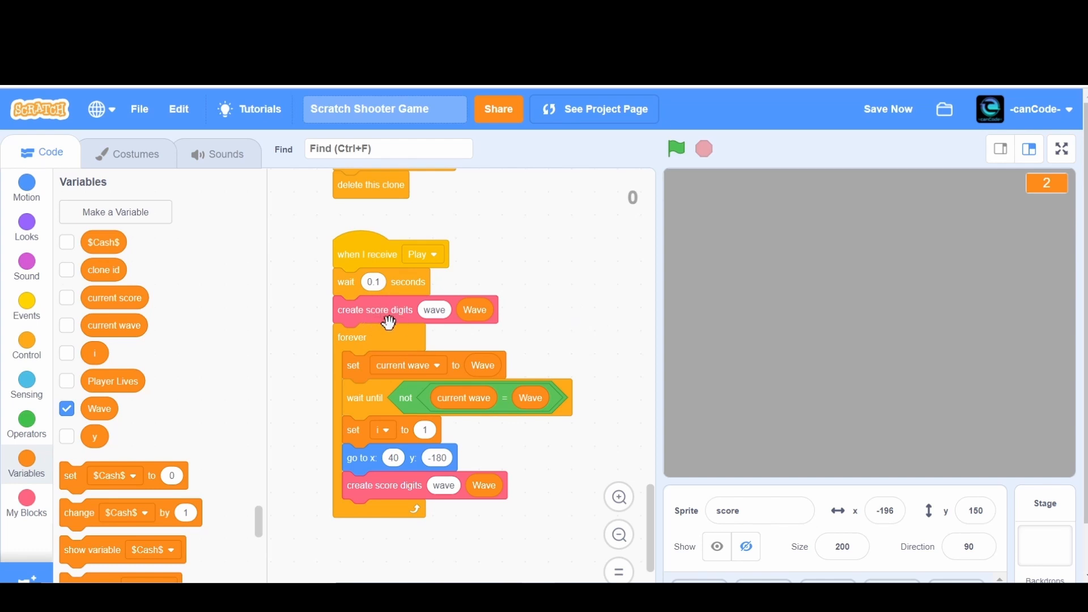
mouse_move(489, 358)
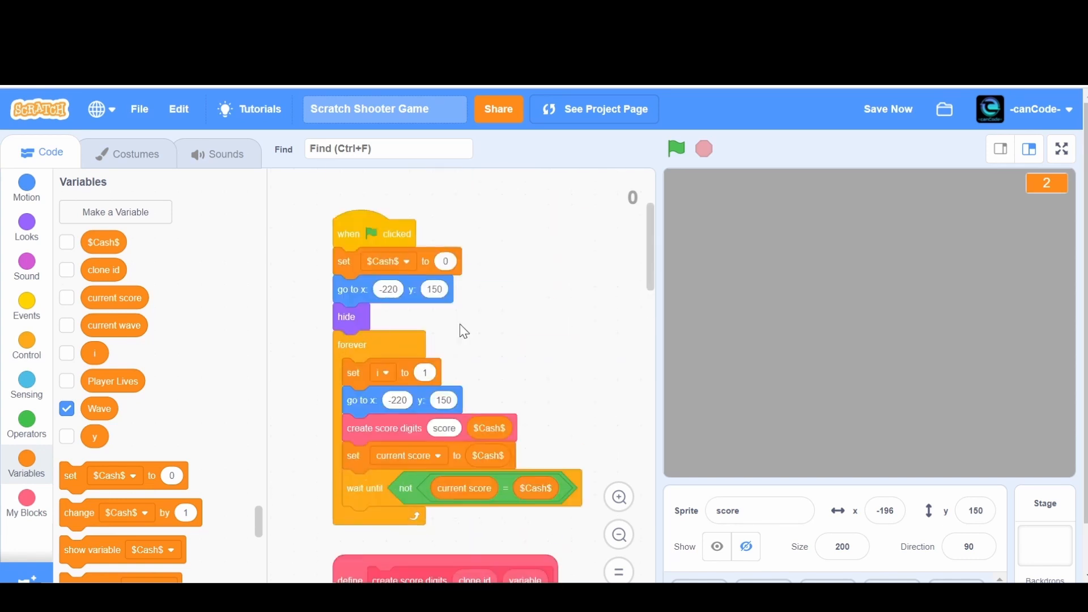
scroll(down, 3)
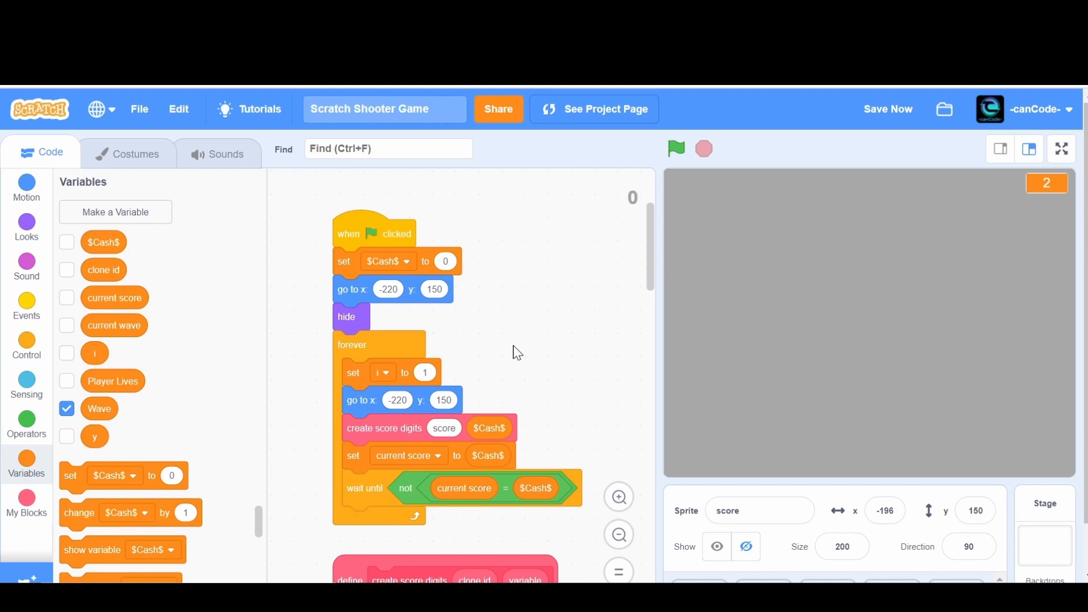
mouse_move(443, 292)
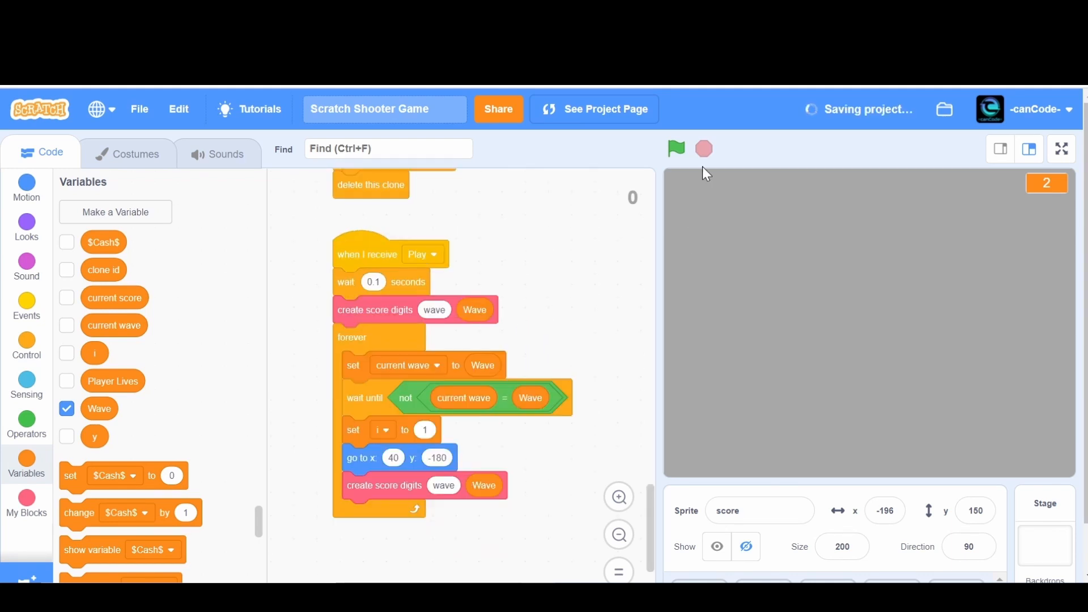
Step: Play a full-screen round, firing twice, to check the score and wave display
click(1062, 150)
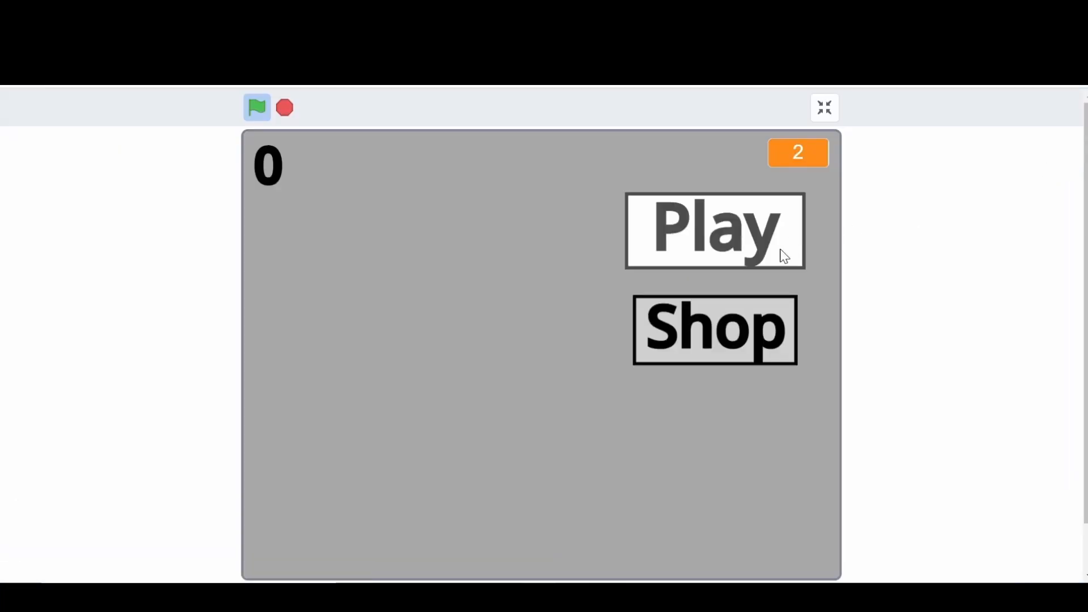
click(714, 230)
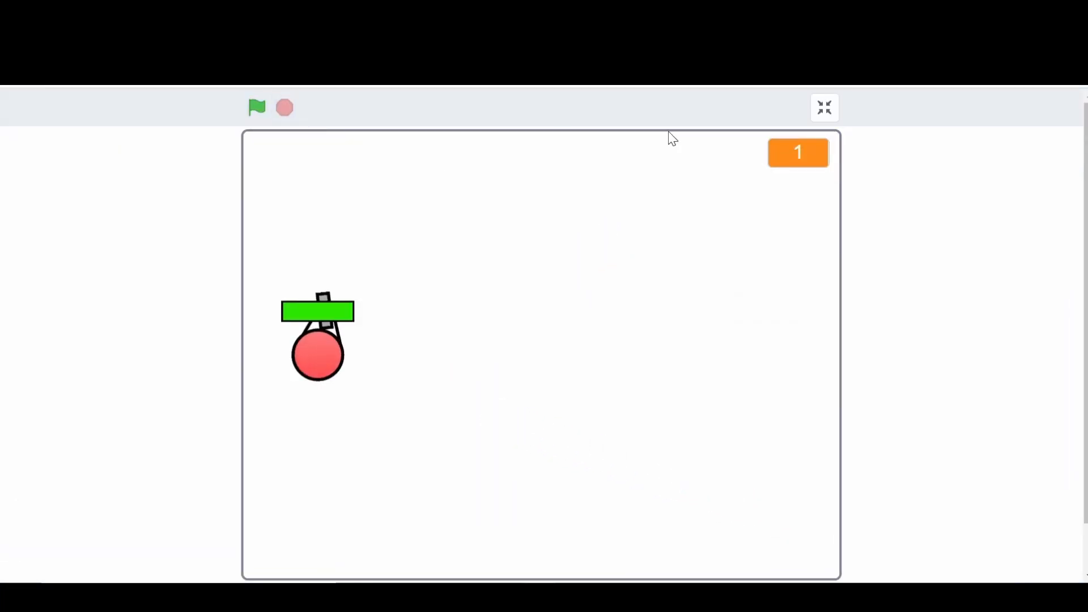
click(257, 107)
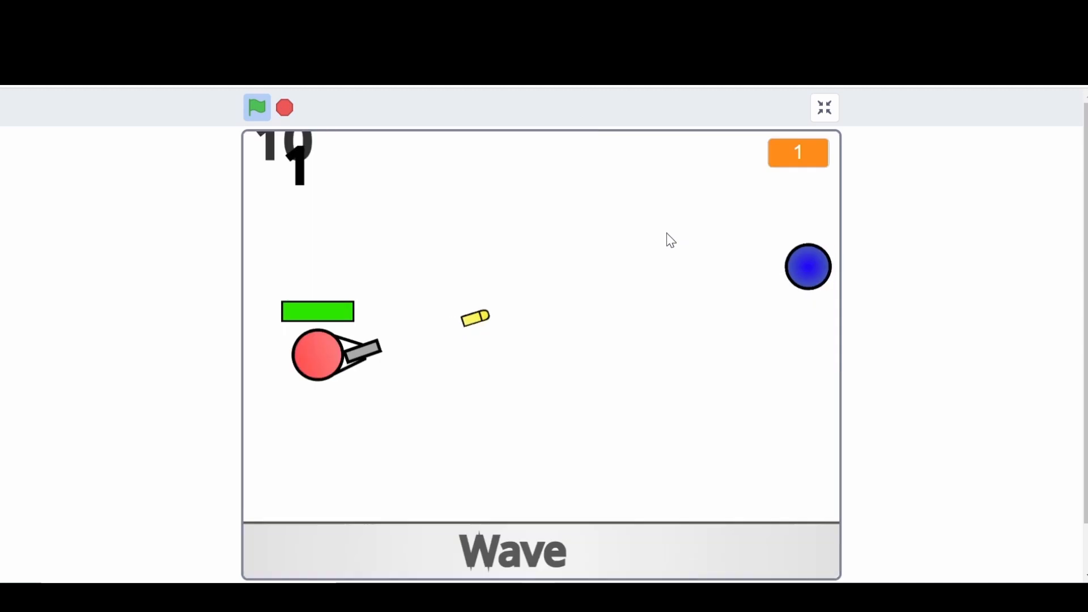
click(257, 106)
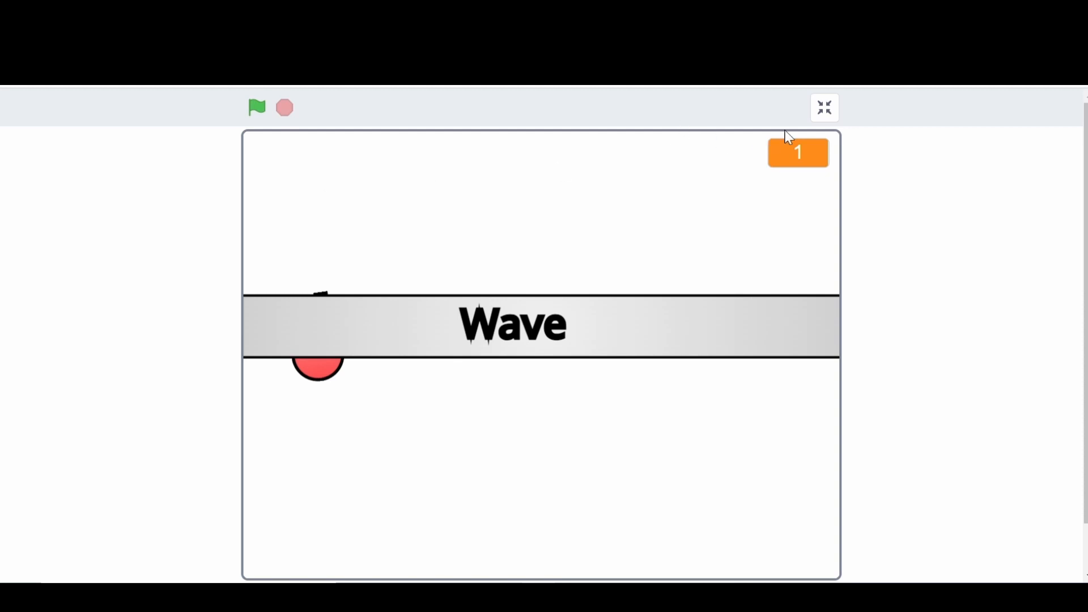
click(824, 107)
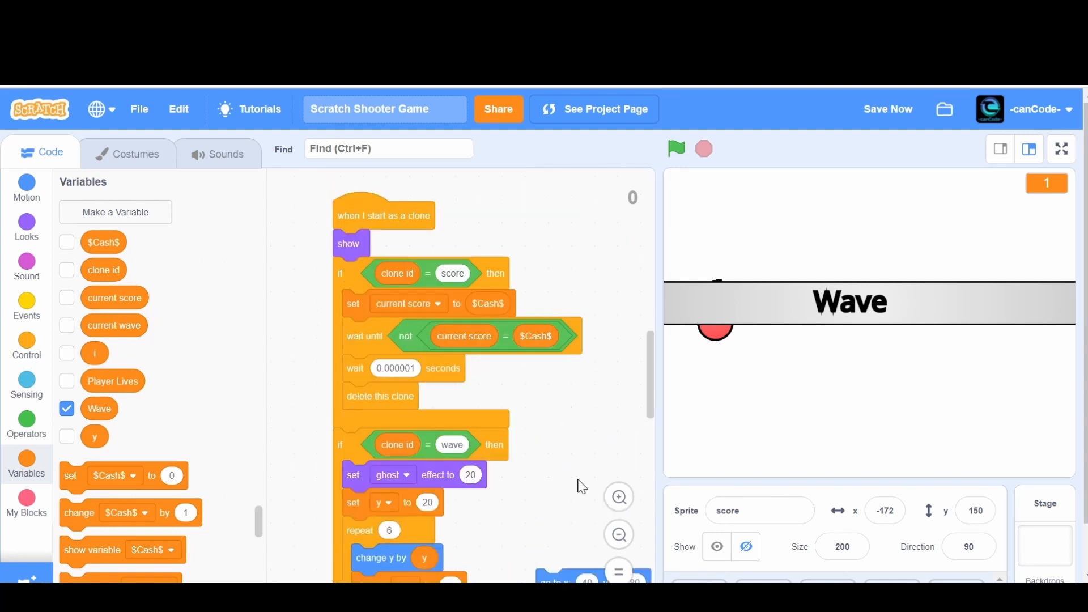
Step: Place go to x: 40 y: -180 at the top of the 'if clone id = wave' branch
scroll(down, 3)
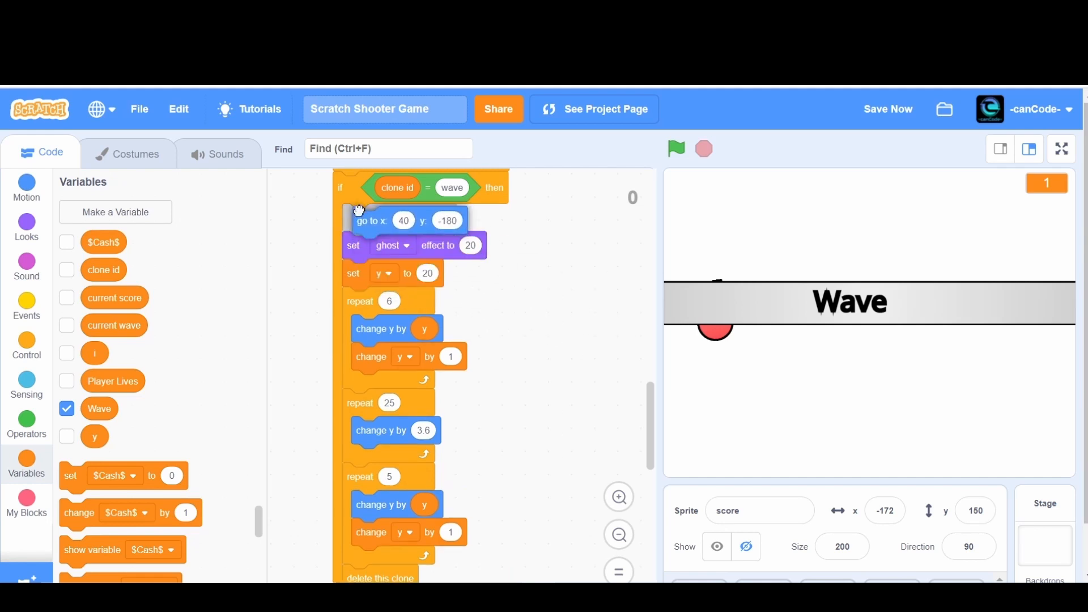
scroll(down, 3)
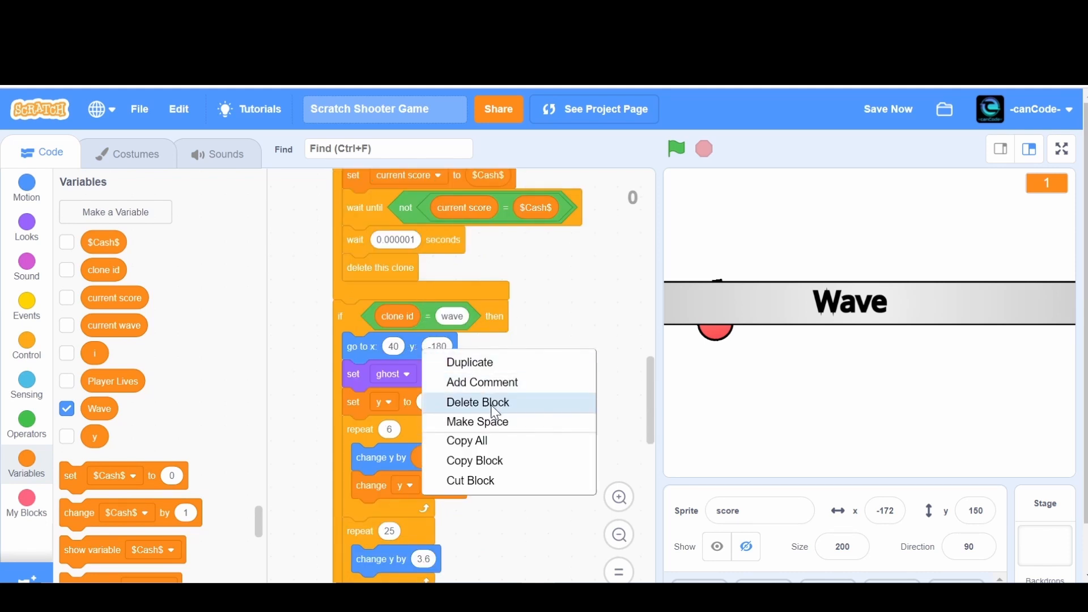
Step: Delete the go-to block from the wave branch and scroll through the Play script
click(477, 402)
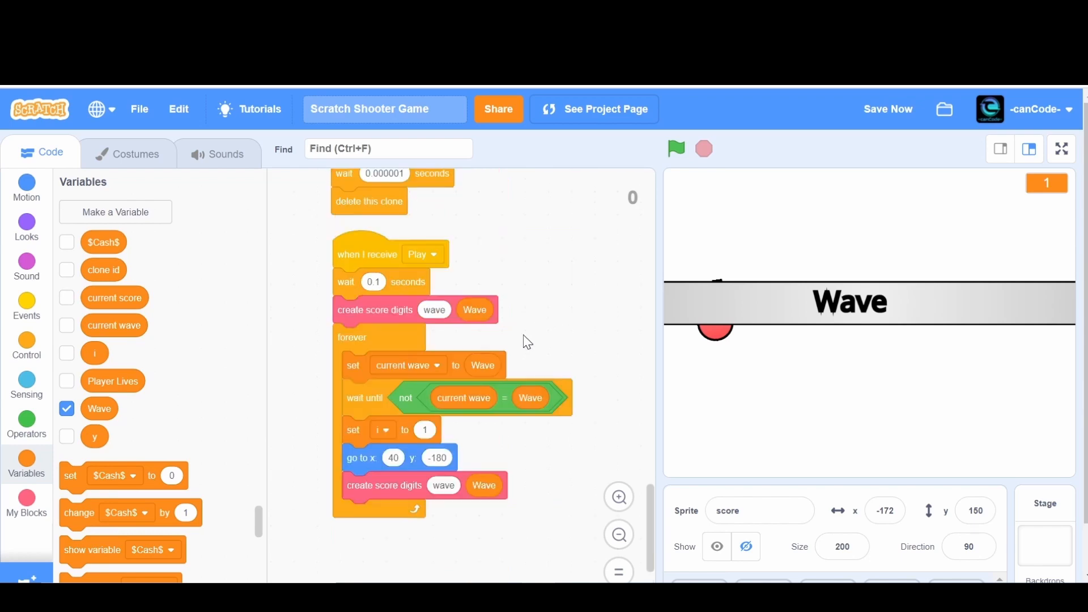
scroll(down, 3)
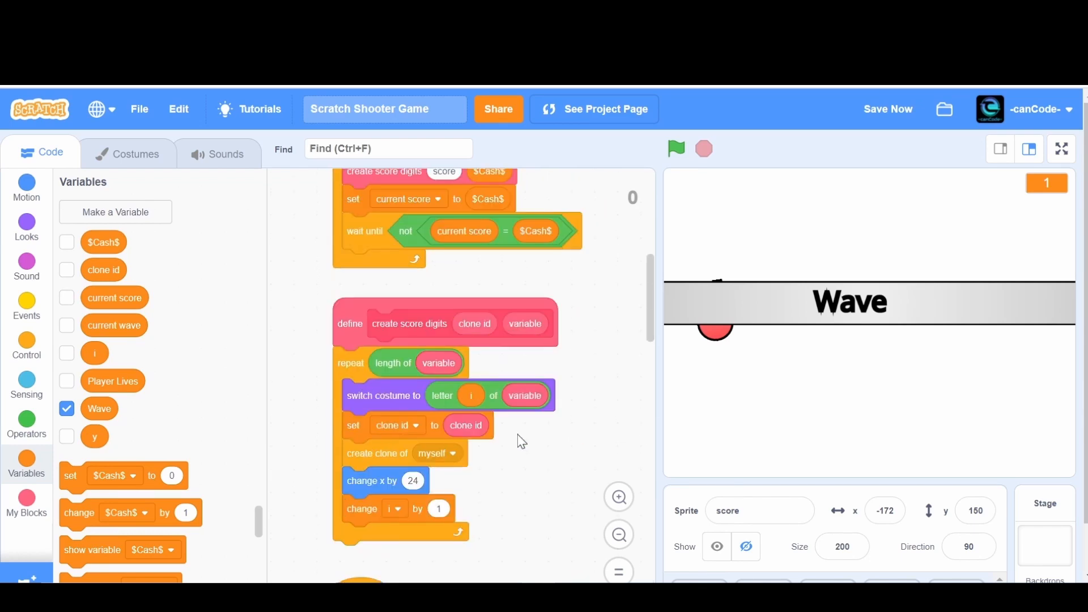
scroll(down, 3)
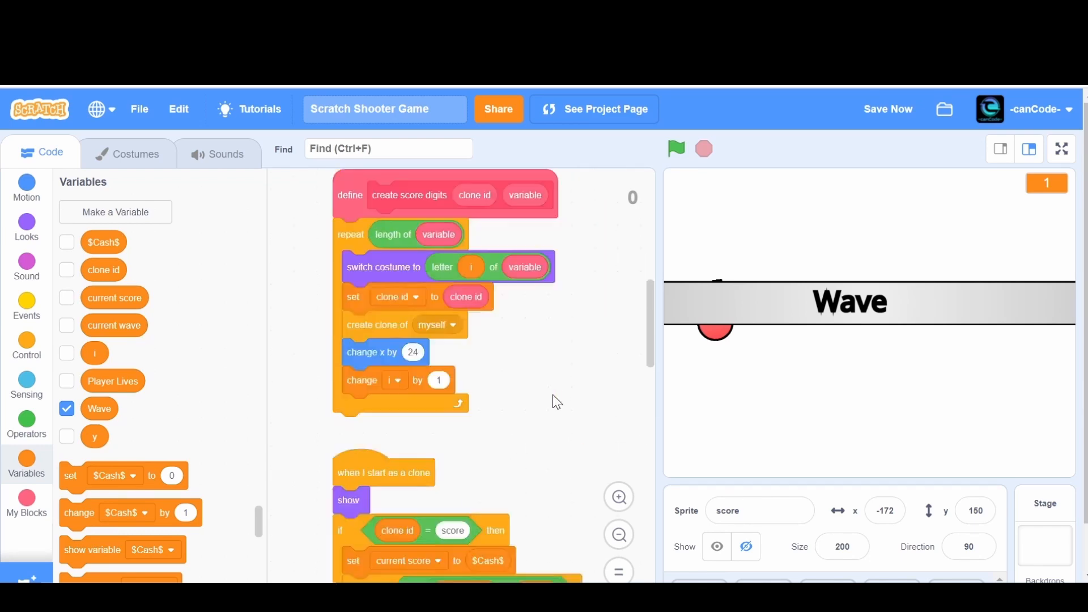
scroll(down, 3)
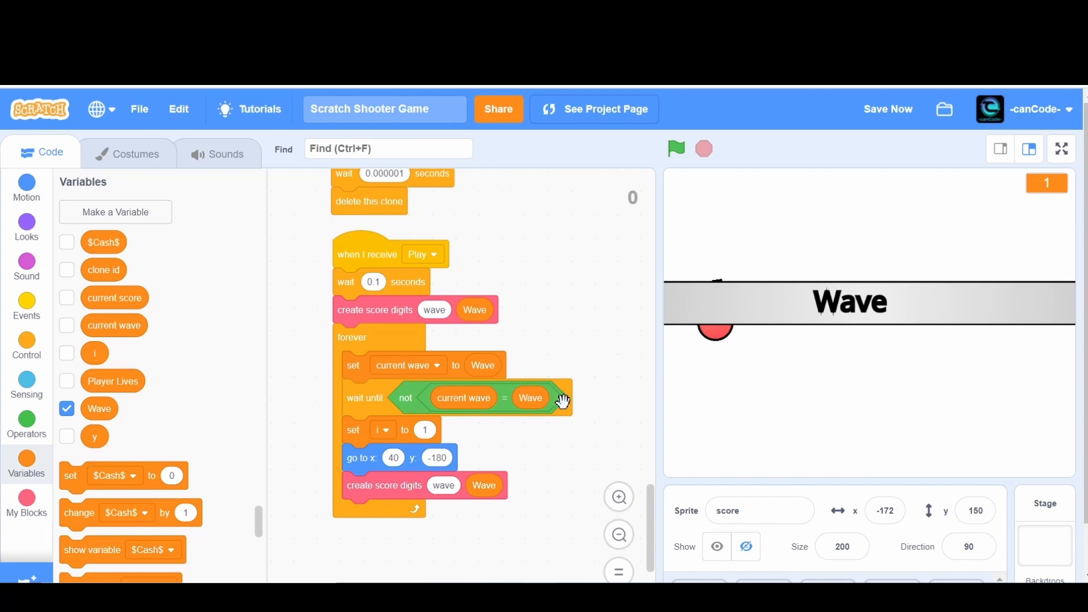
mouse_move(562, 398)
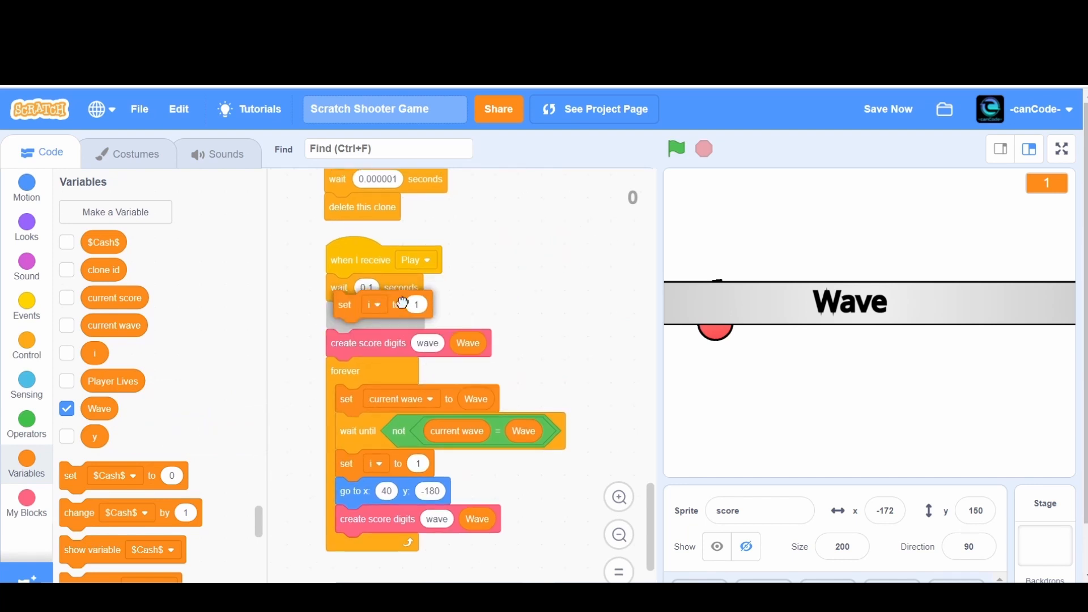
Step: Play-test the game full screen to check the wave display, then exit full screen
click(676, 148)
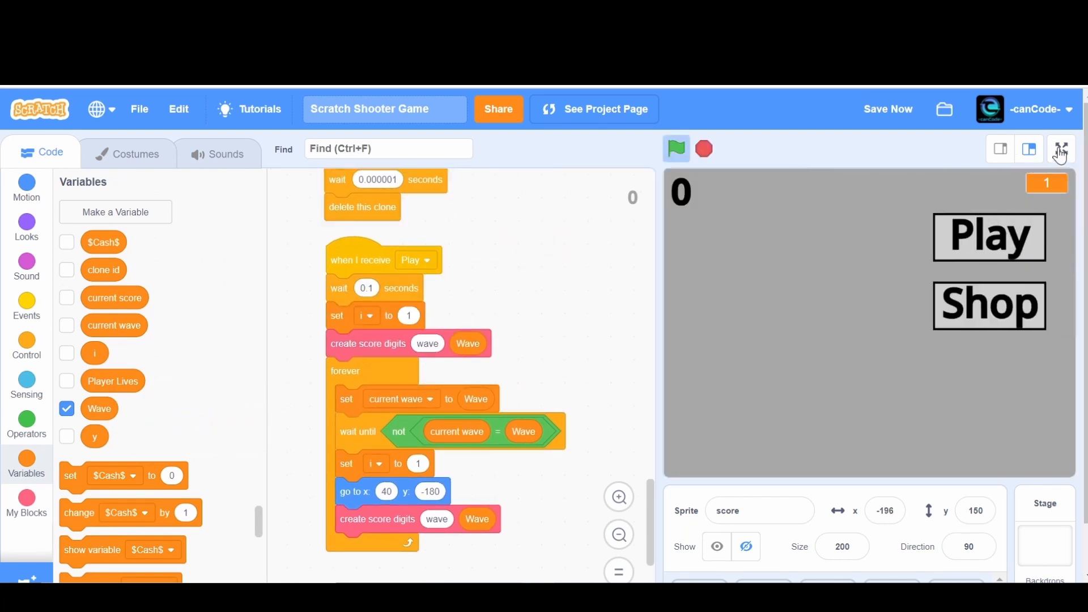
click(1060, 149)
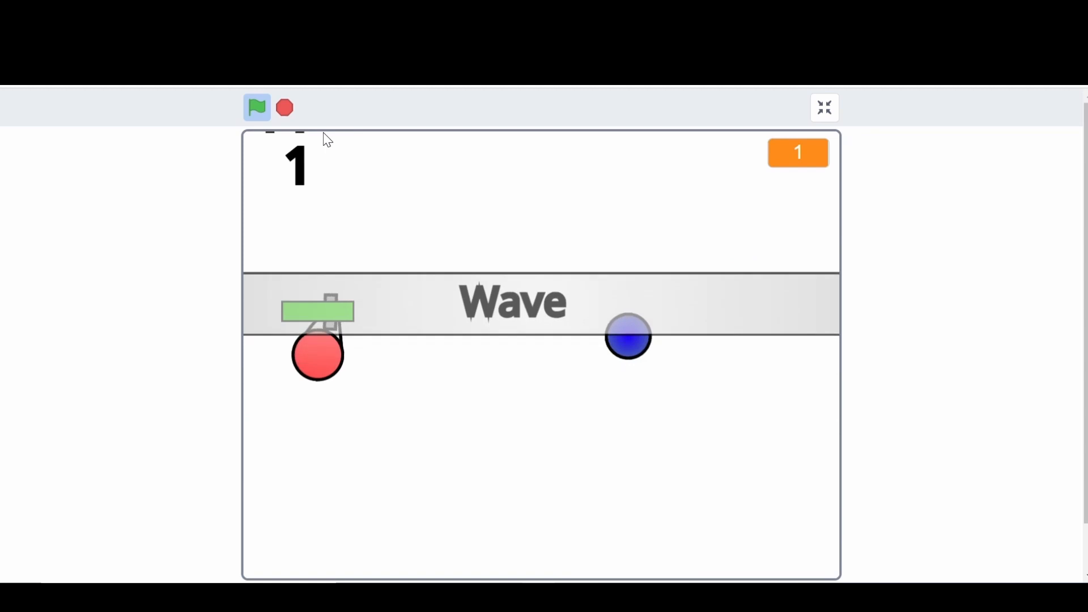
click(257, 107)
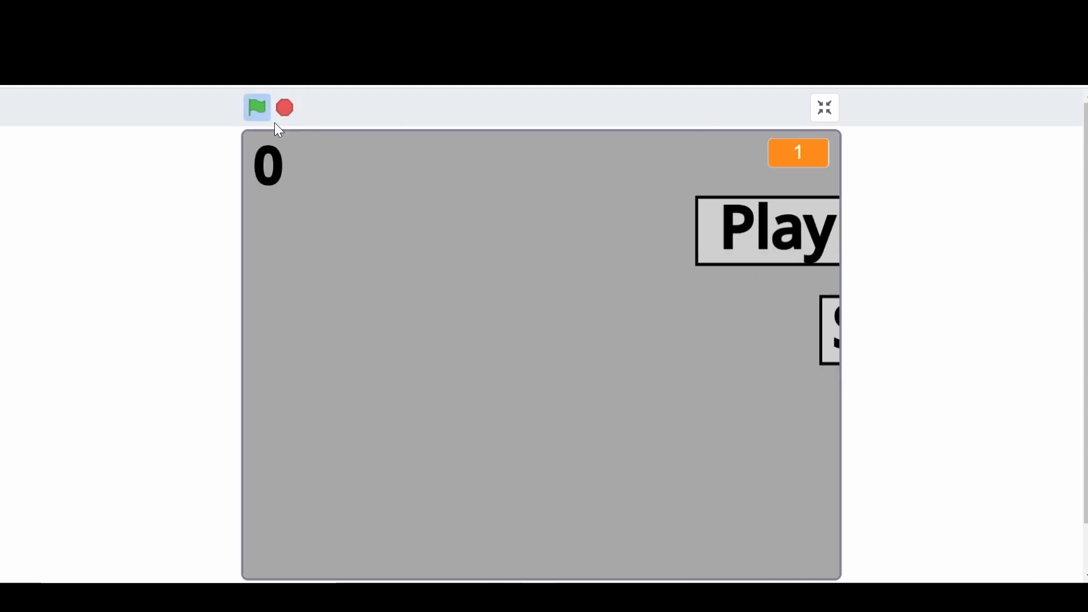
click(257, 107)
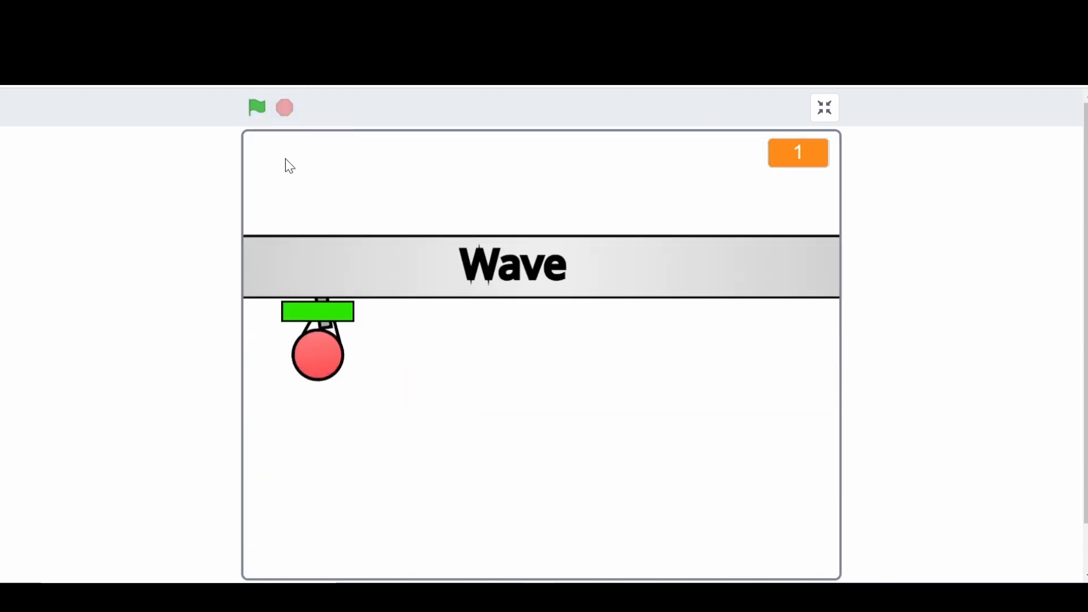
click(825, 107)
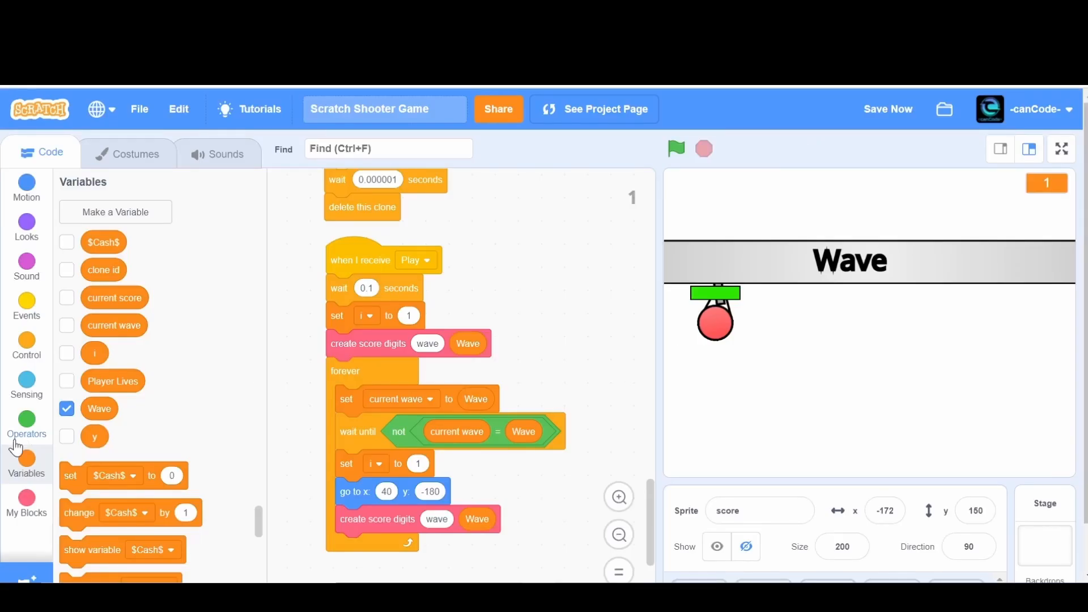
Step: Toggle the $Cash$ stage display on and off, and bring up the Looks blocks
click(66, 242)
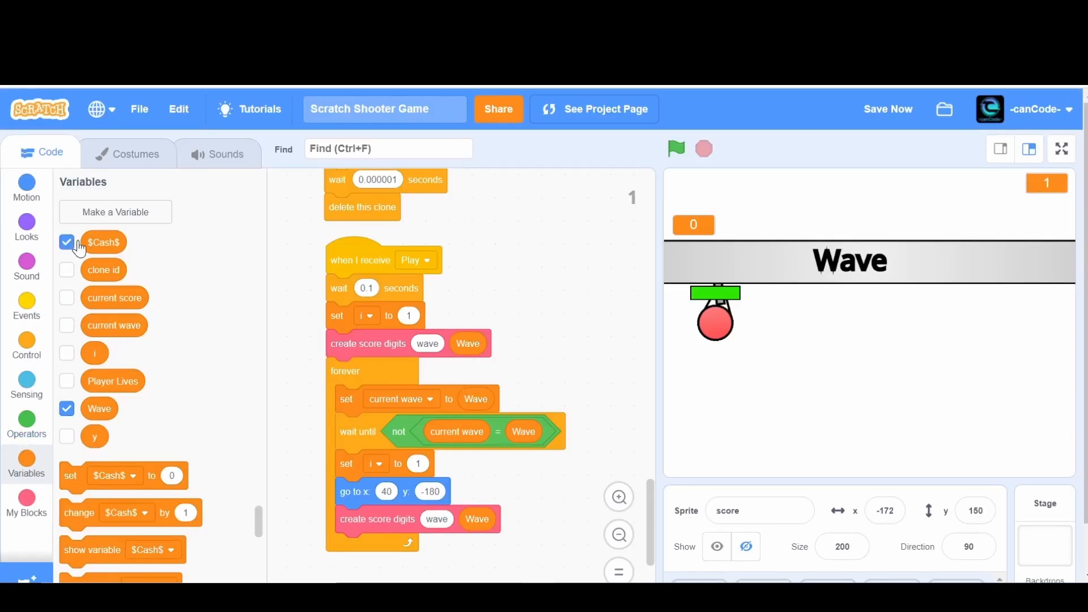
click(67, 242)
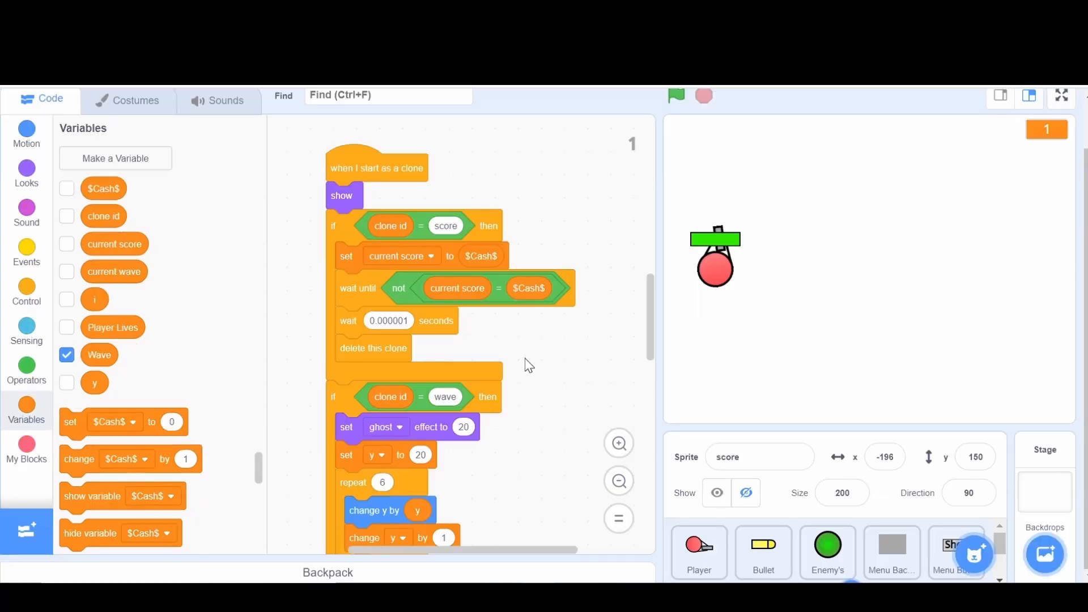
mouse_move(146, 292)
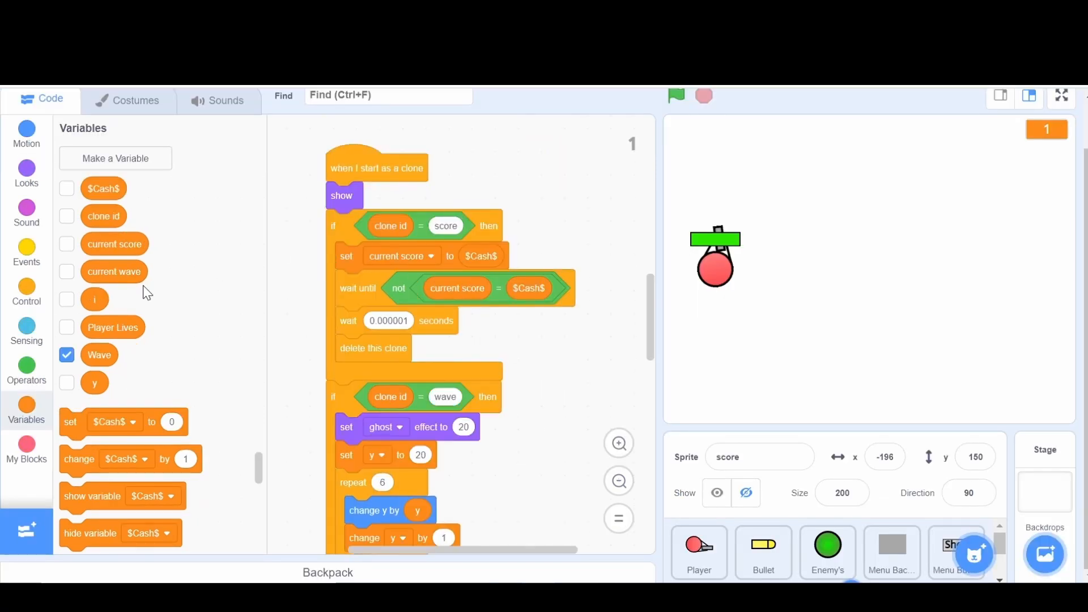
click(26, 170)
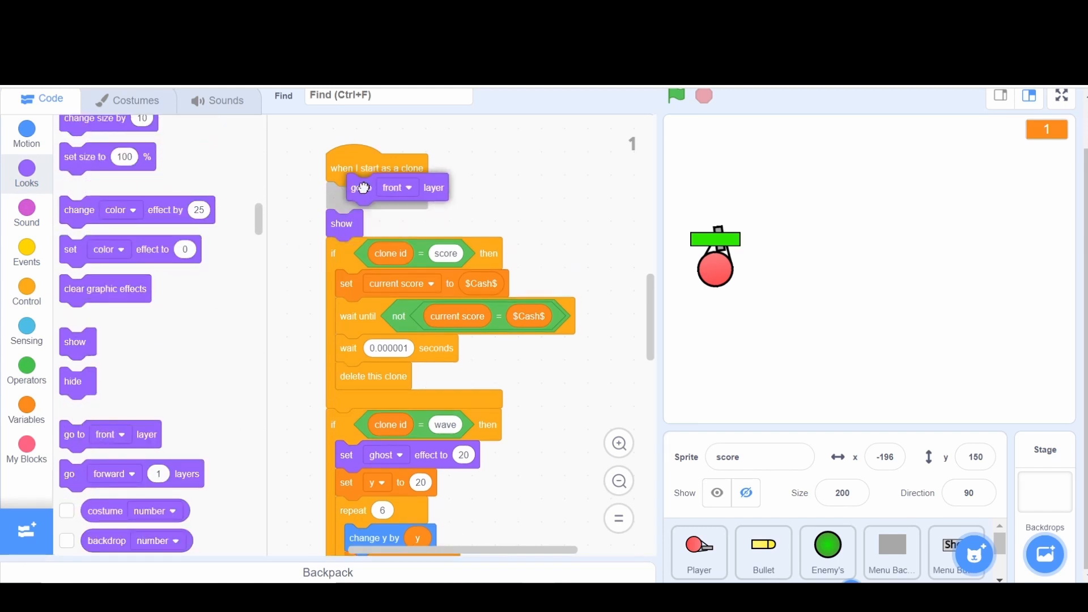
click(676, 95)
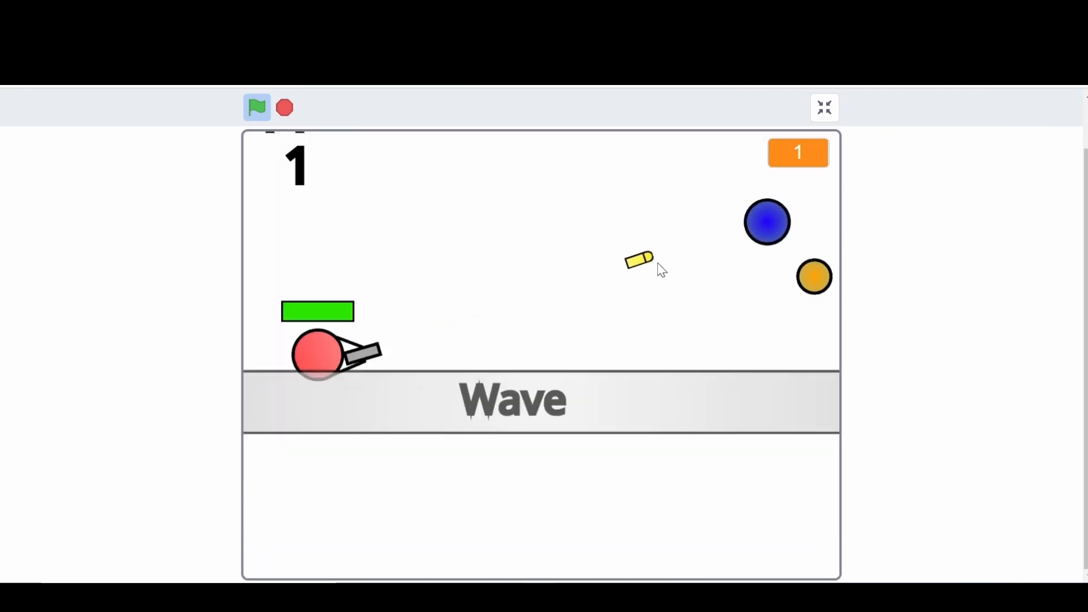
click(284, 107)
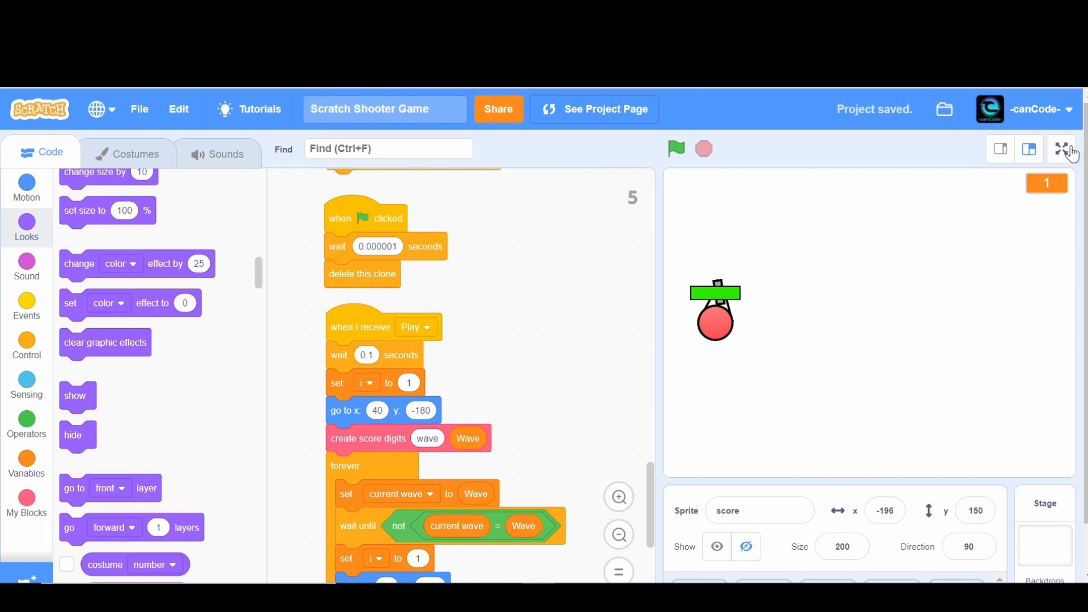
click(1063, 150)
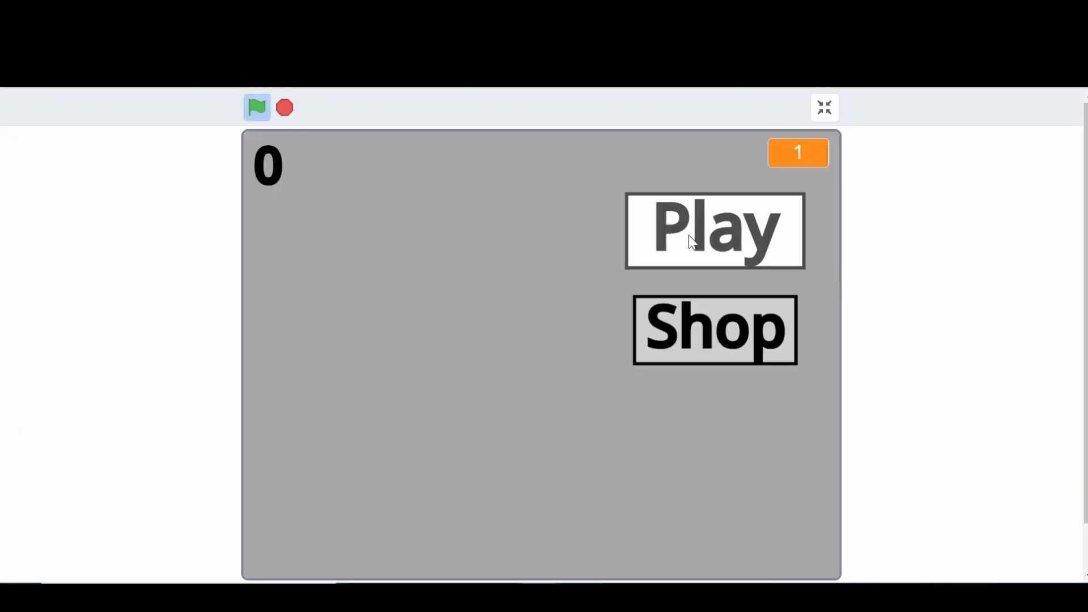
click(714, 232)
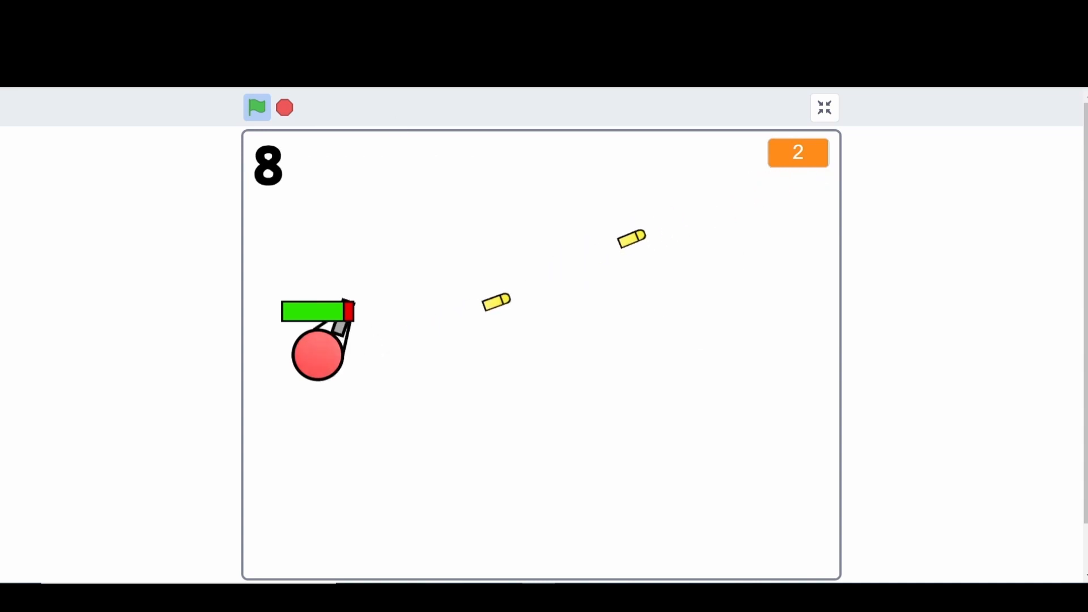
click(283, 107)
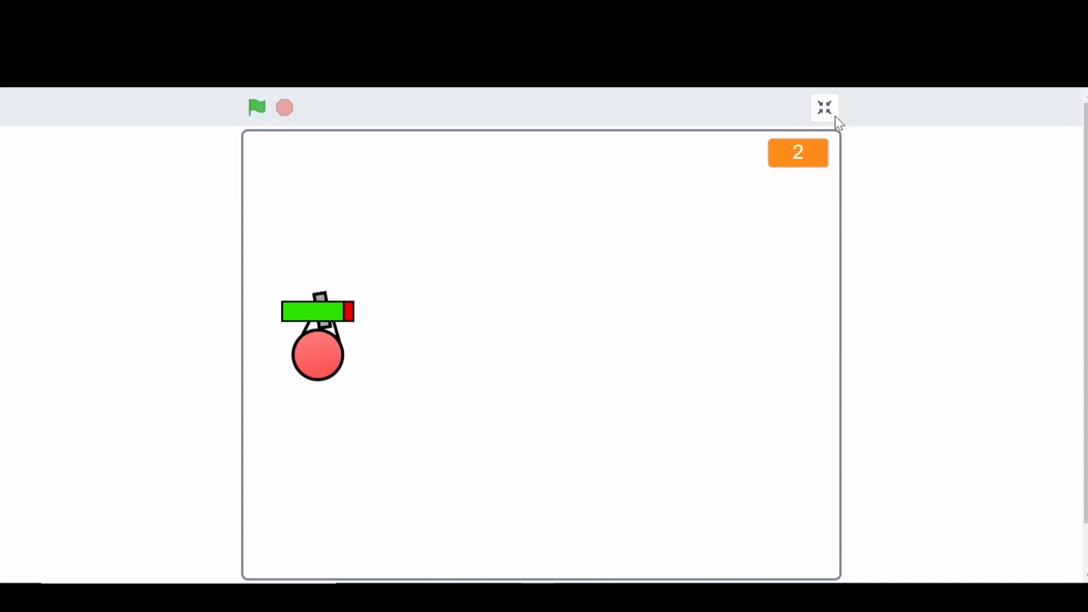
click(823, 108)
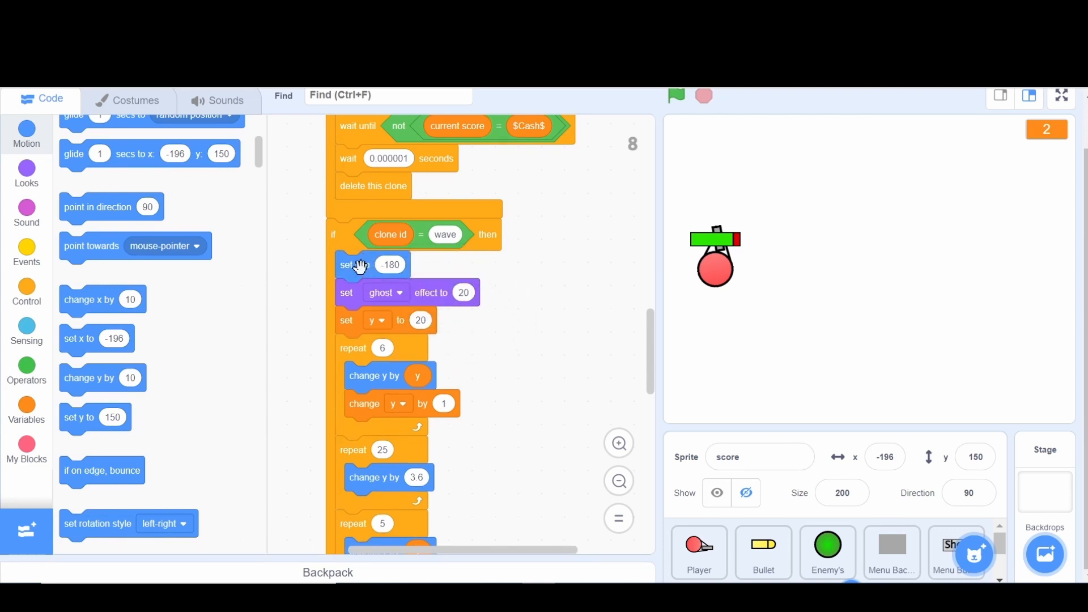
Step: Add a set x block to the Play script, then restart and stop a test game
scroll(down, 3)
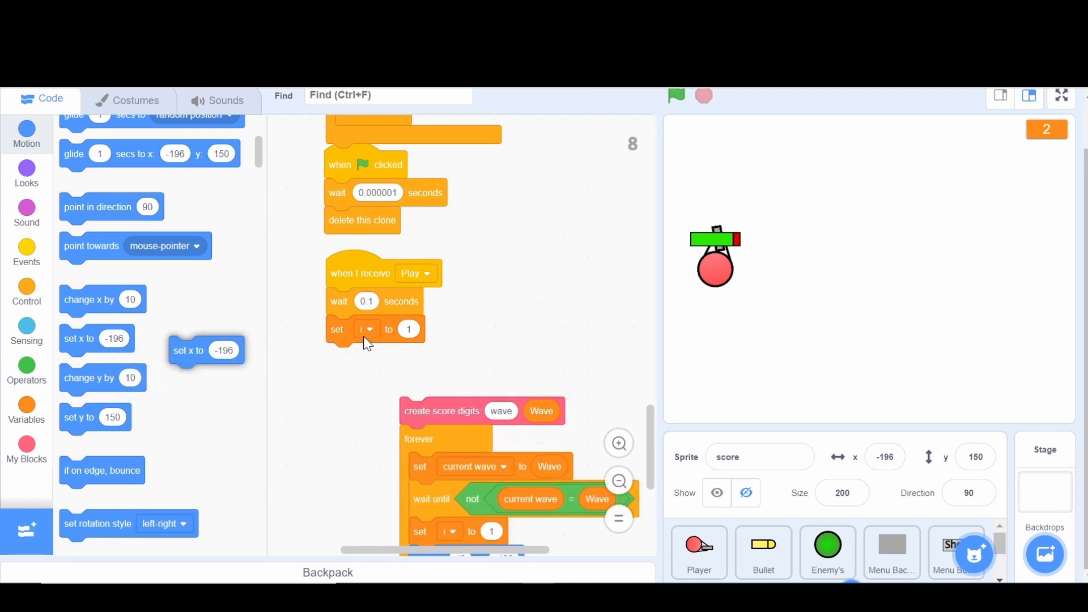
drag(204, 350, 345, 357)
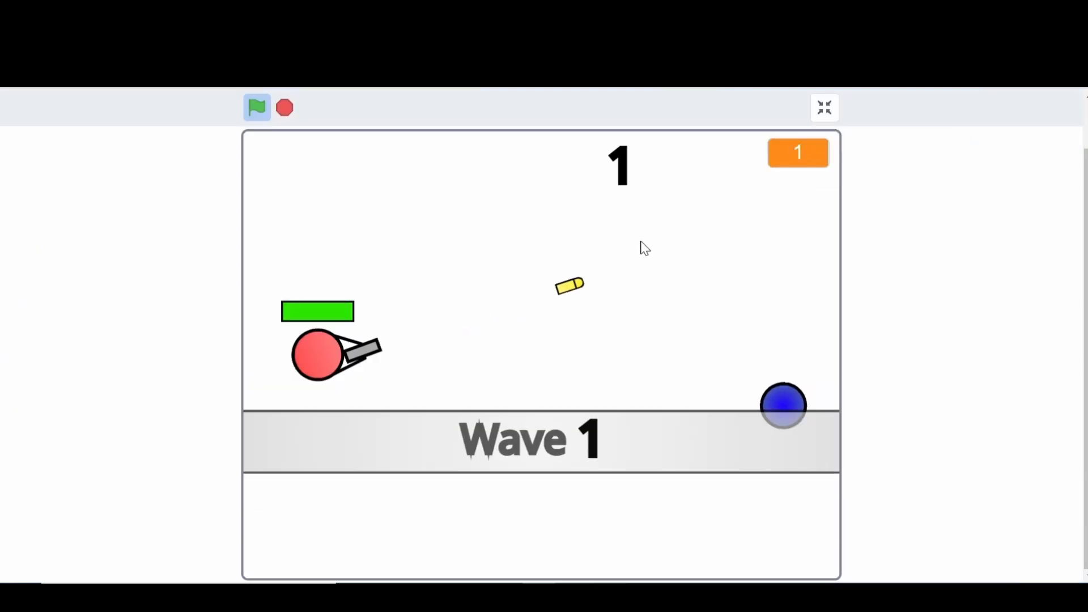
click(285, 107)
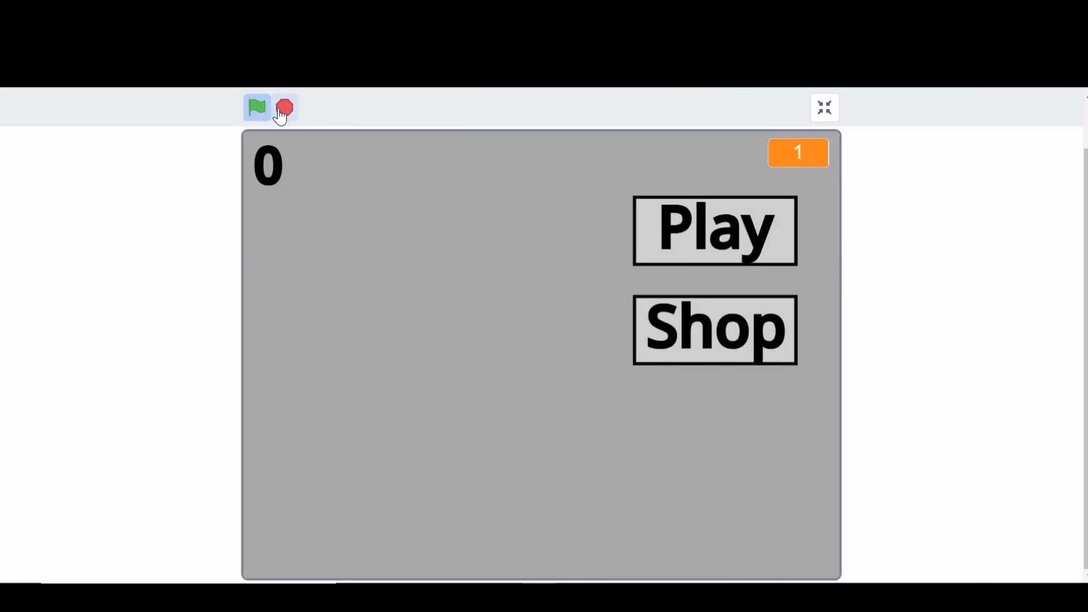
click(824, 107)
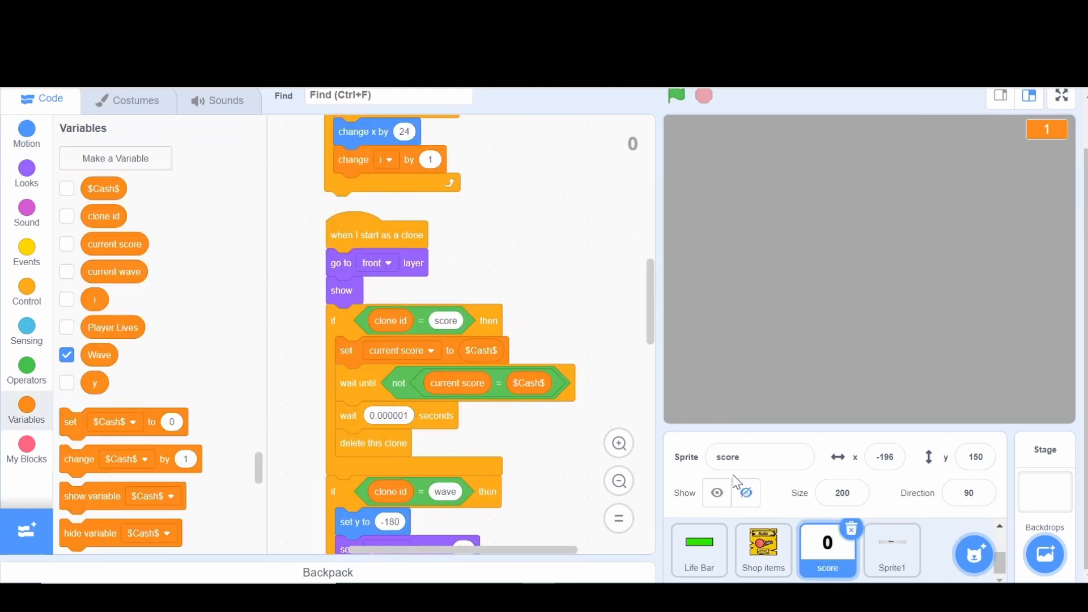
Step: Duplicate the score sprite, rename the copy 'wave', and review the score sprite's scripts
right_click(828, 551)
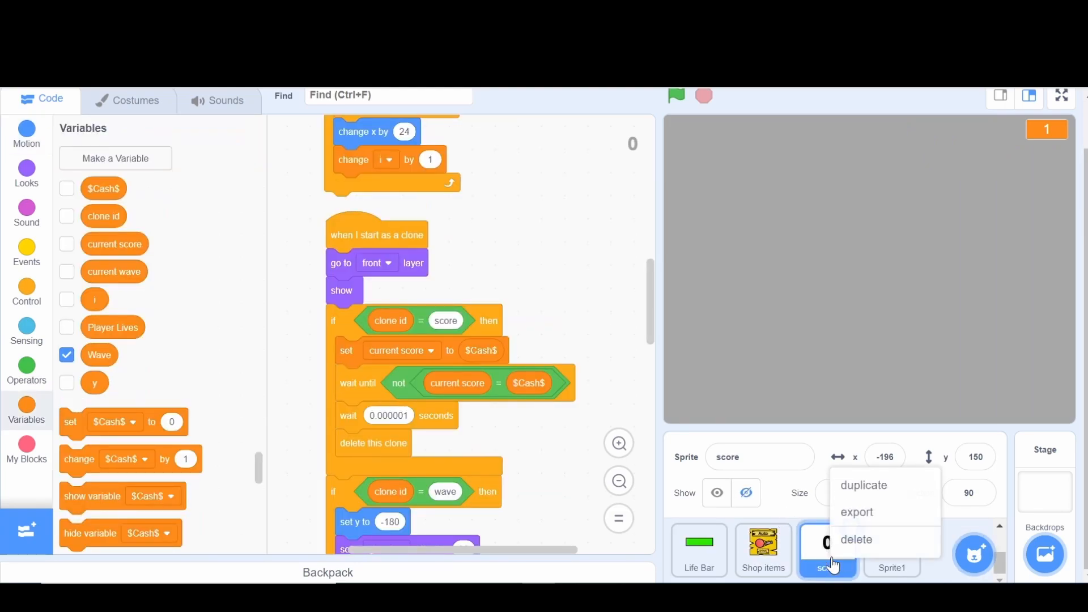
click(863, 485)
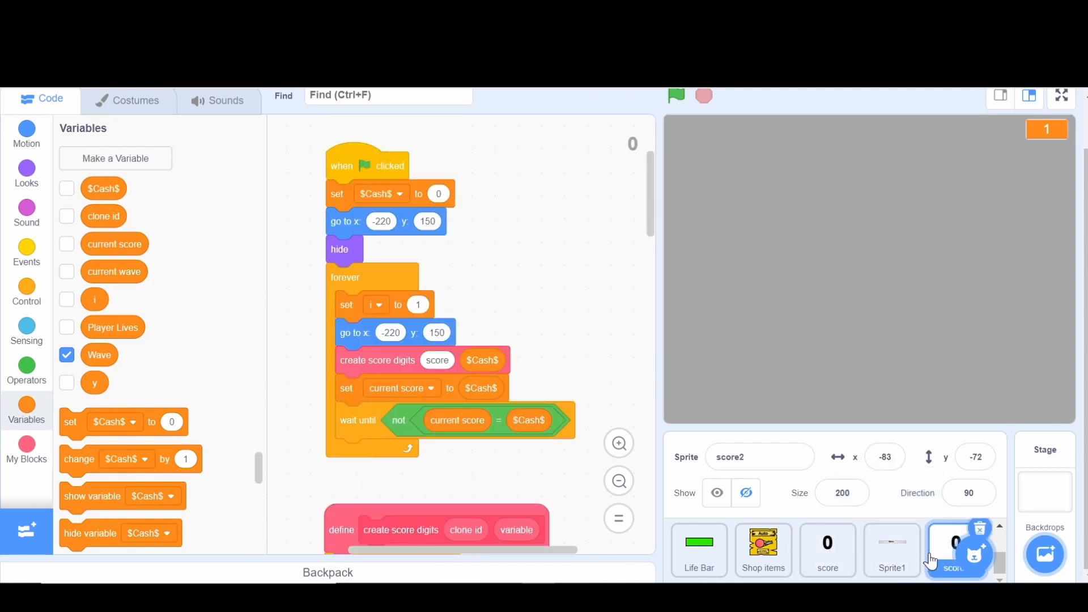
click(954, 550)
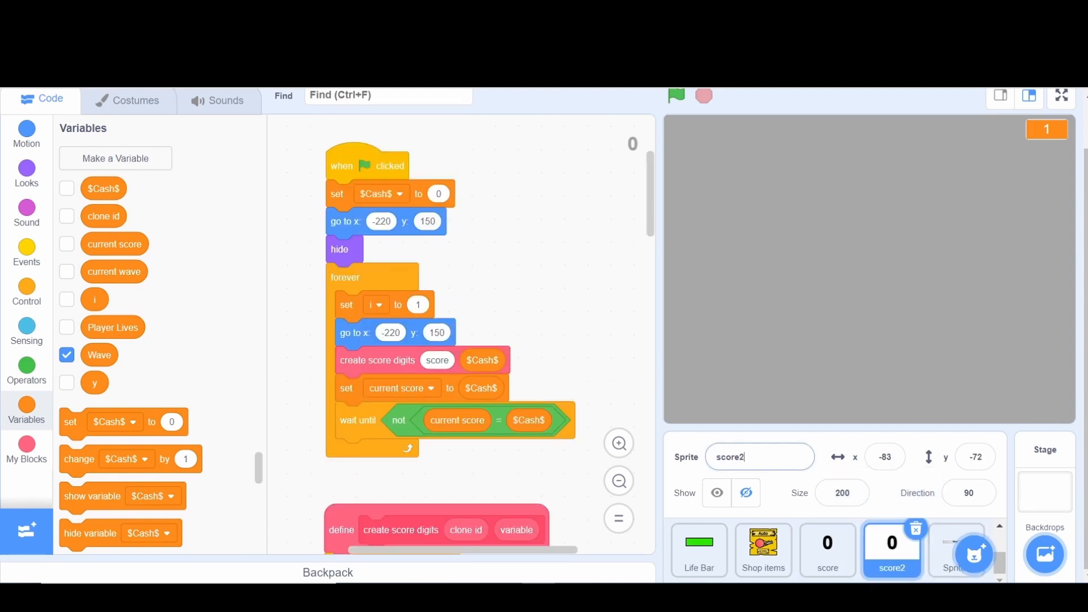
text(wave)
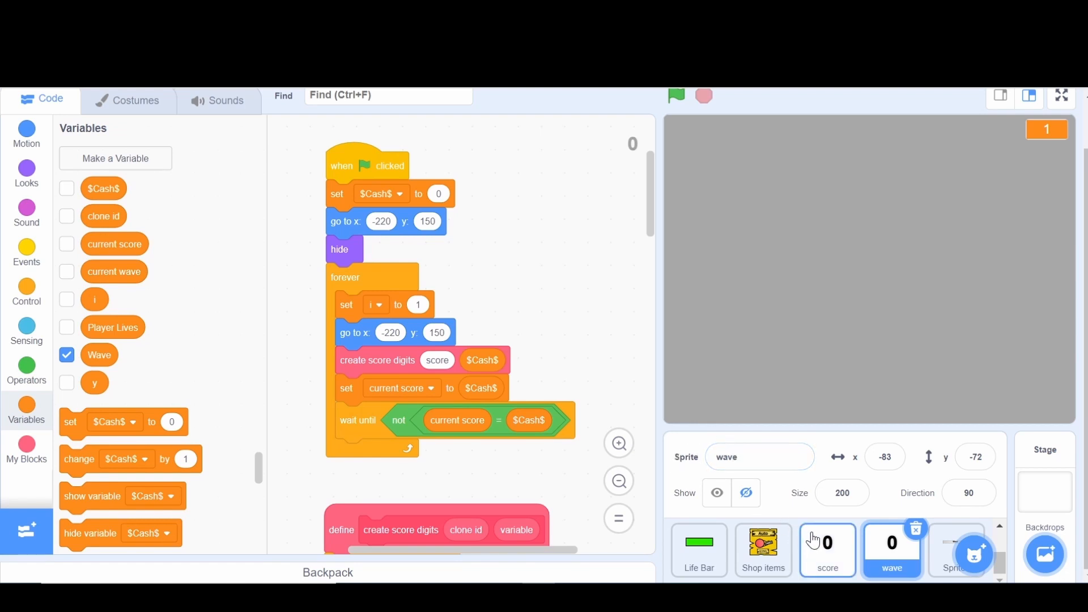
click(827, 550)
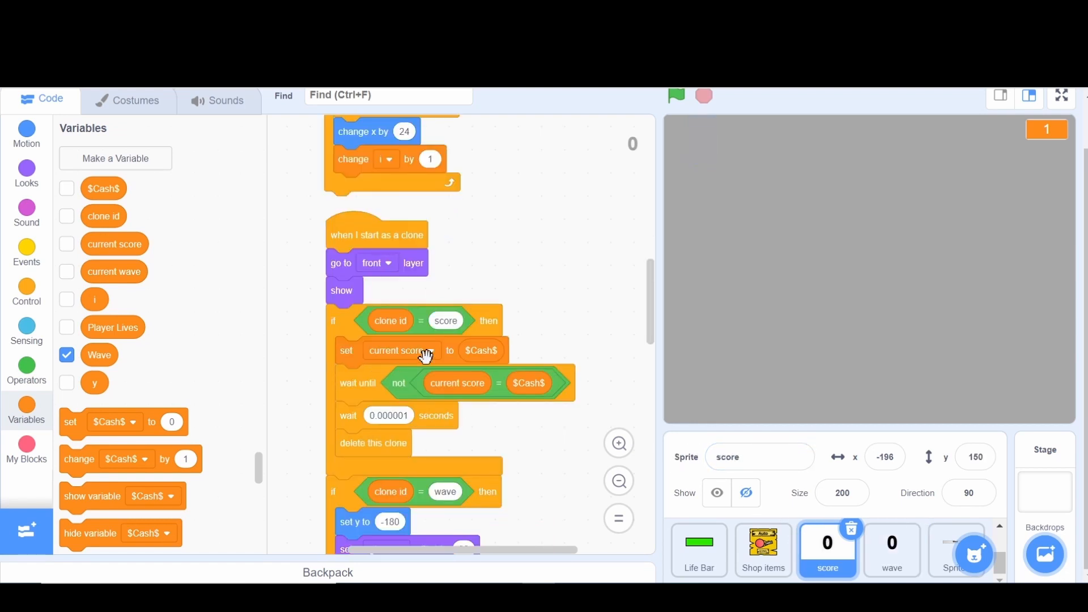
scroll(down, 3)
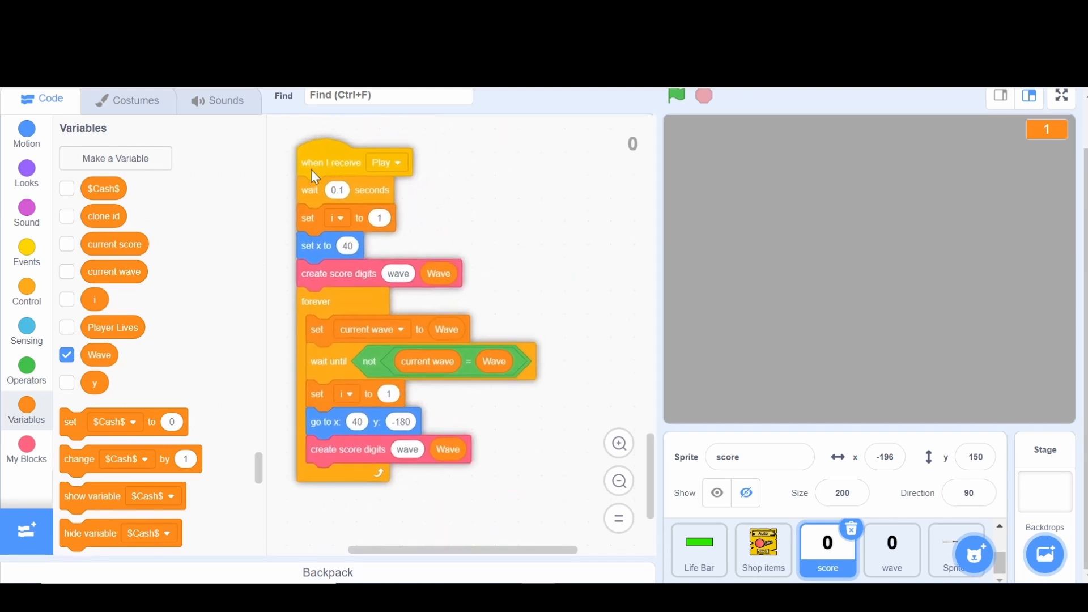
scroll(down, 3)
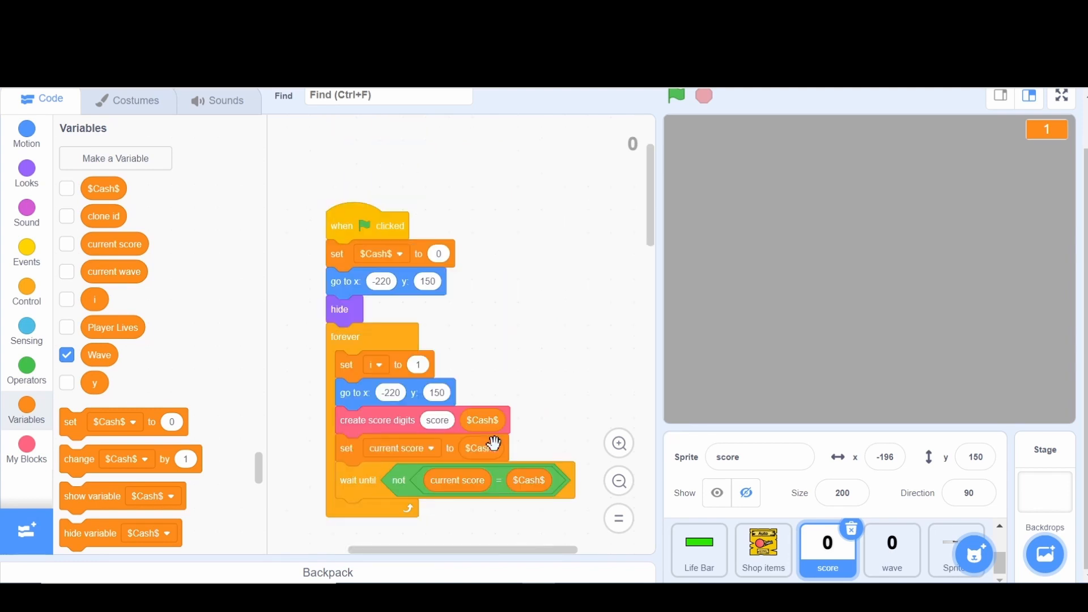
mouse_move(1066, 128)
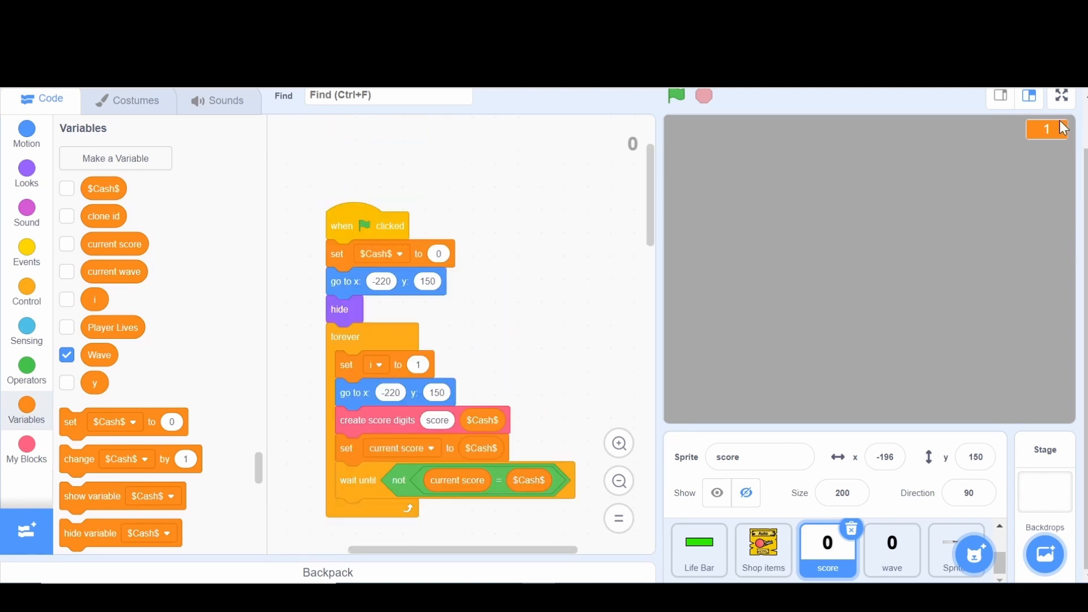
Step: Review the wave sprite's copied scripts and delete its 'current score' variable
click(892, 550)
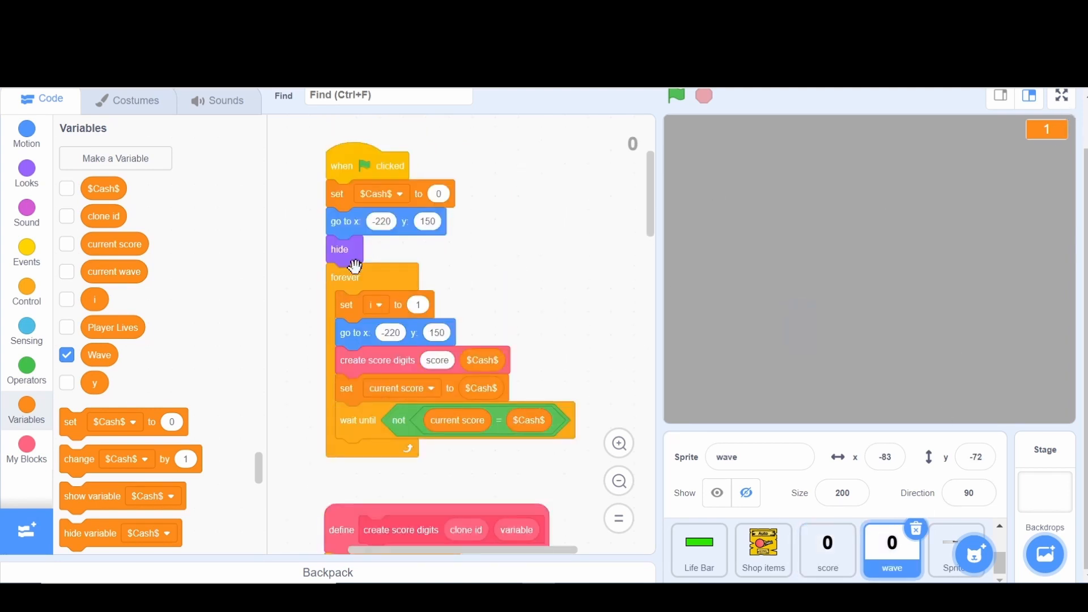
scroll(down, 3)
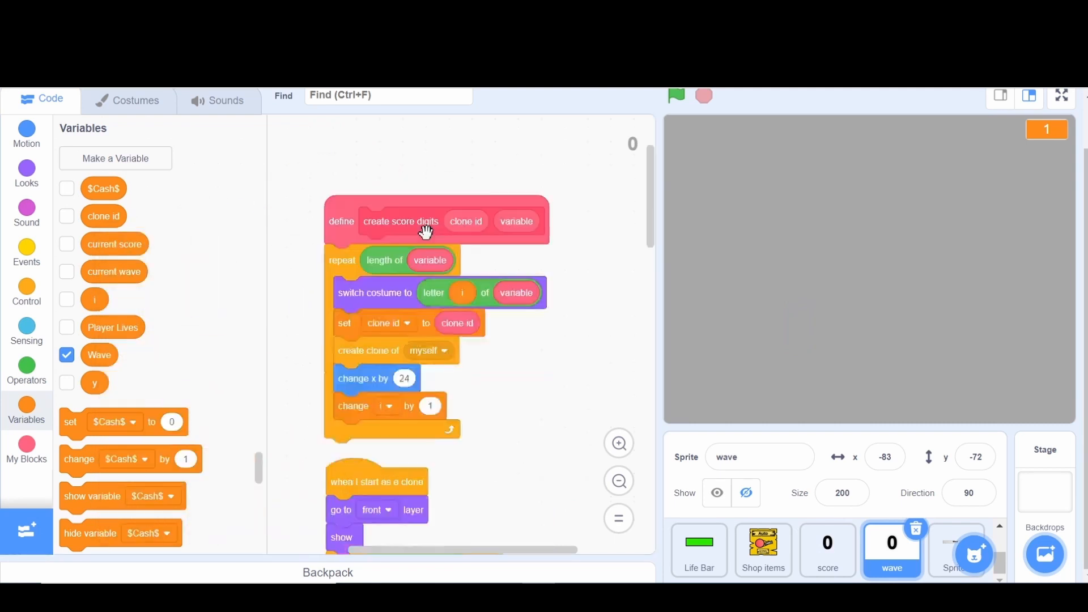
scroll(down, 3)
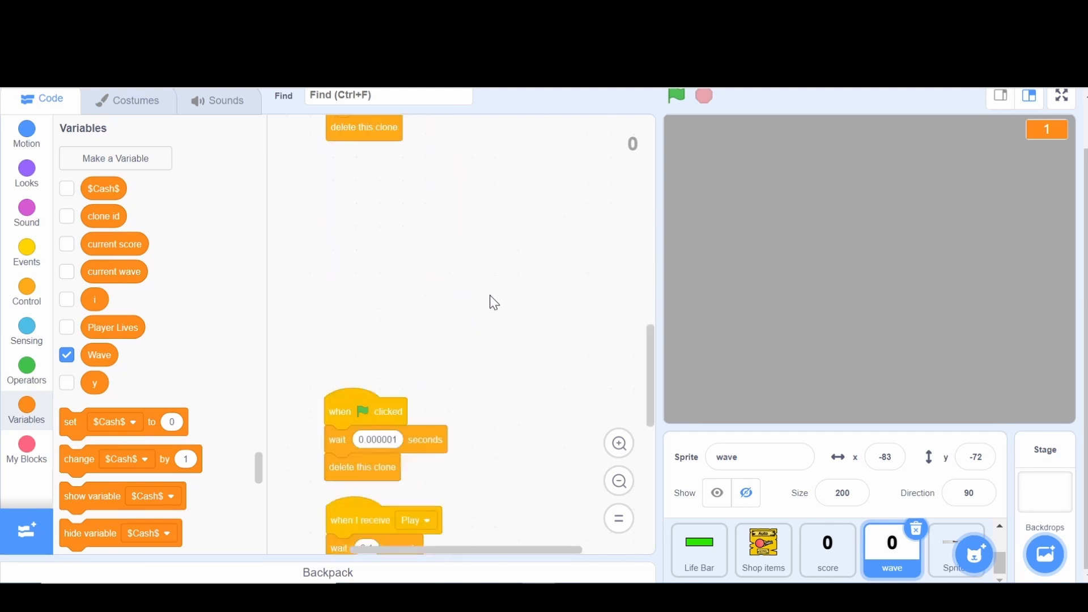
scroll(down, 3)
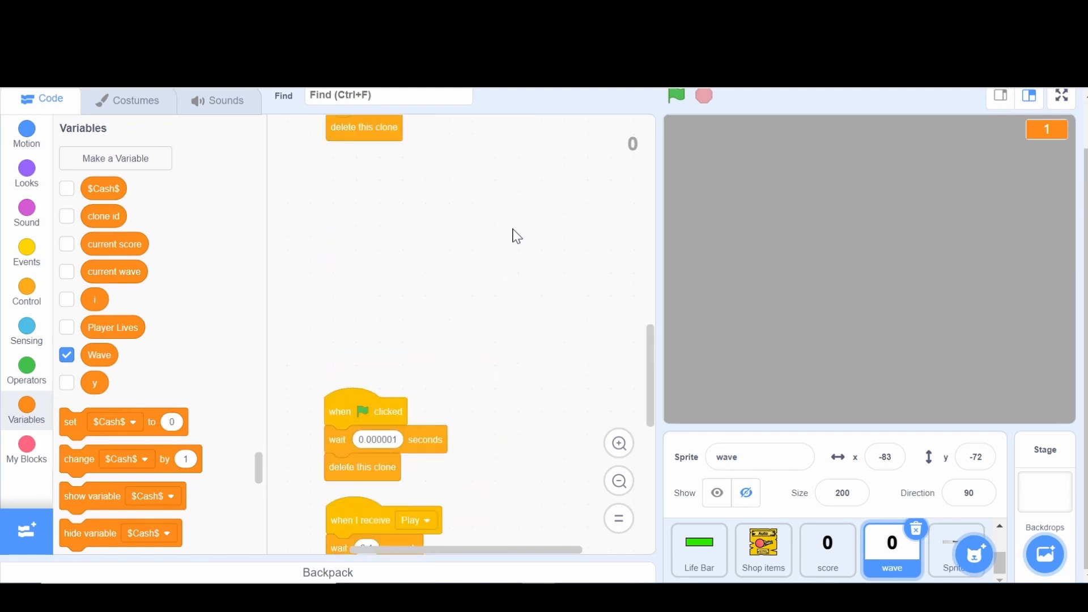
right_click(114, 297)
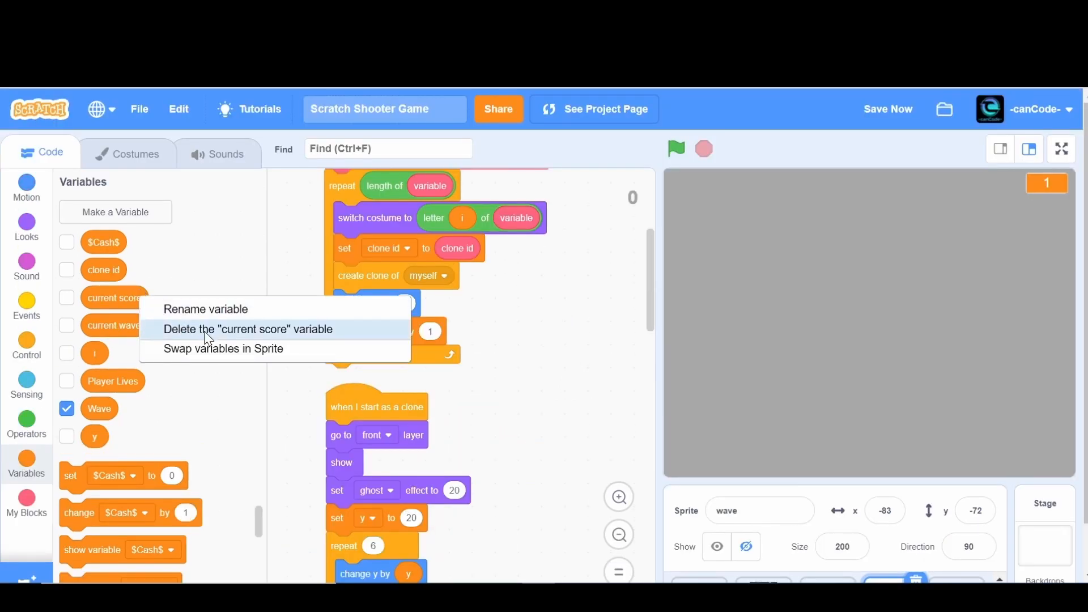
click(247, 329)
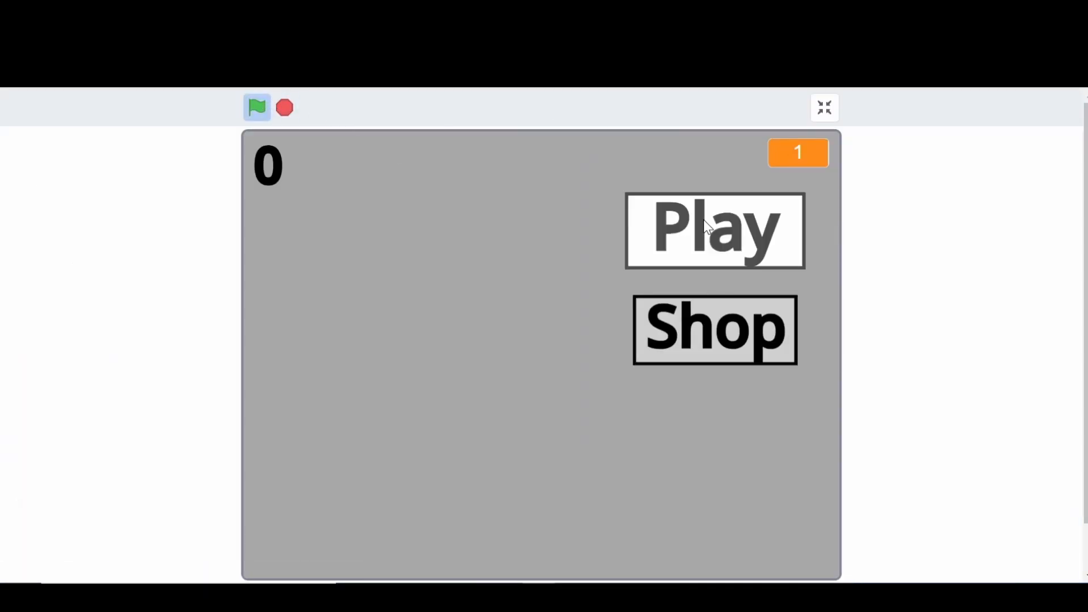
click(714, 231)
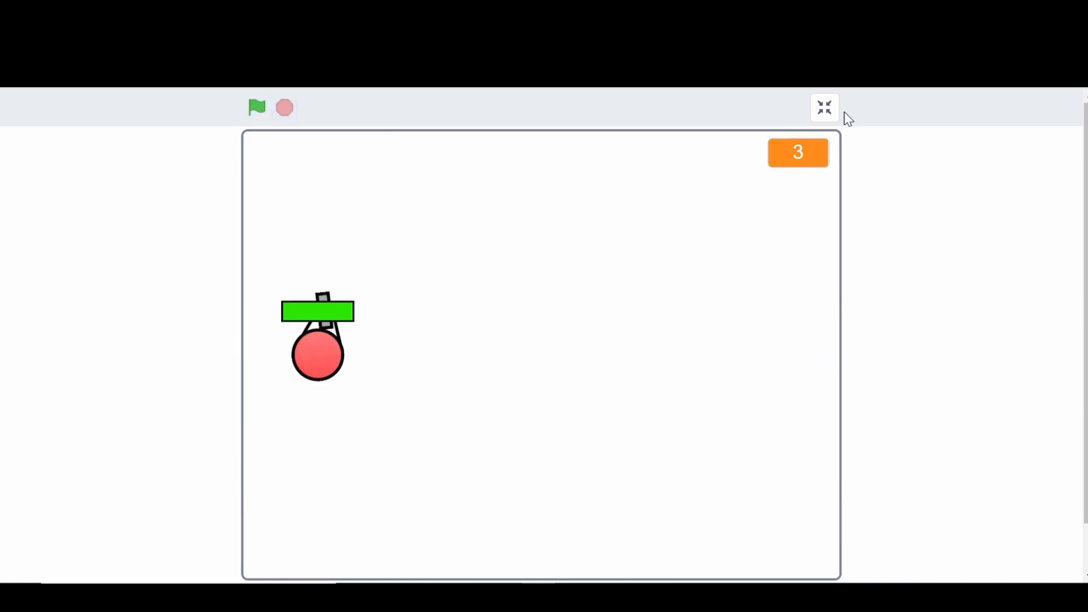
click(825, 108)
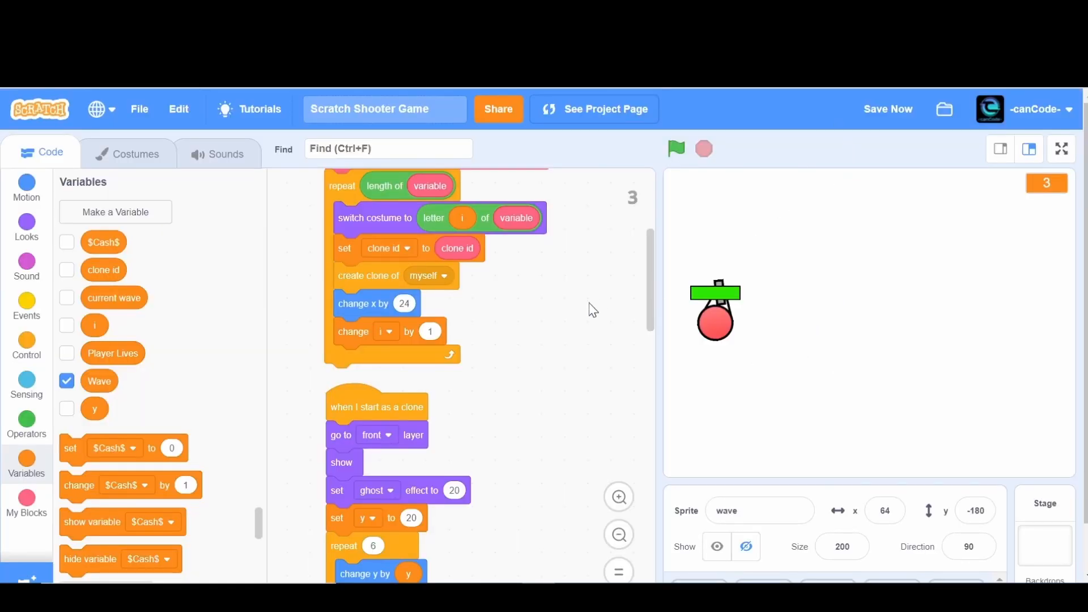
mouse_move(652, 323)
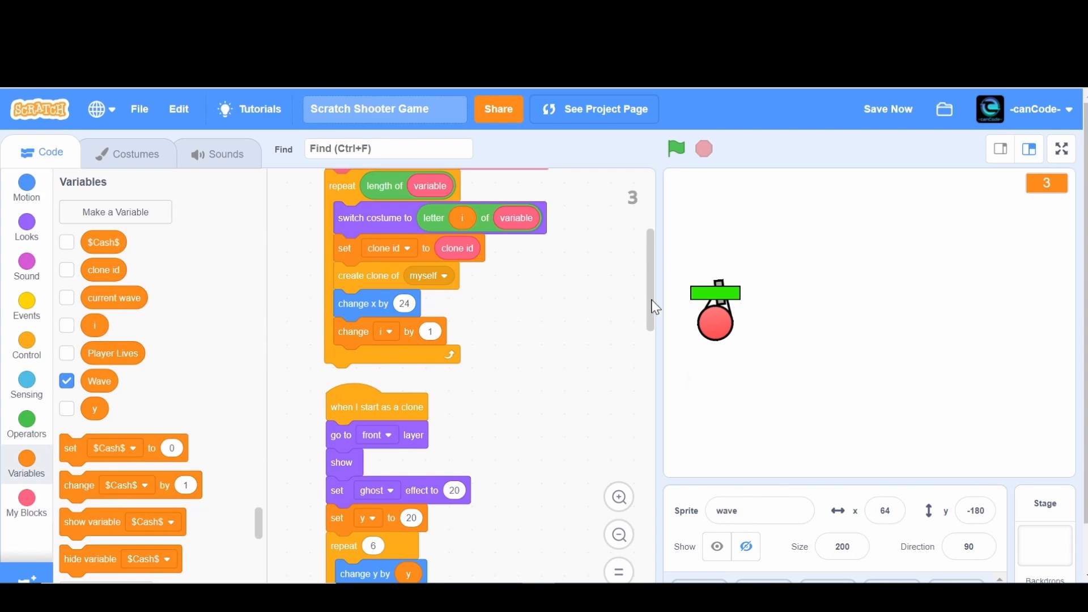
mouse_move(725, 445)
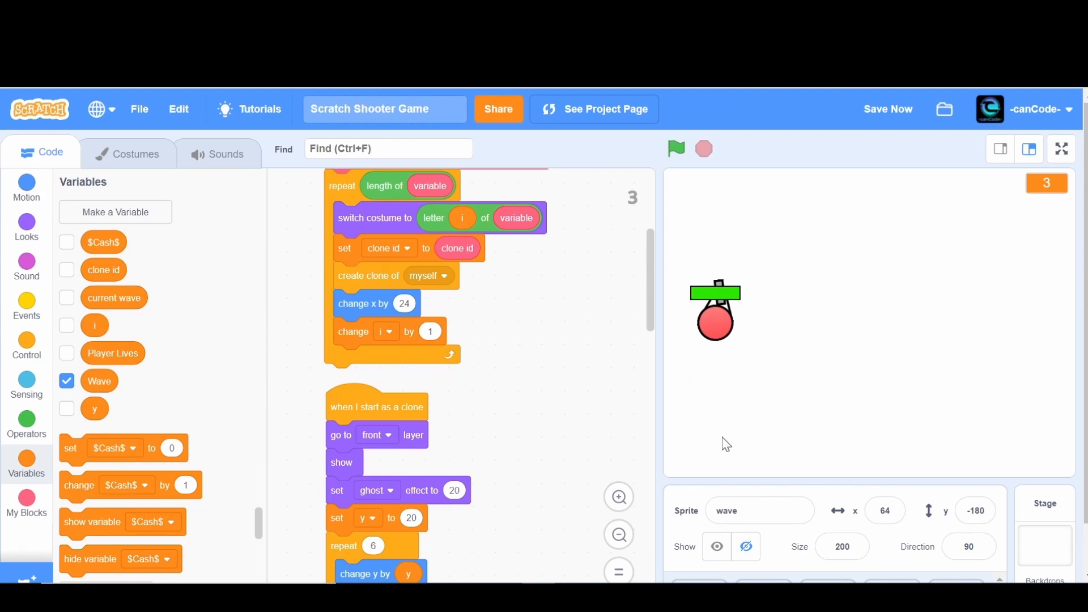